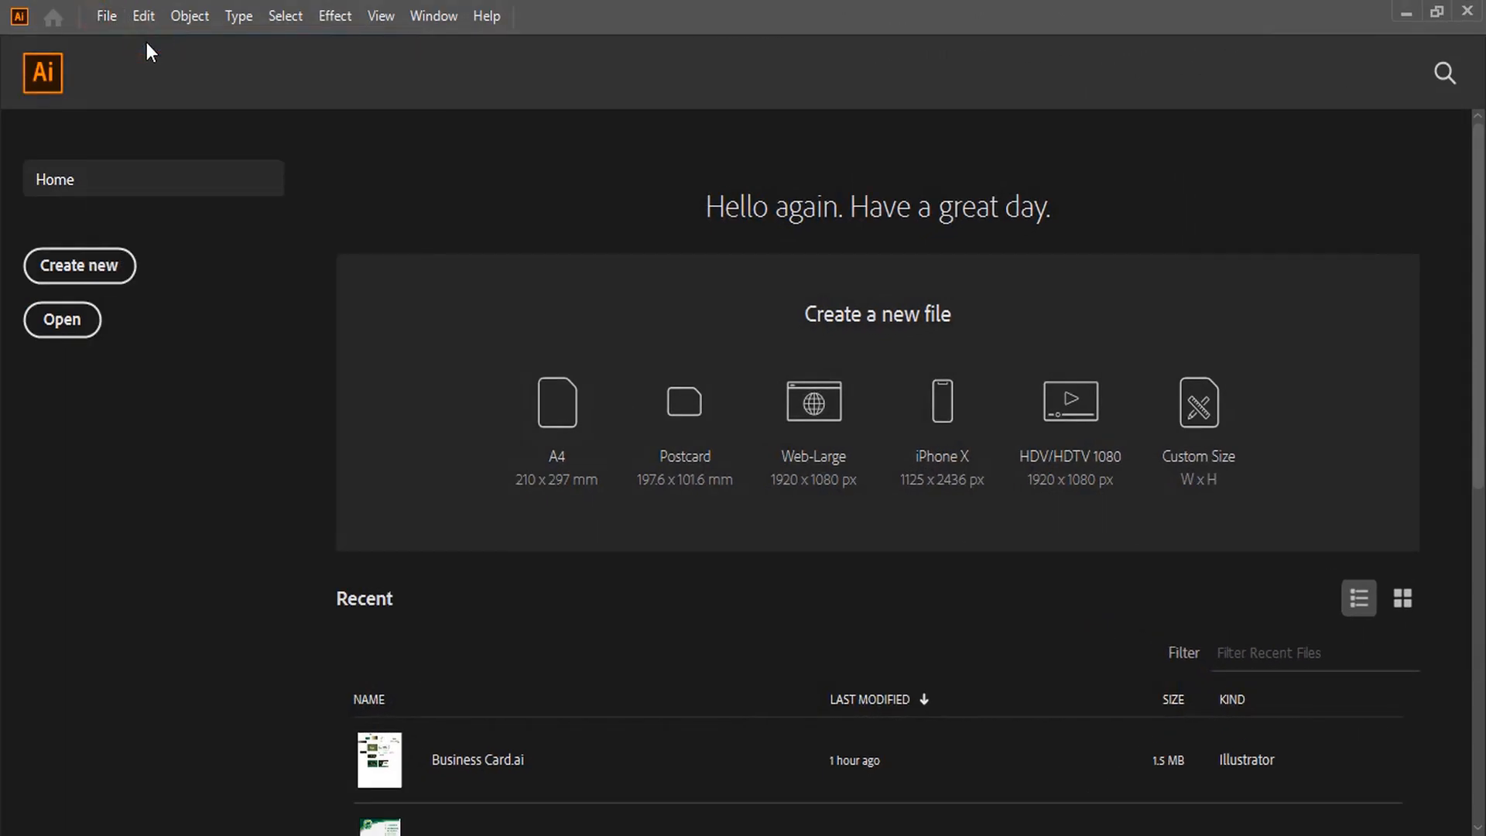
Create a new inch-based document with two 3.5 × 2 inch landscape artboards
{"action": "left_click", "coordinate": [80, 265]}
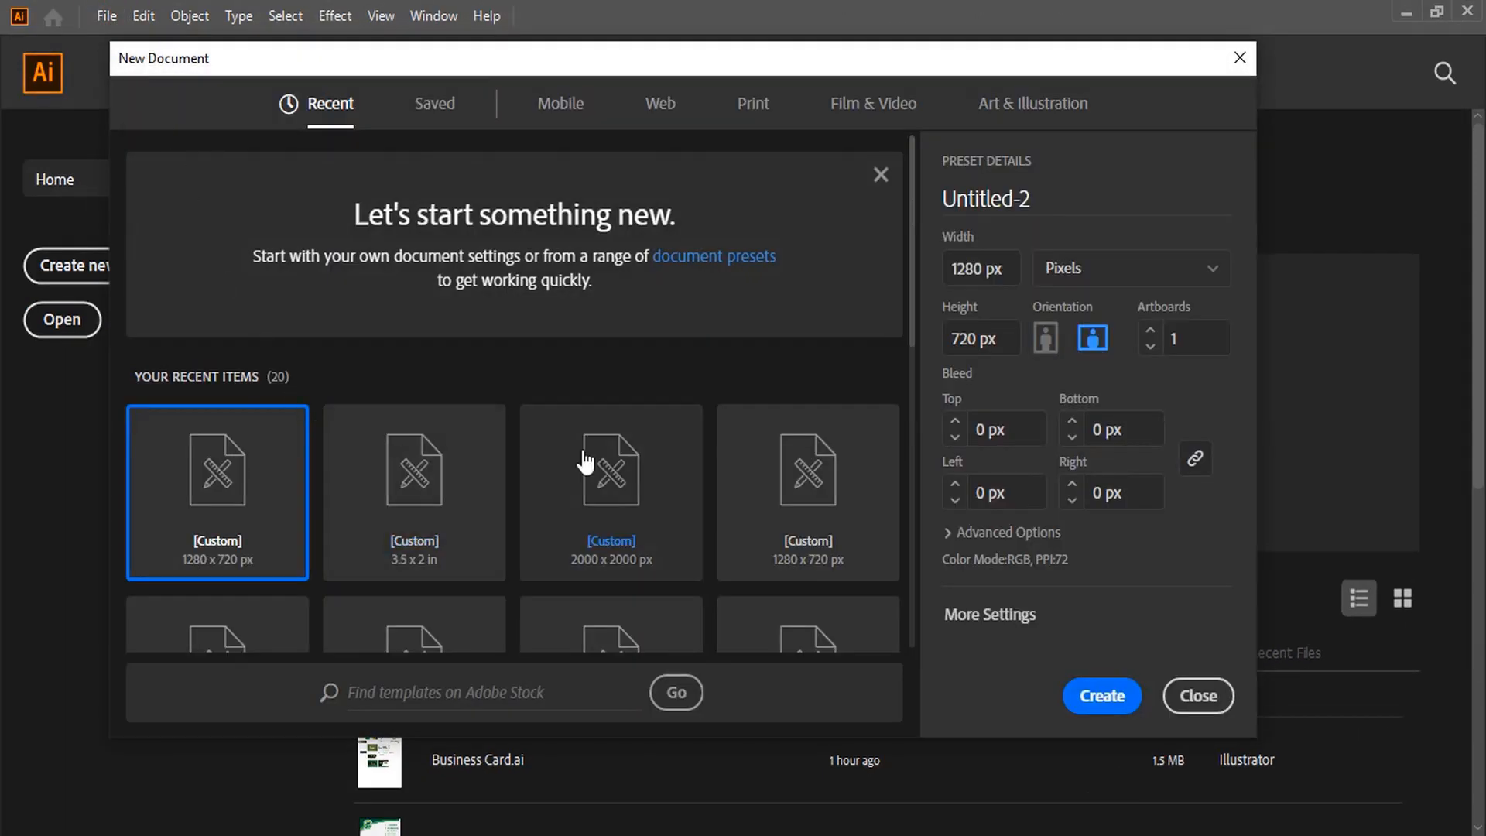
{"action": "left_click", "coordinate": [1127, 267]}
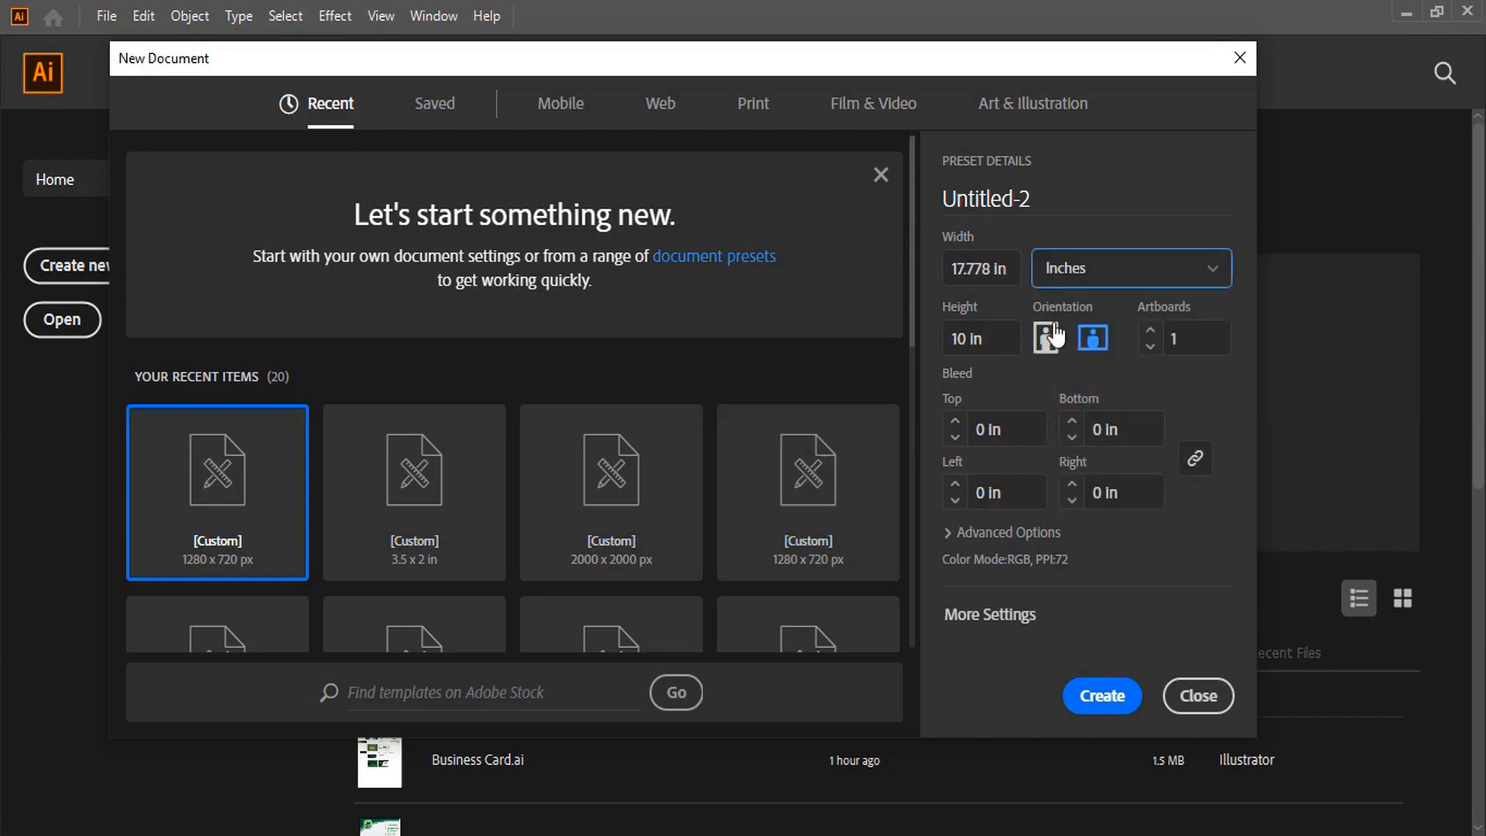
{"action": "left_click", "coordinate": [980, 267]}
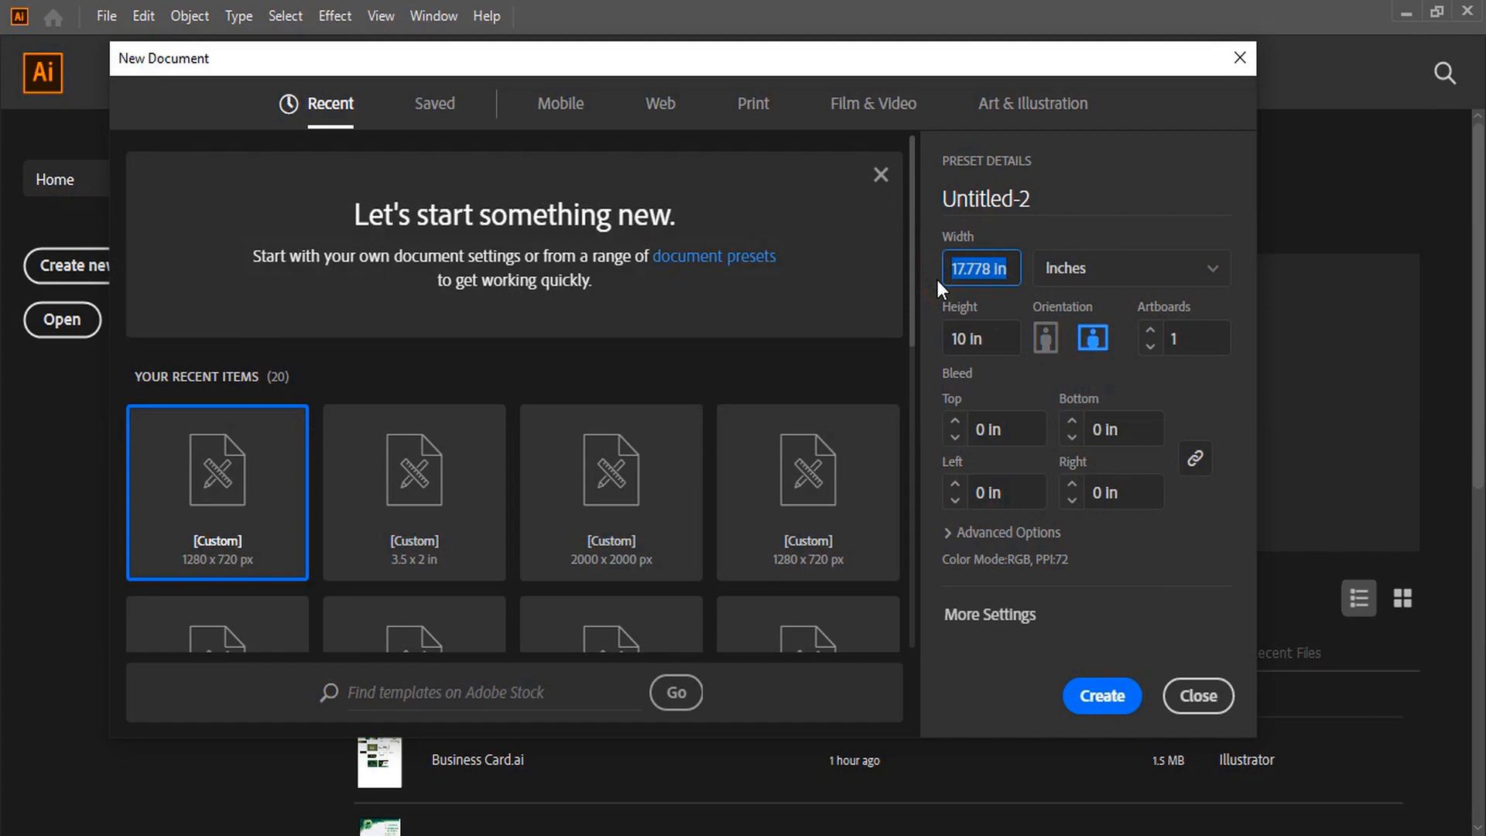
{"action": "type", "text": "3.5"}
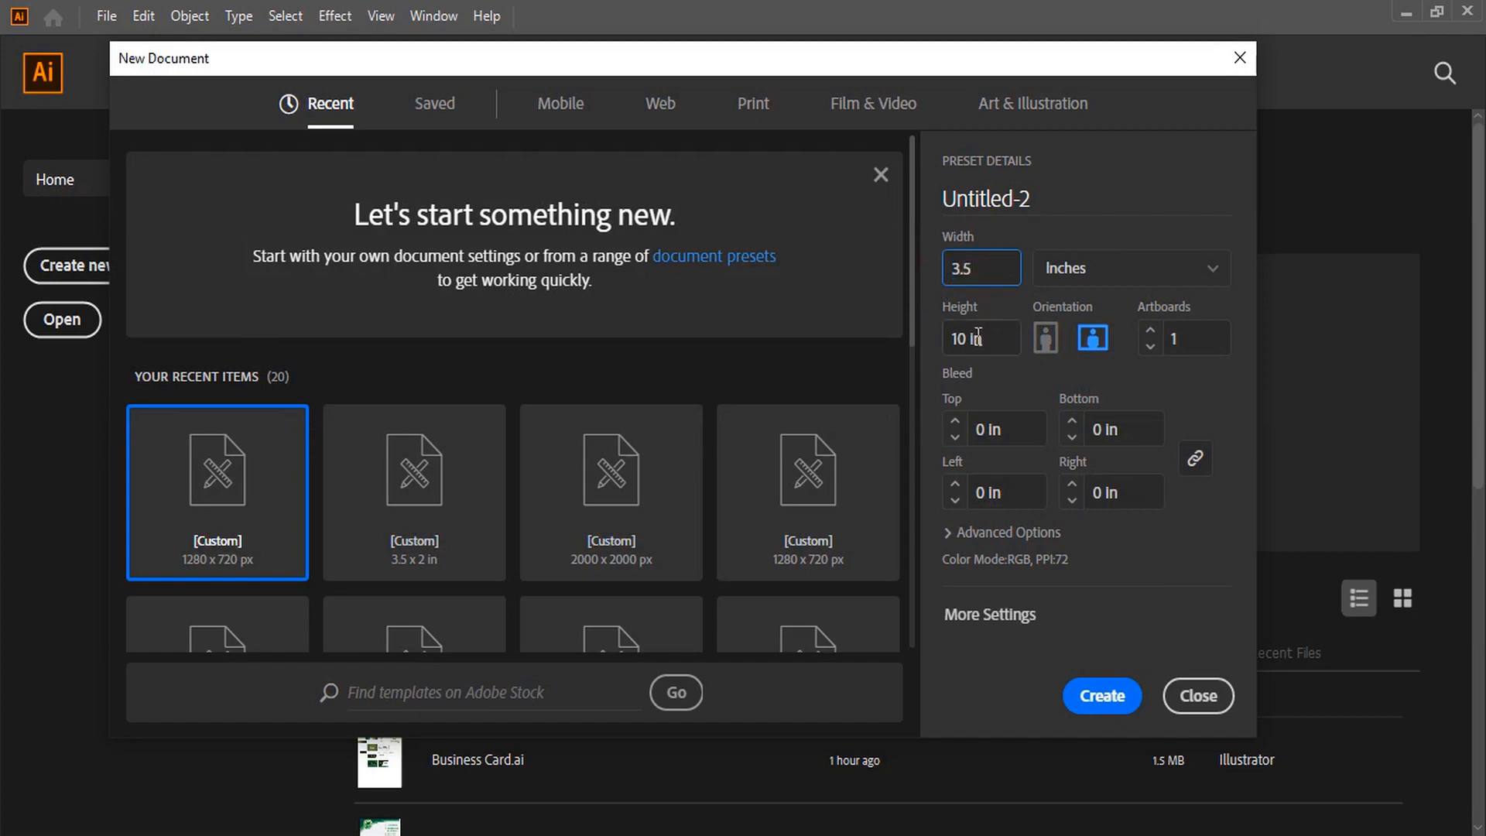
{"action": "type", "text": "2"}
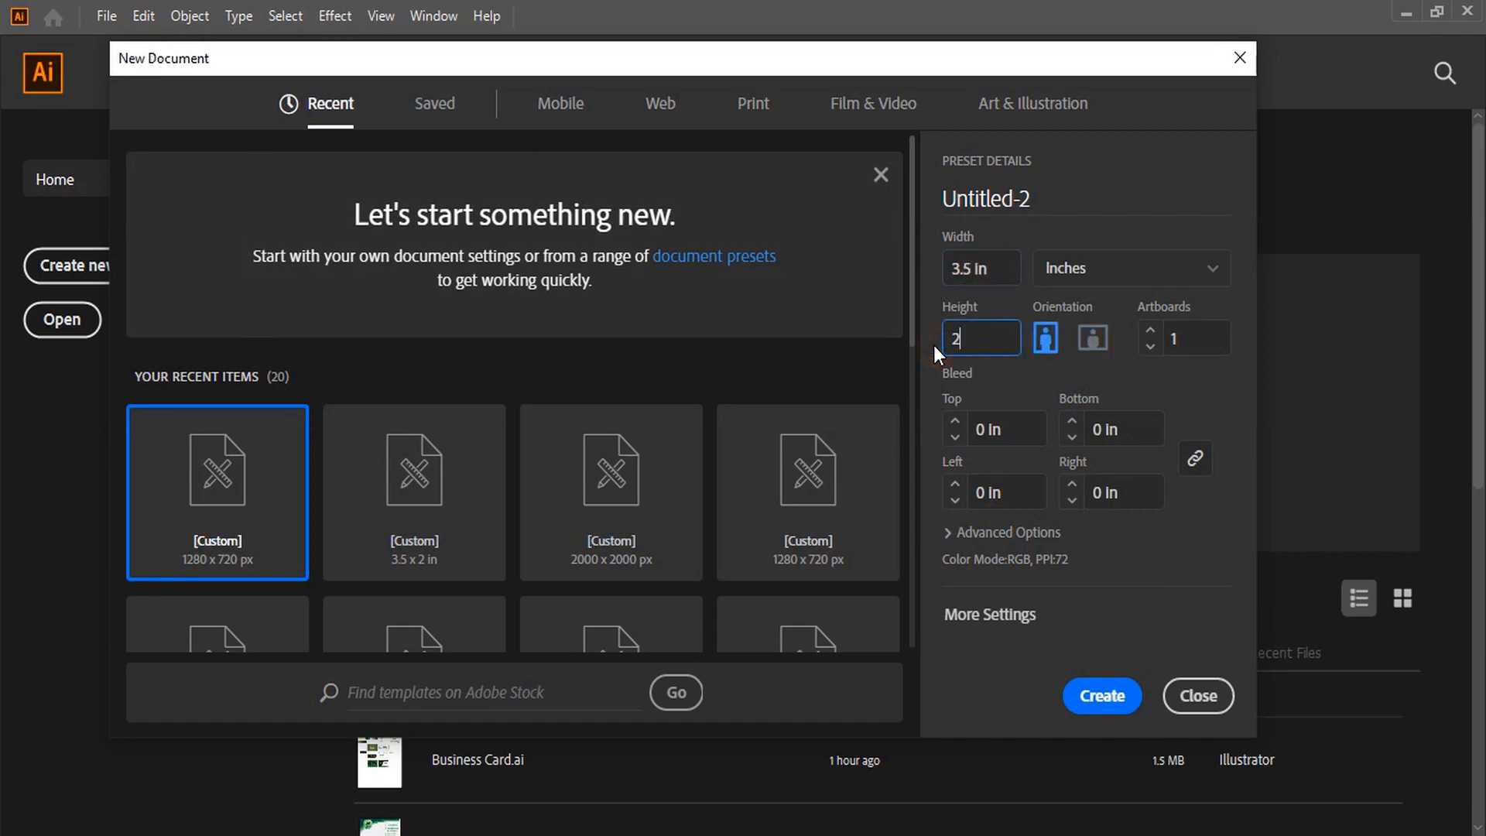
{"action": "left_click", "coordinate": [1149, 329]}
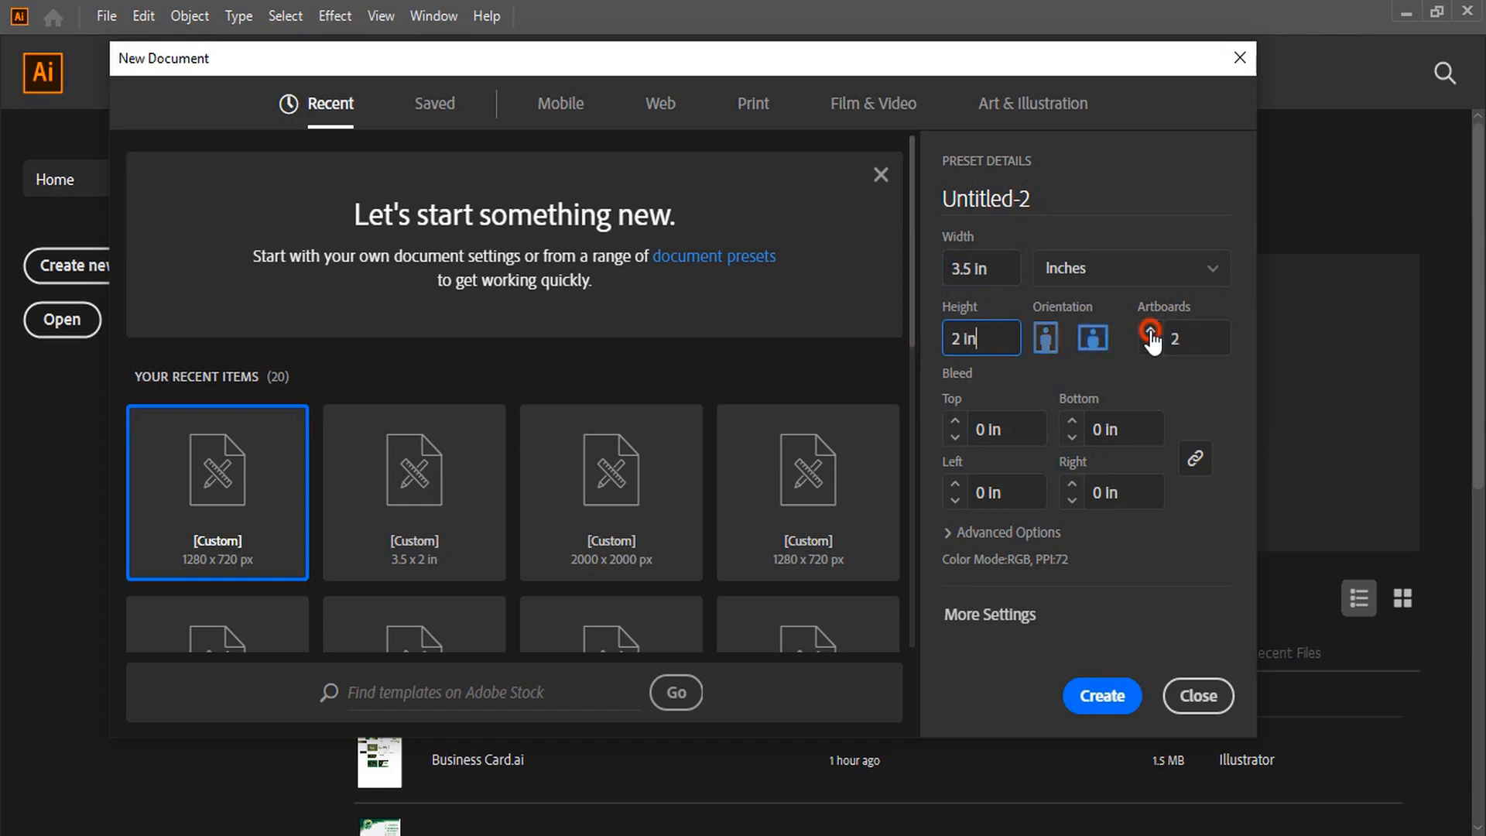
{"action": "left_click", "coordinate": [1092, 337]}
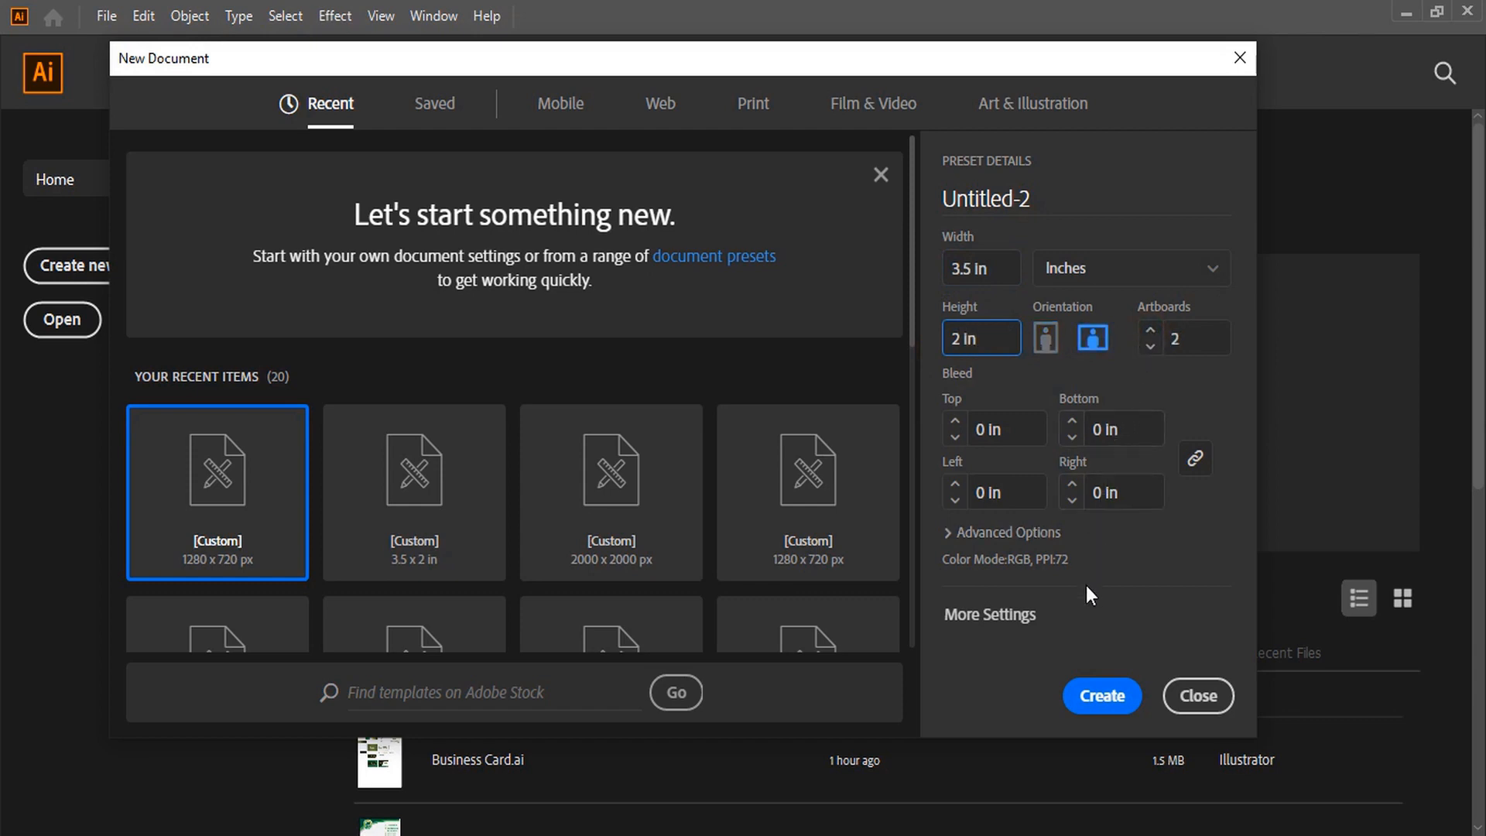
{"action": "left_click", "coordinate": [1197, 696]}
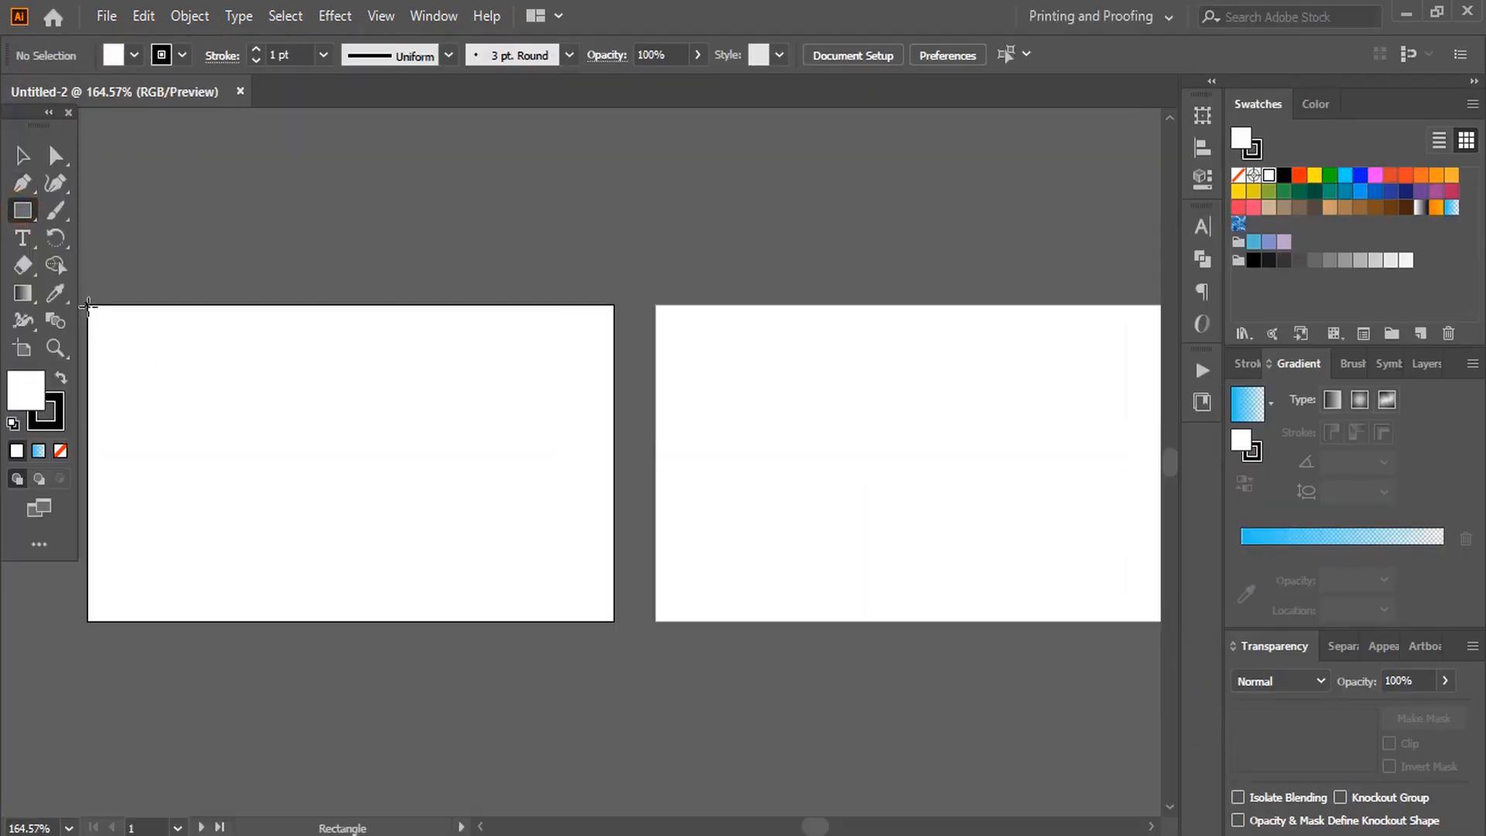
Draw black-filled rectangles covering the artboards, then deselect
{"action": "left_click_drag", "start_coordinate": [88, 307], "coordinate": [613, 621]}
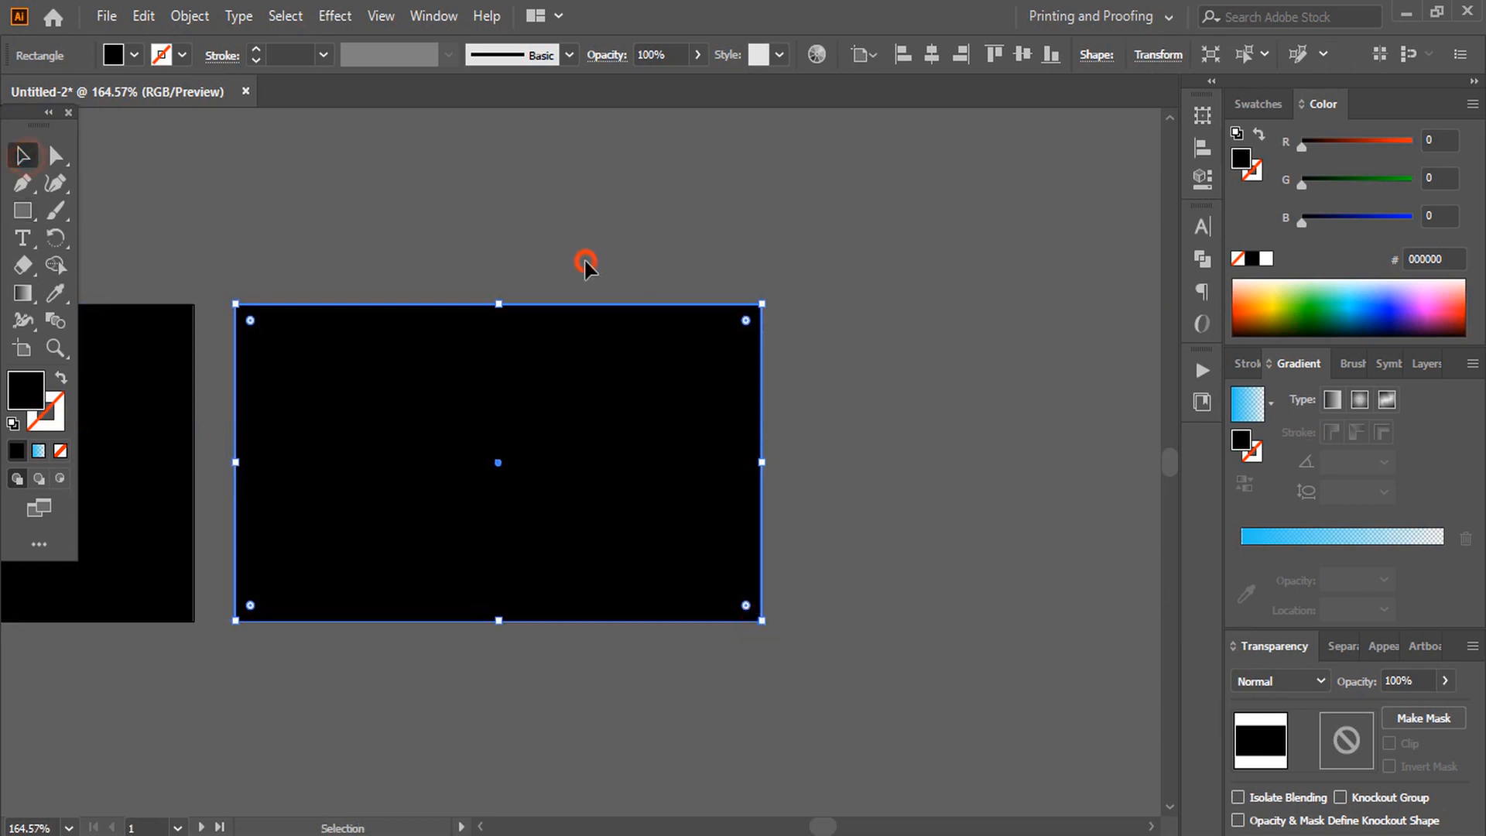
{"action": "left_click", "coordinate": [22, 183]}
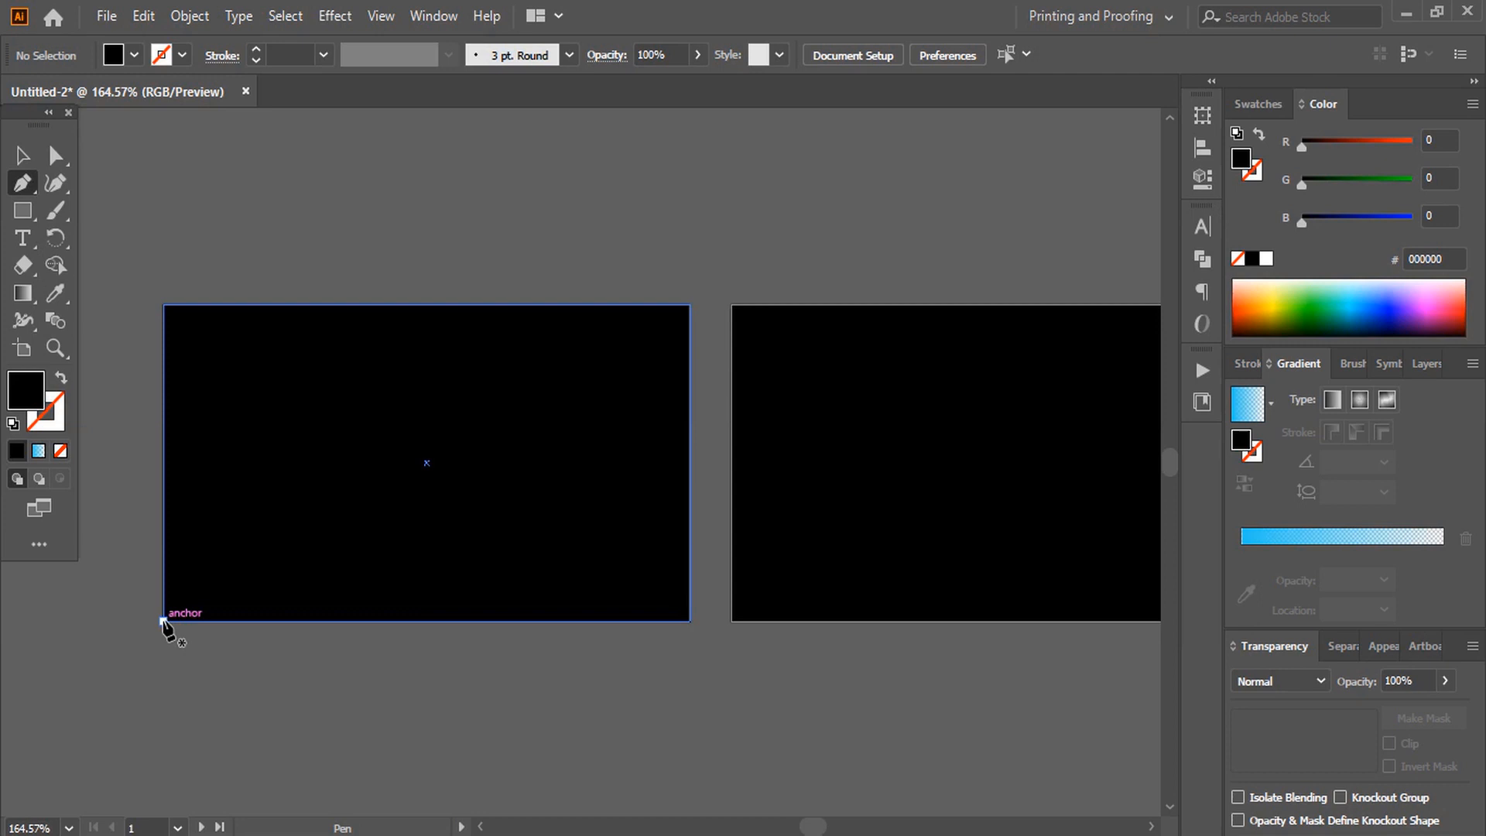
Draw two triangles on the front card, filled #001B00 and #001B1D
{"action": "left_click", "coordinate": [685, 307]}
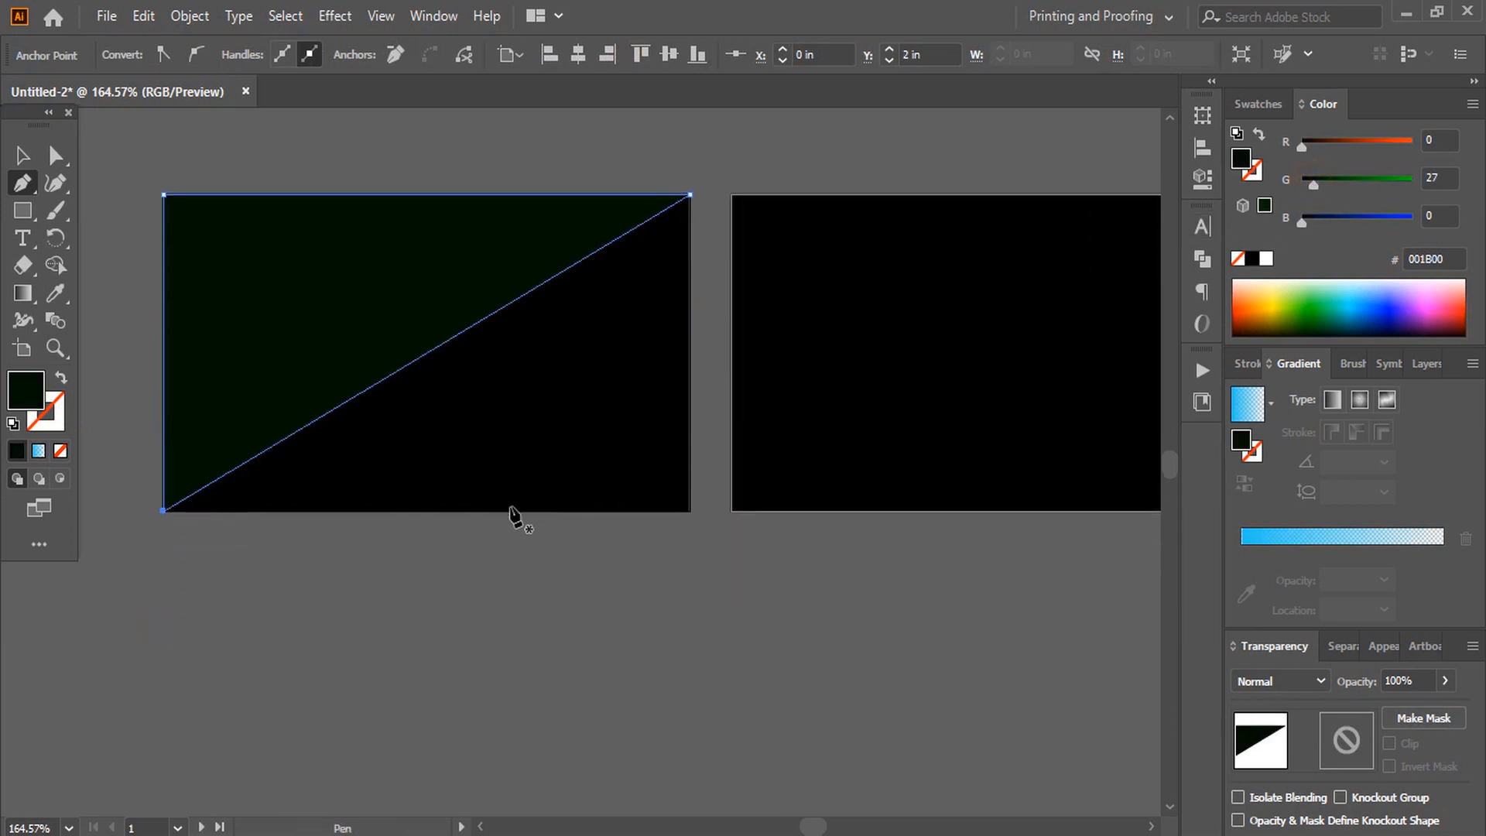
{"action": "mouse_move", "coordinate": [495, 520]}
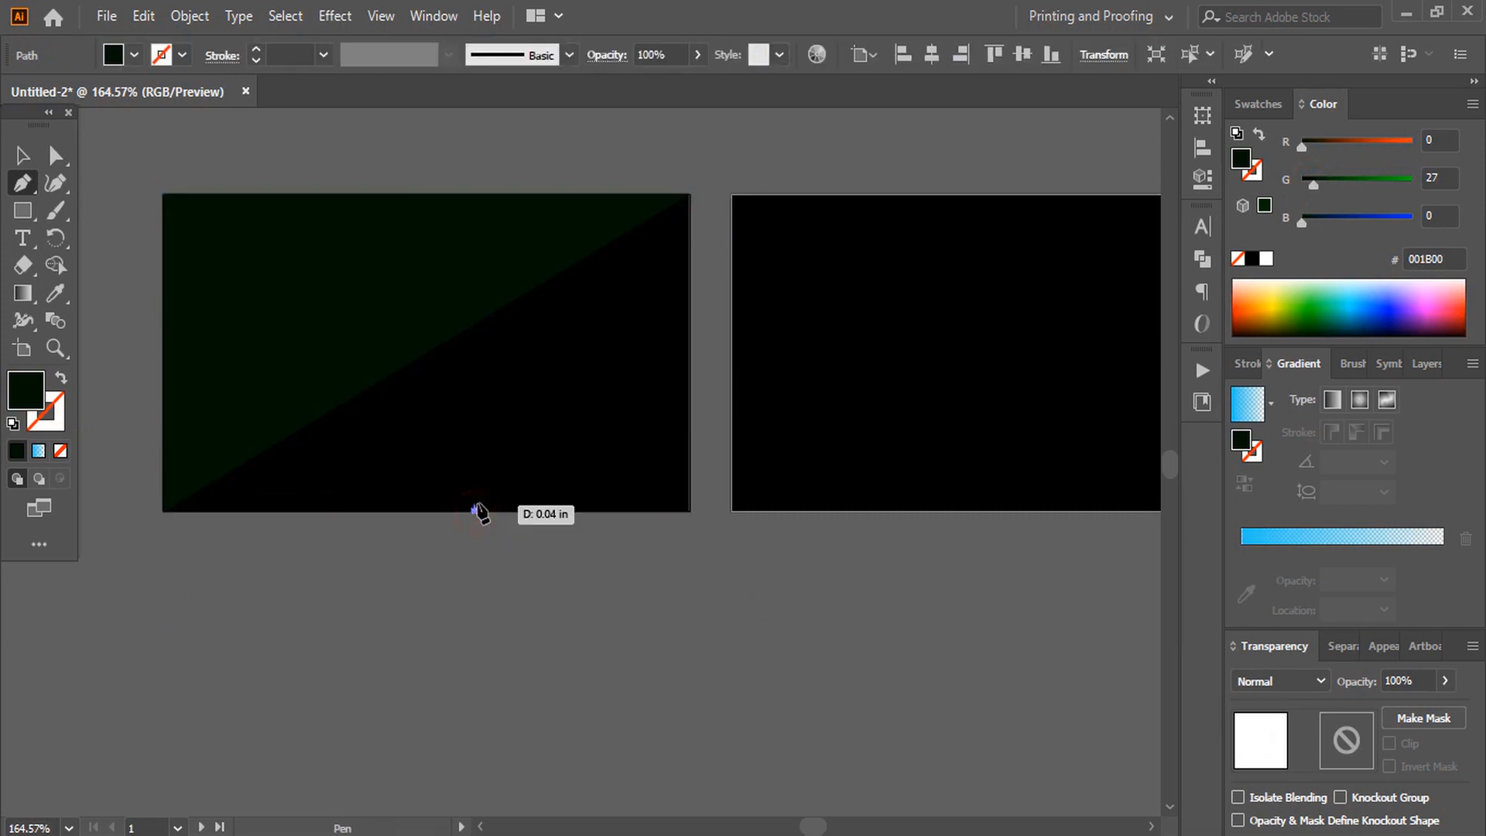
{"action": "left_click", "coordinate": [164, 196]}
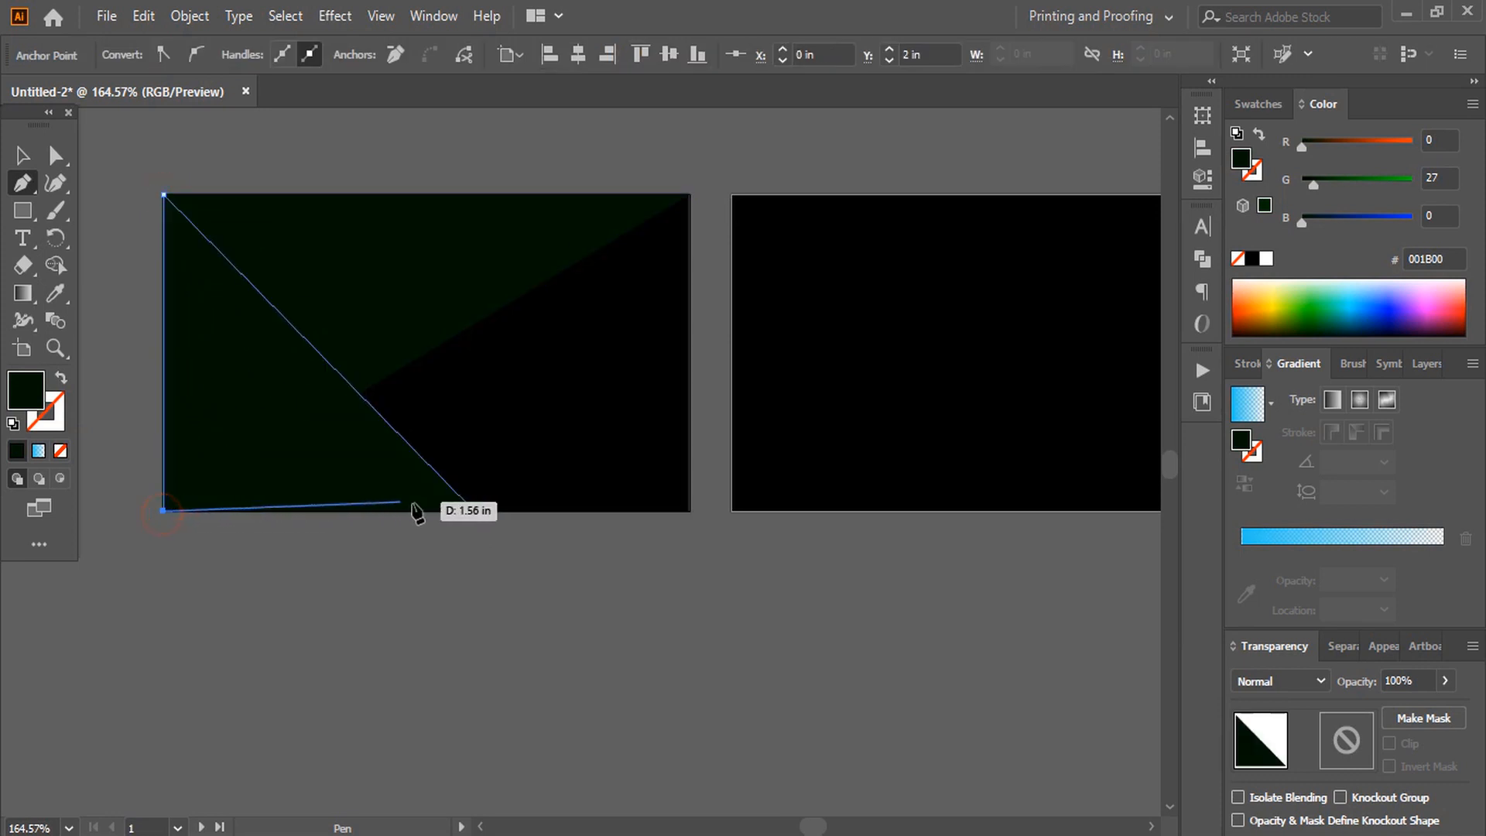
{"action": "left_click", "coordinate": [474, 510]}
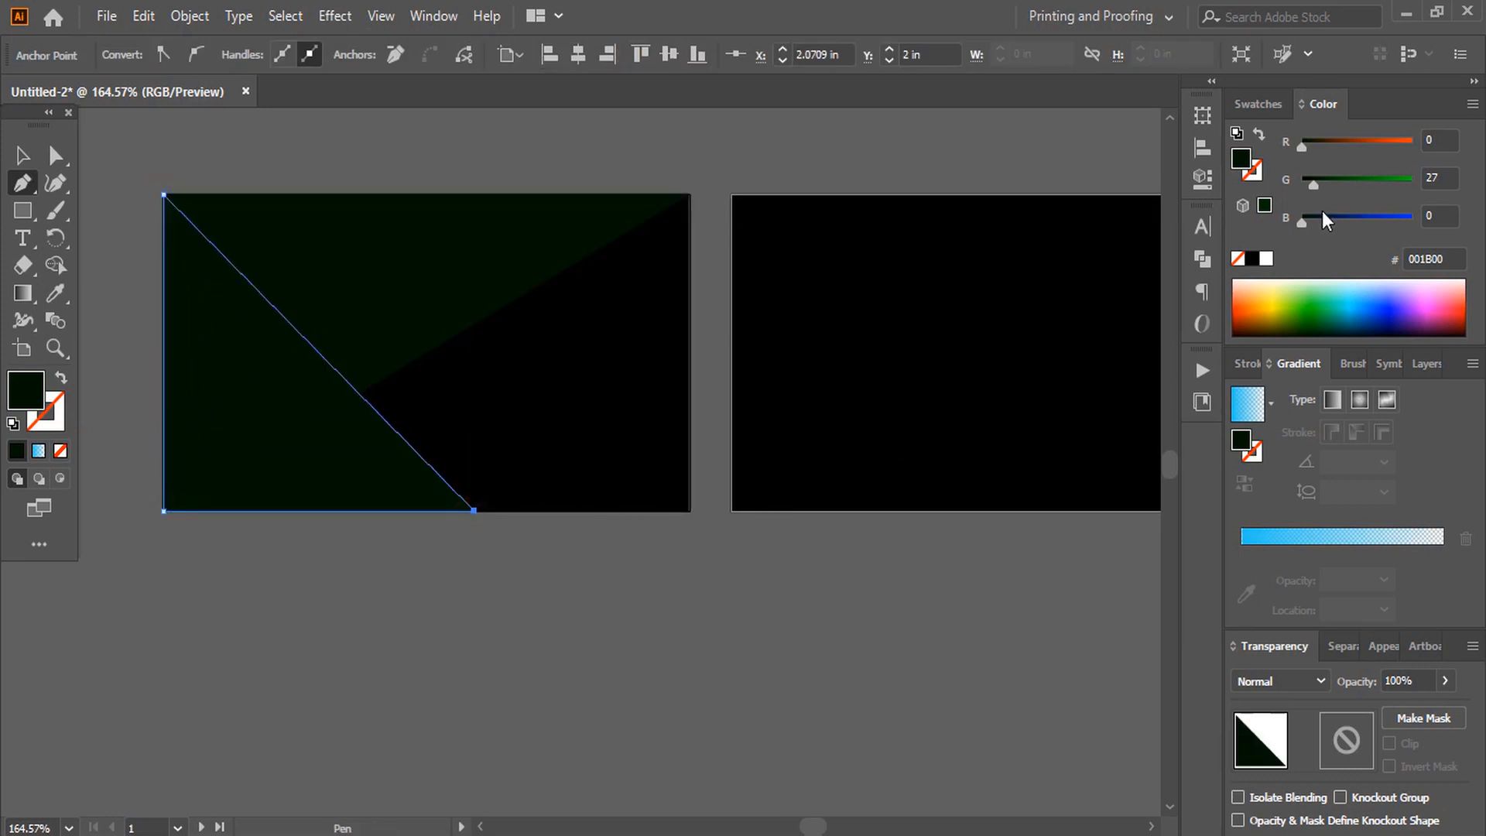
{"action": "left_click_drag", "start_coordinate": [1302, 221], "coordinate": [1341, 221]}
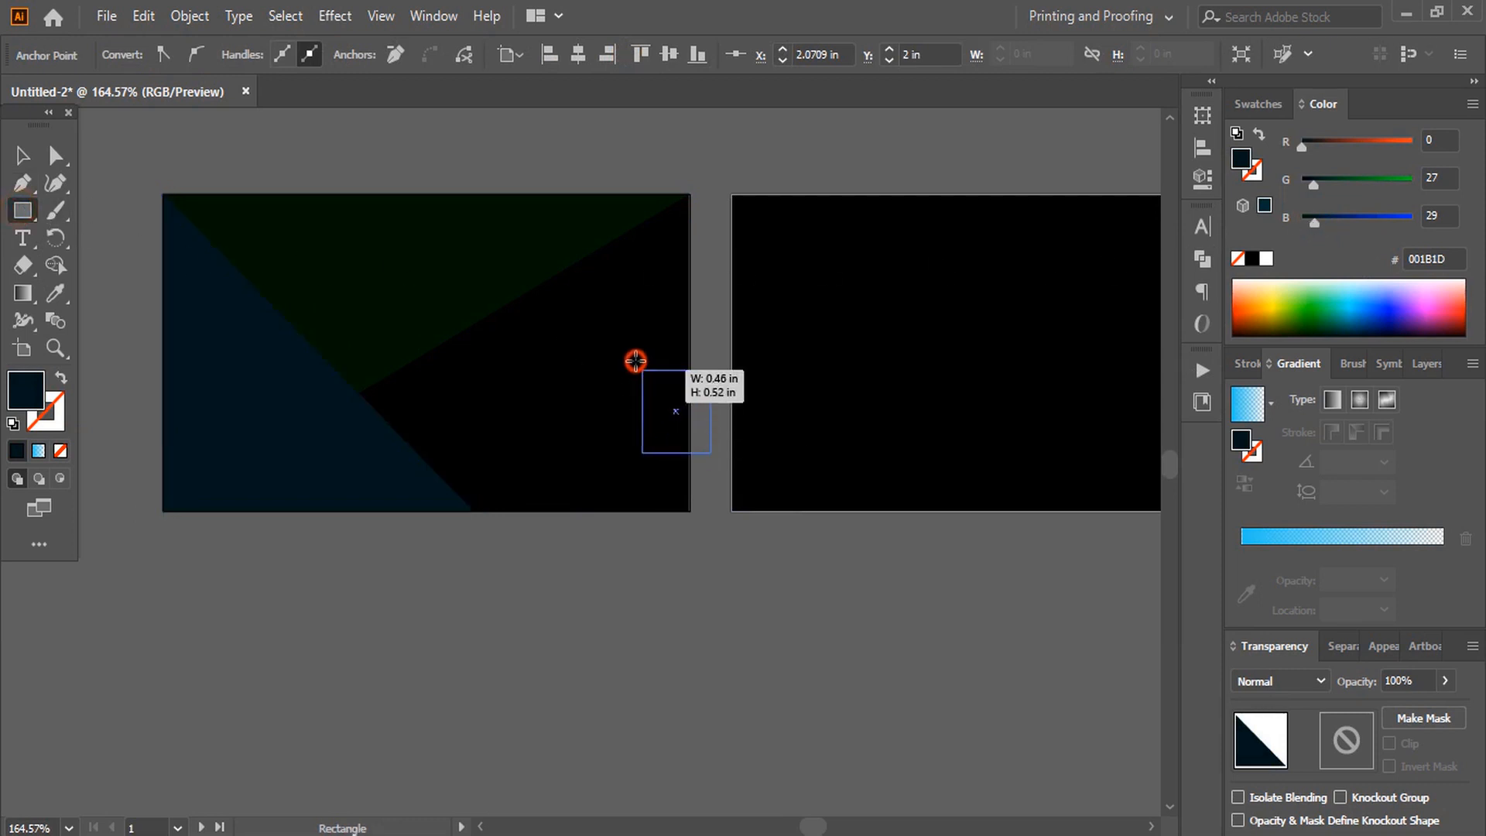
Draw a #00561D horizontal band across the front card and arrange it behind the triangle
{"action": "left_click_drag", "start_coordinate": [634, 360], "coordinate": [304, 324]}
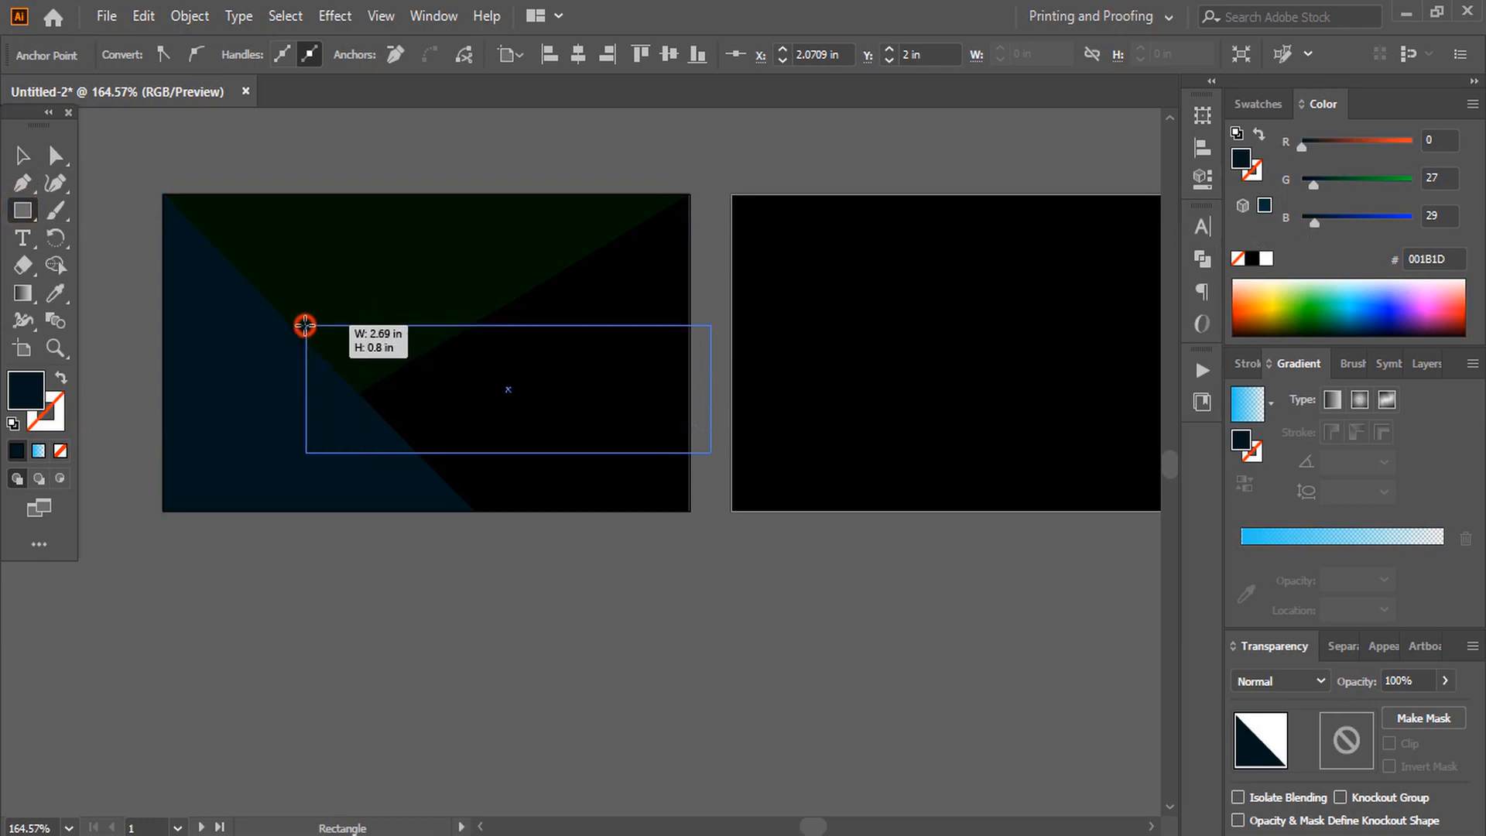
{"action": "left_click", "coordinate": [22, 155]}
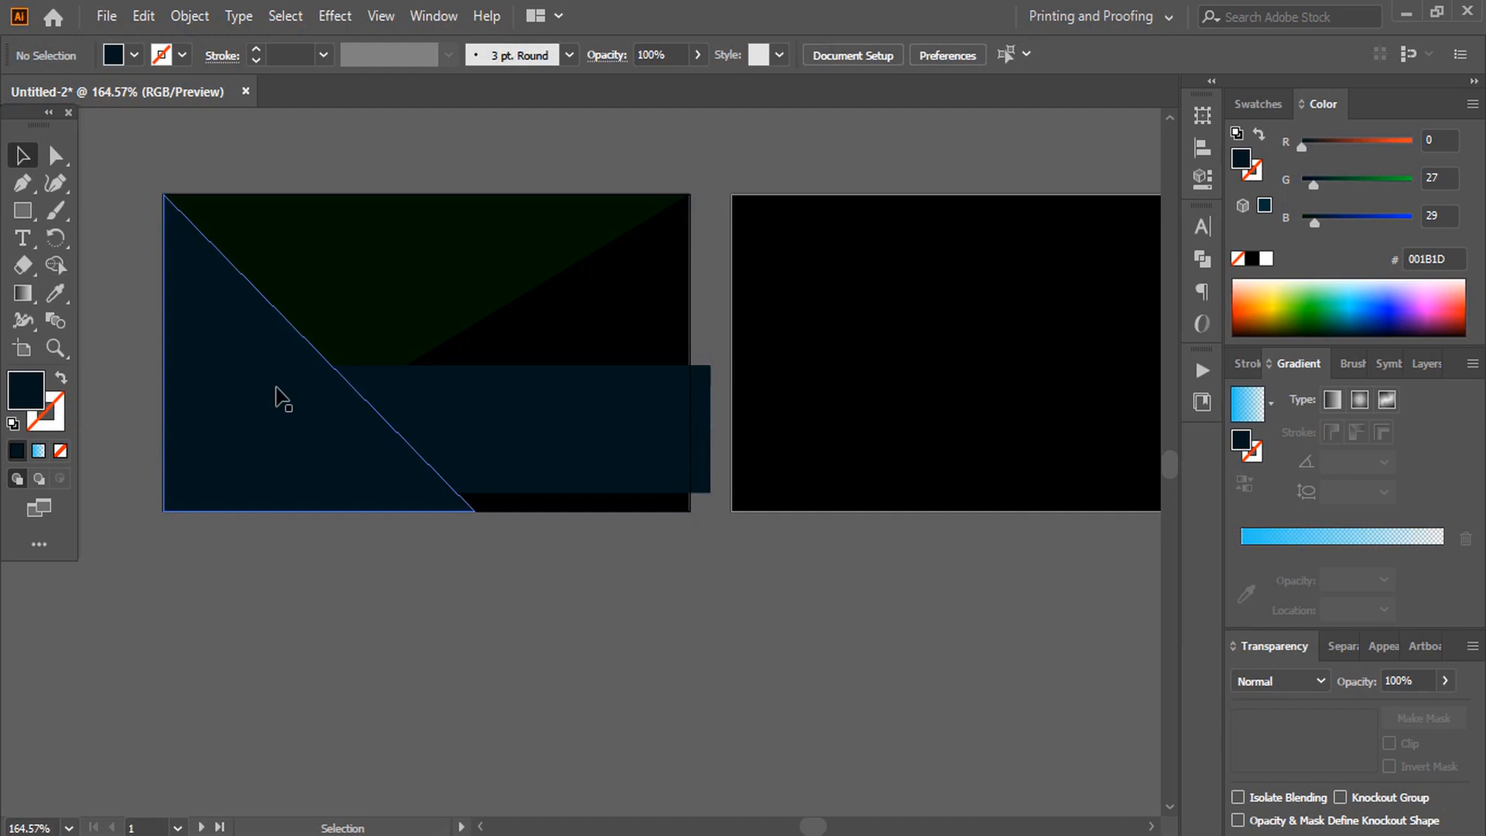
{"action": "right_click", "coordinate": [284, 398]}
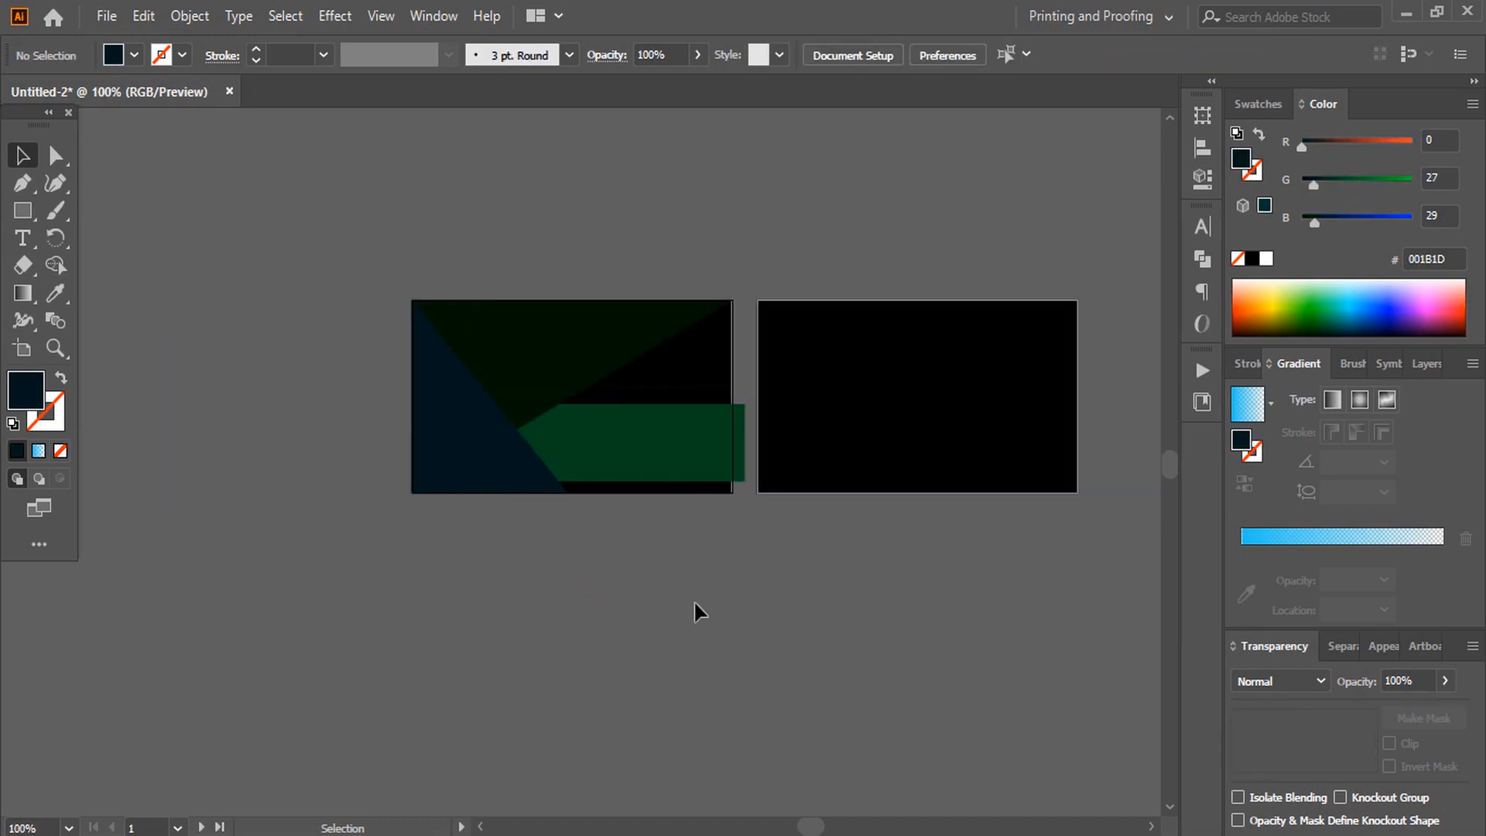
{"action": "left_click", "coordinate": [620, 445]}
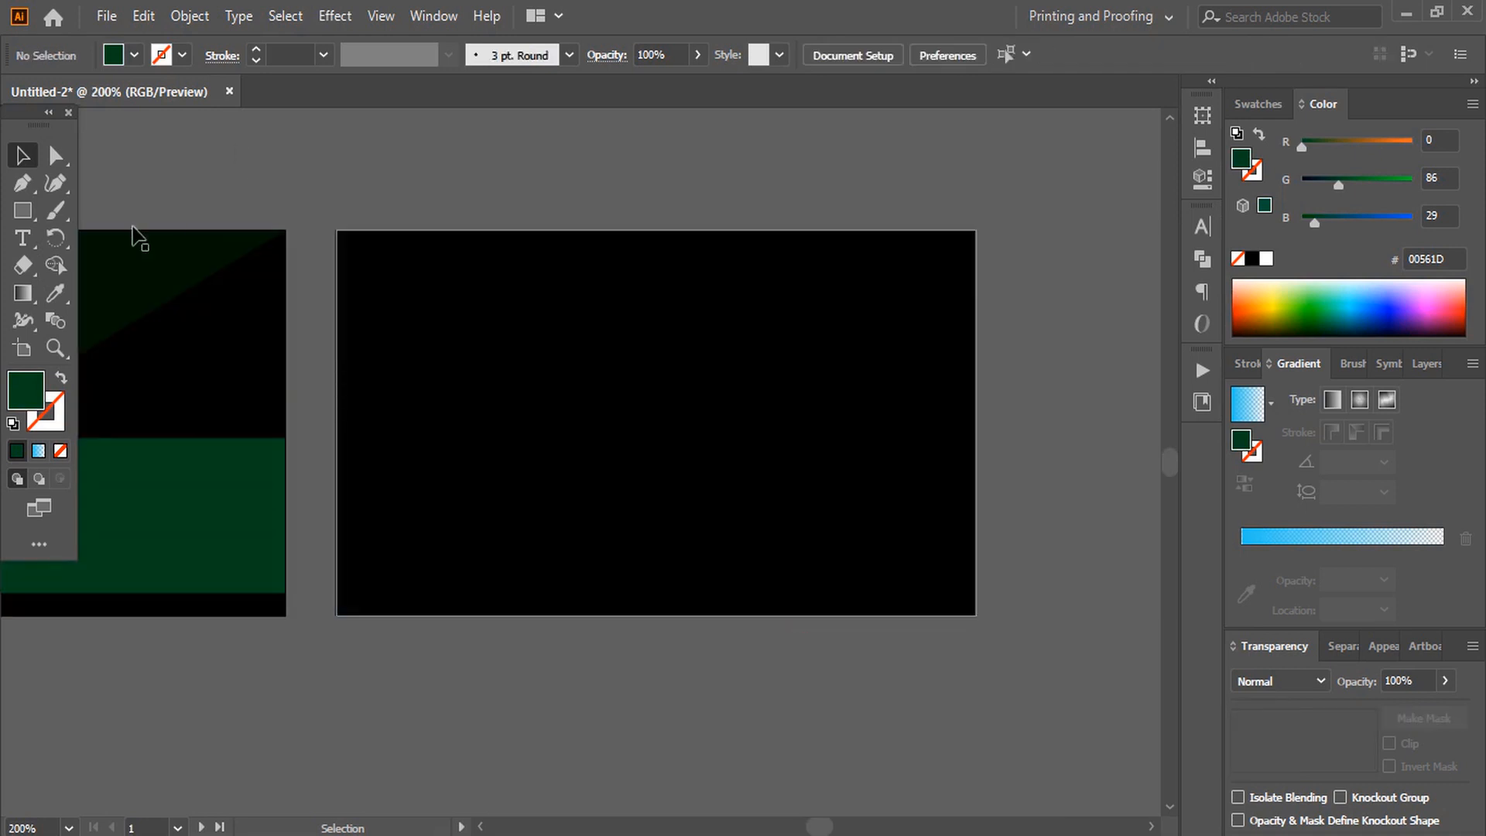
Draw a three-point triangle along the back card's left edge and select it
{"action": "left_click", "coordinate": [23, 183]}
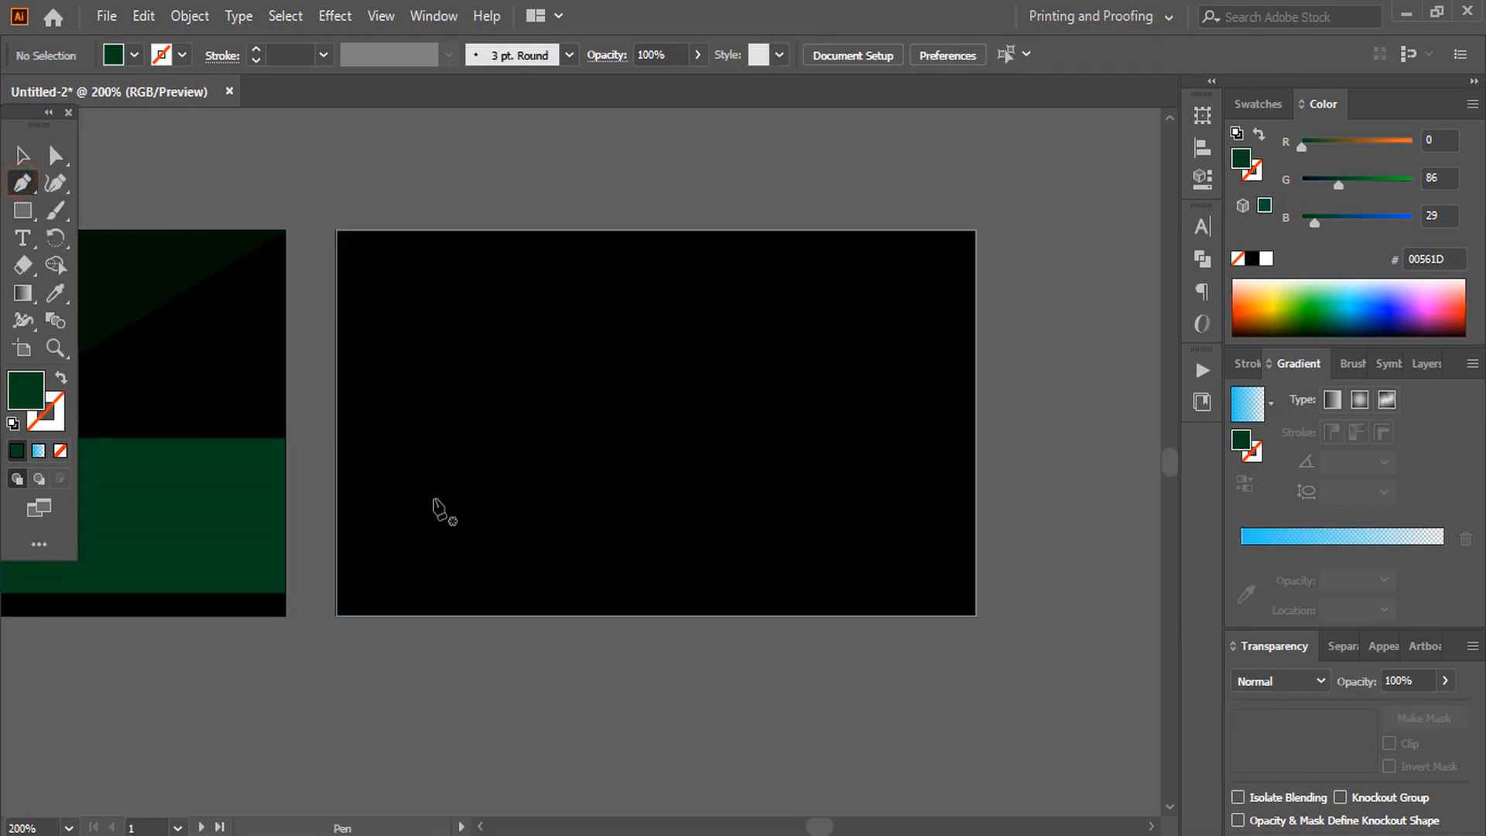
{"action": "left_click_drag", "start_coordinate": [338, 614], "coordinate": [524, 288]}
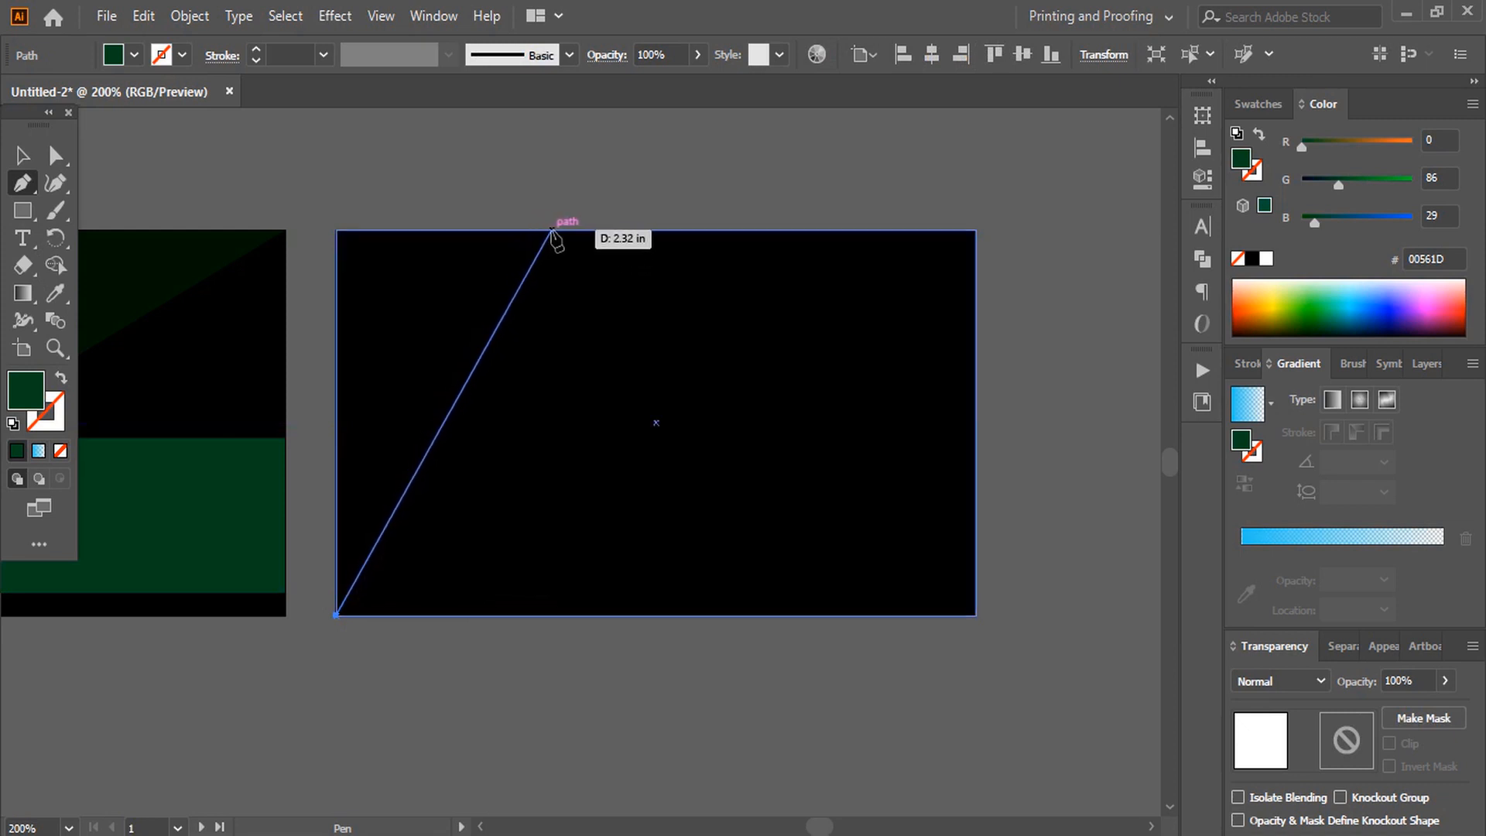
{"action": "left_click", "coordinate": [346, 237]}
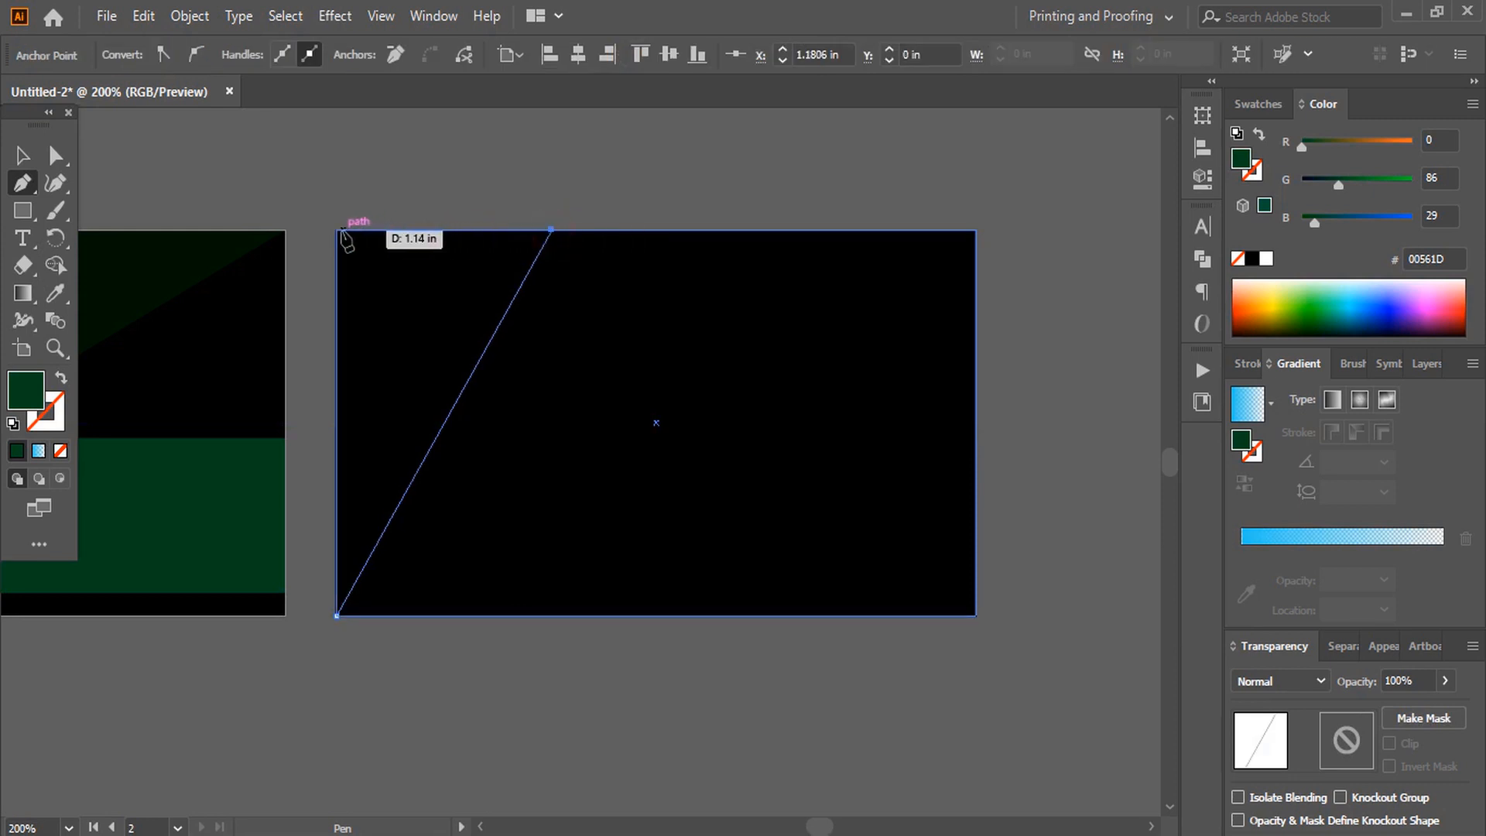
{"action": "left_click", "coordinate": [337, 614]}
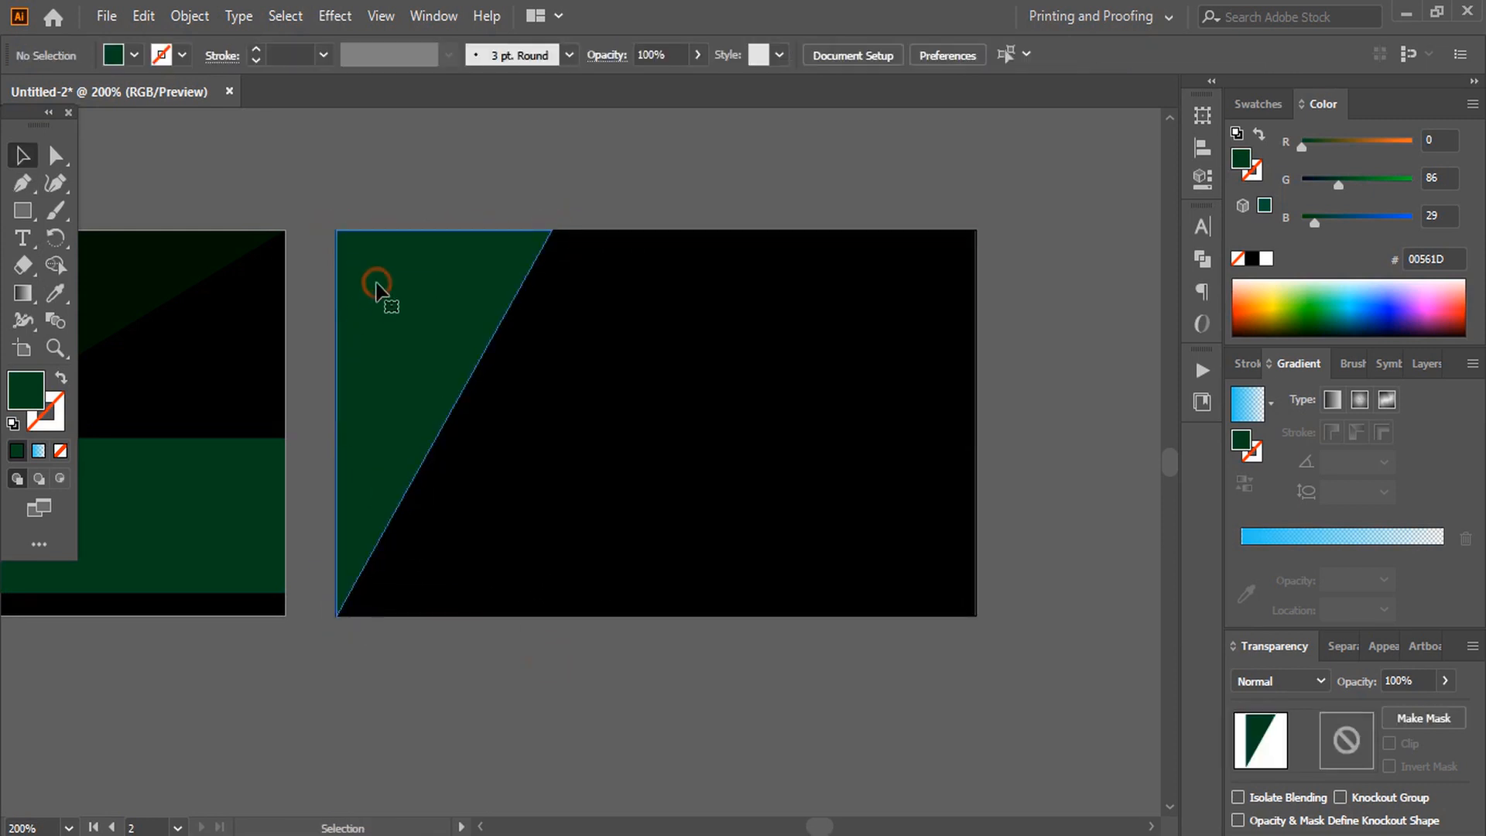
{"action": "left_click", "coordinate": [55, 238]}
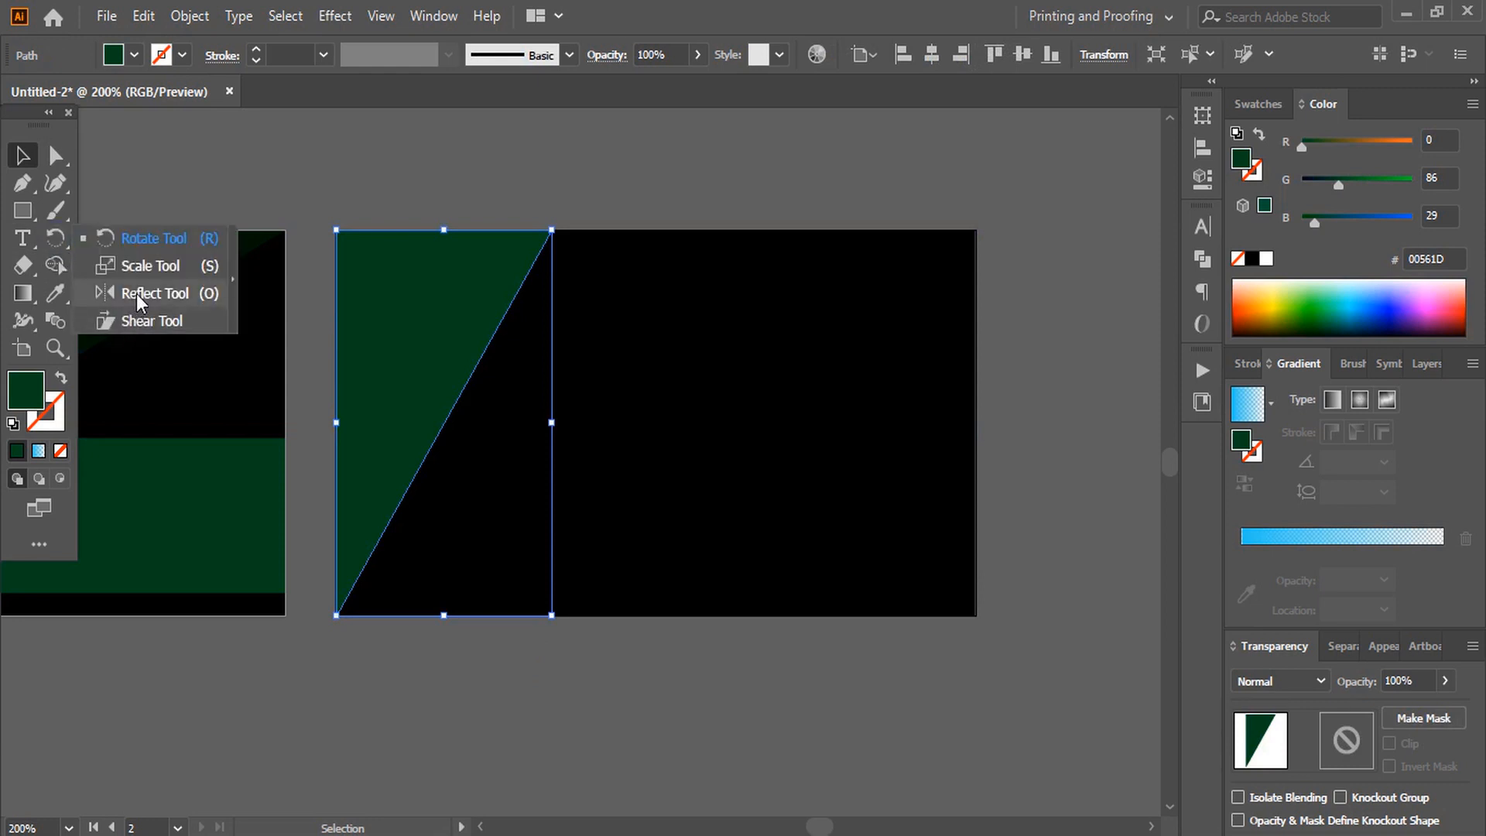
Reflect a vertical copy of the triangle, move it right, and flip it horizontally
{"action": "left_click", "coordinate": [156, 292]}
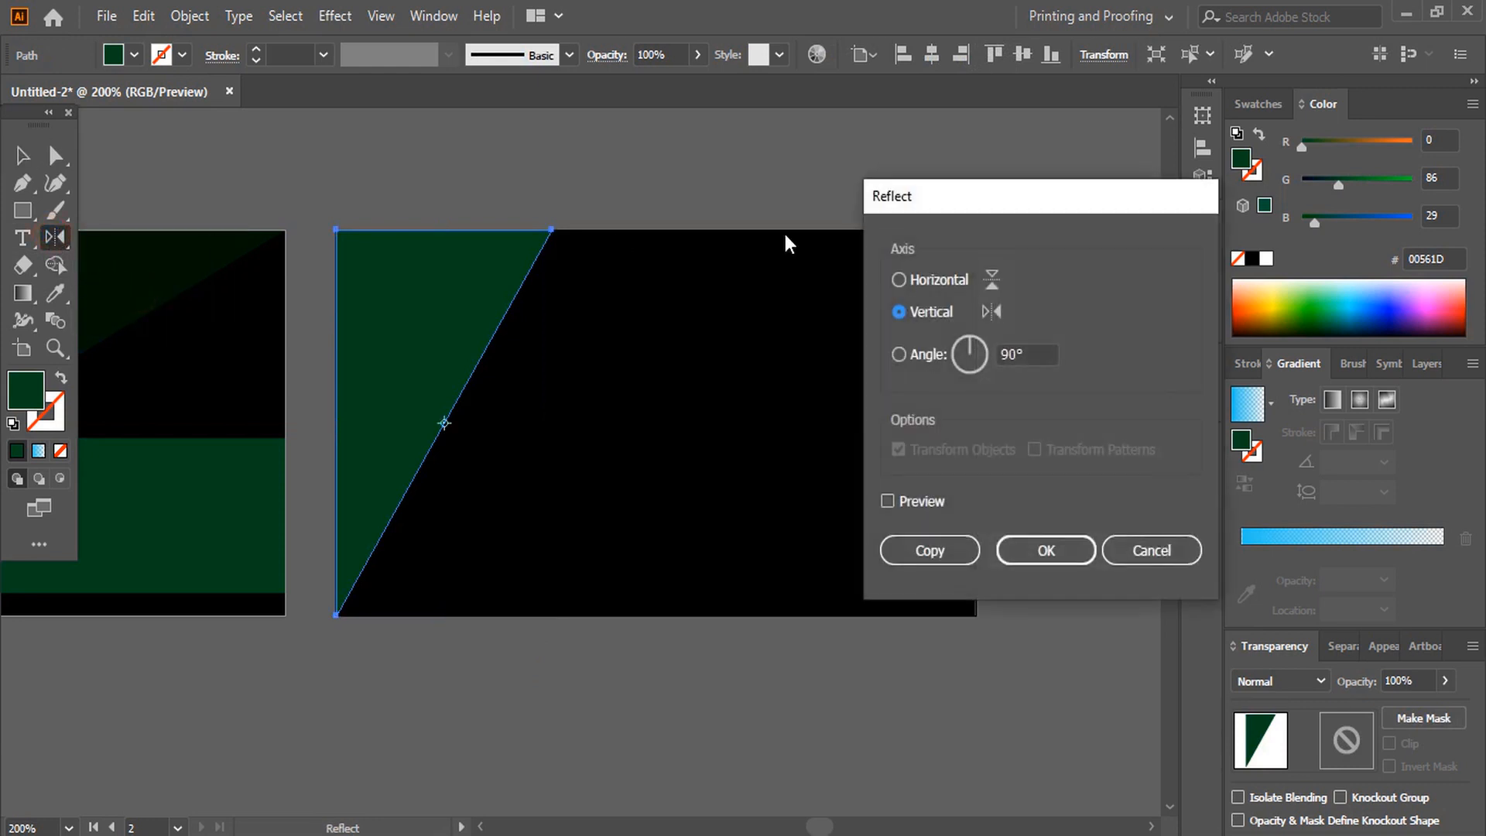
{"action": "left_click", "coordinate": [929, 549]}
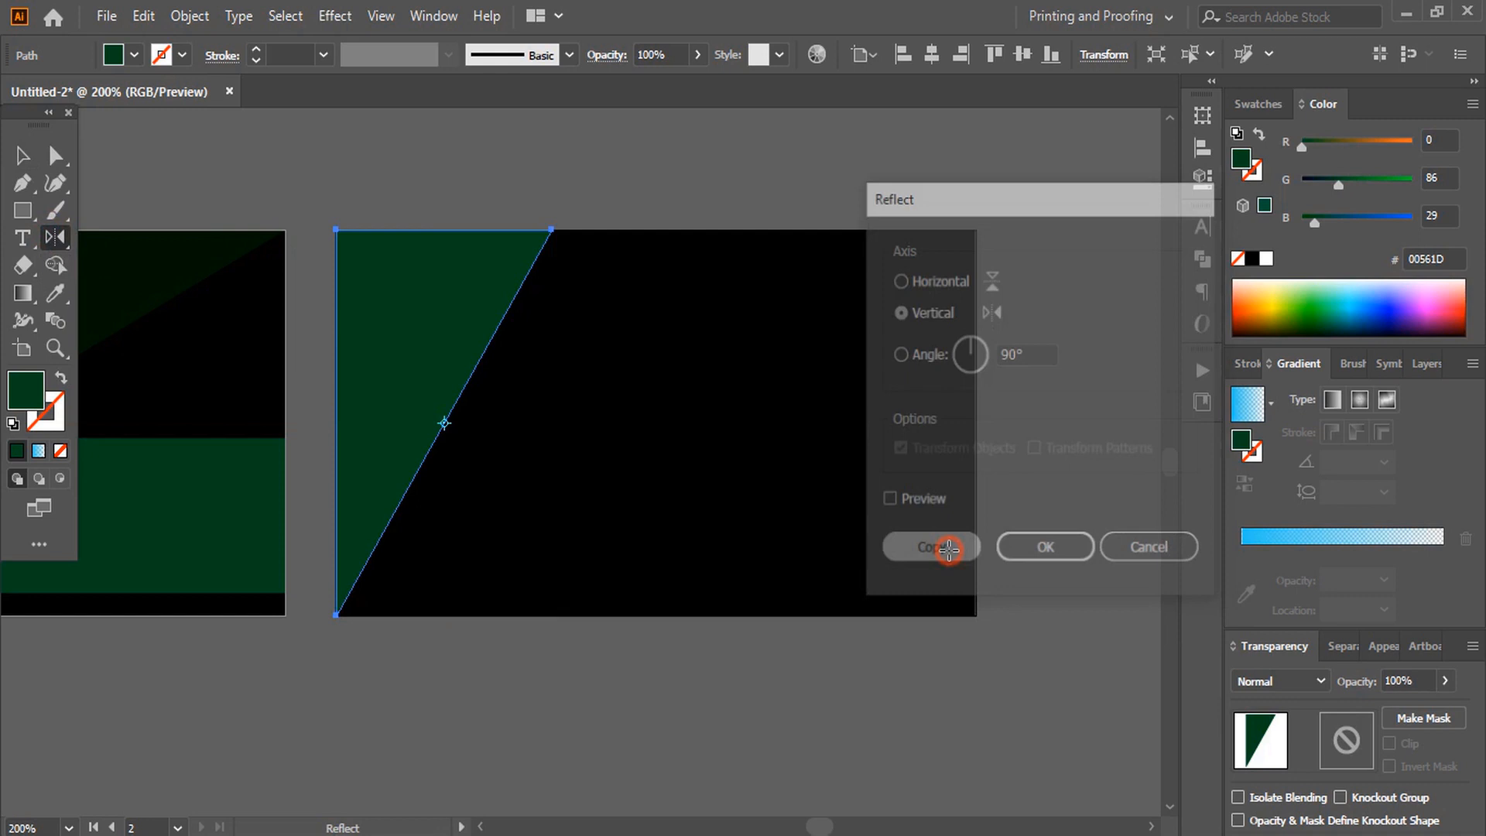
{"action": "left_click", "coordinate": [931, 547]}
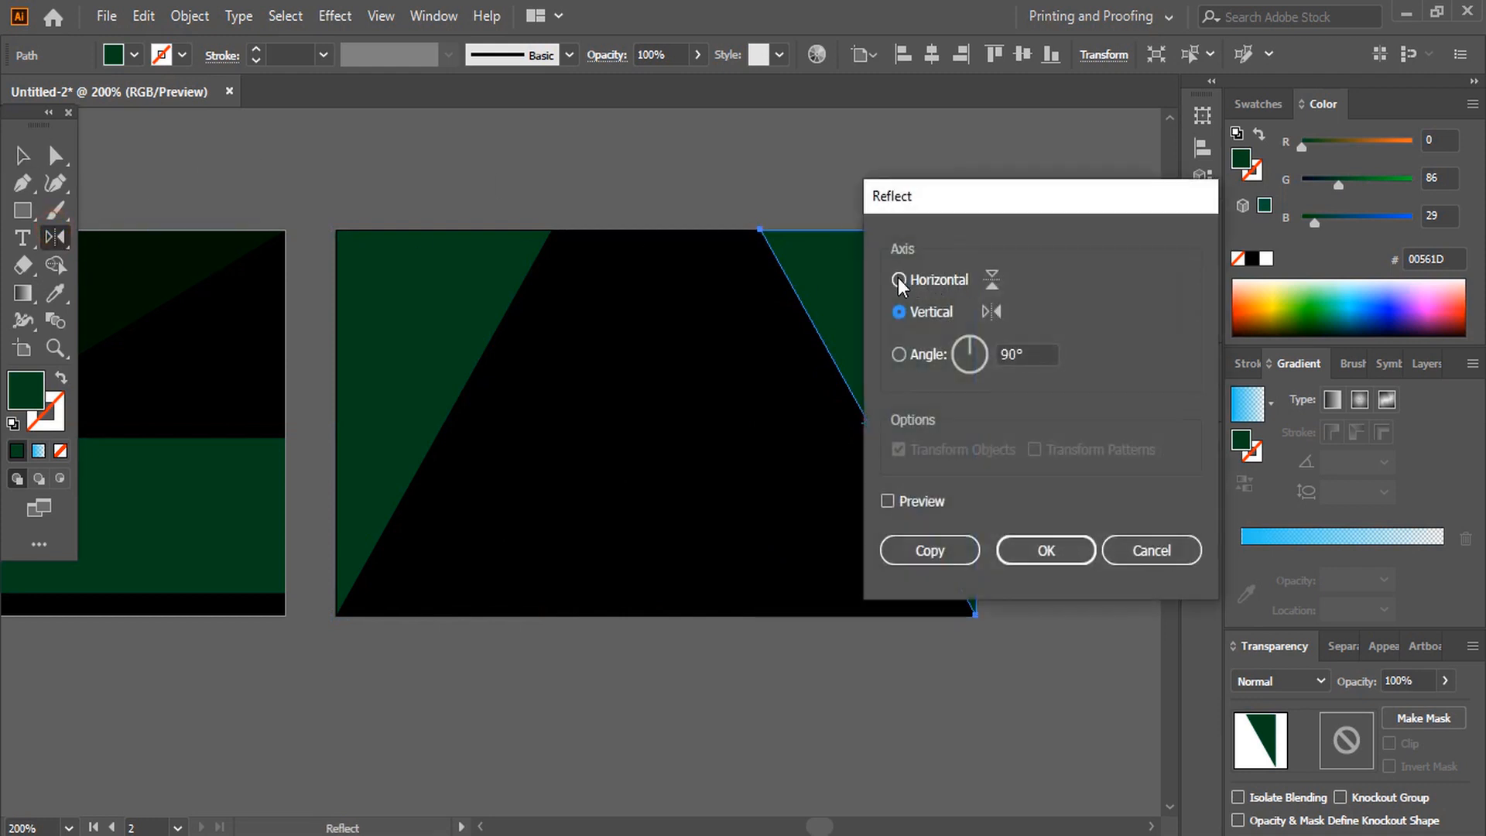
{"action": "left_click", "coordinate": [1043, 551]}
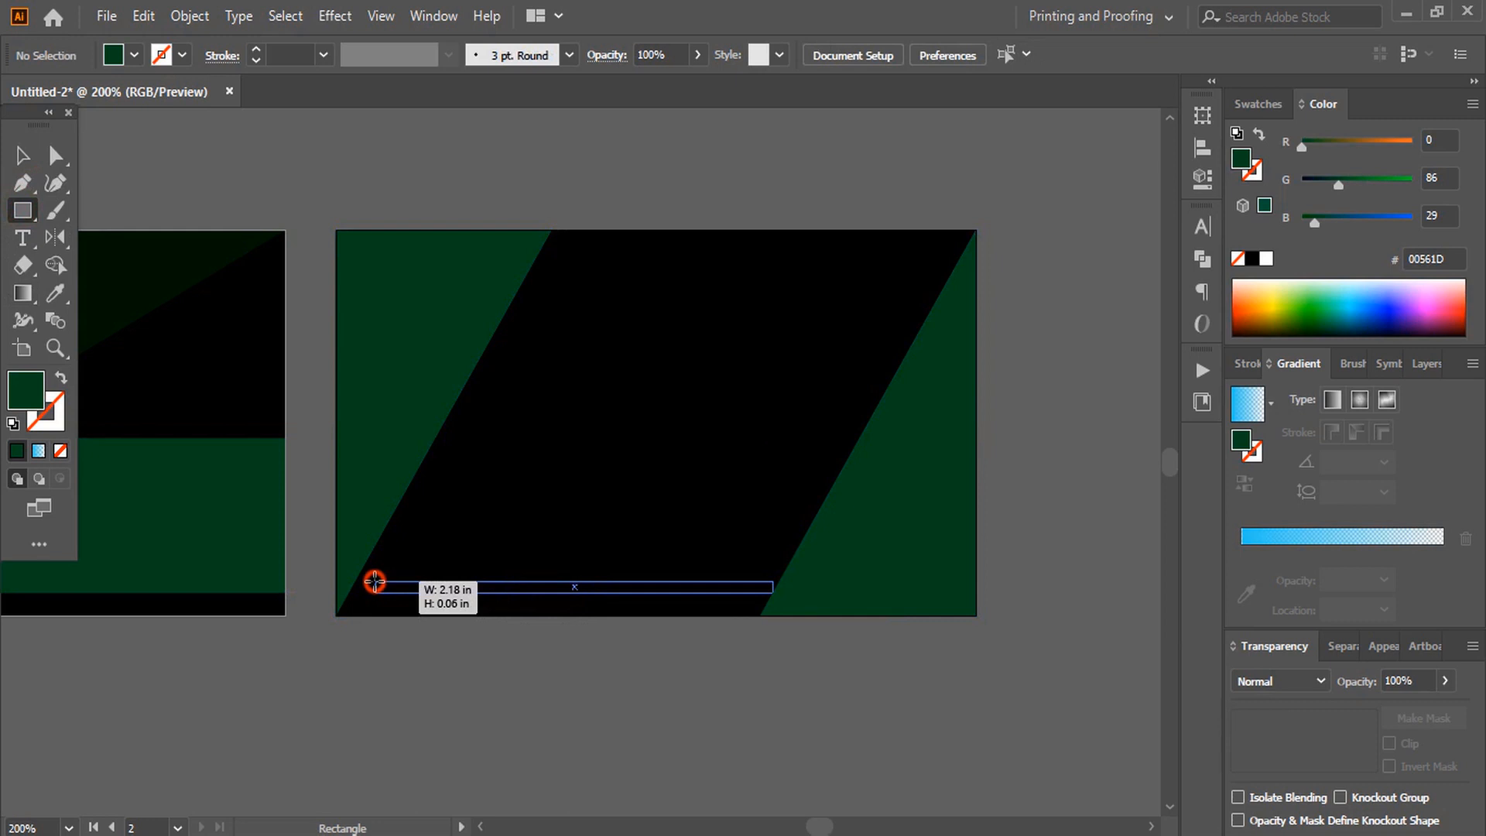
Draw a thin rectangle near the back card's bottom and stretch it to the right edge
{"action": "left_click_drag", "start_coordinate": [377, 582], "coordinate": [363, 579]}
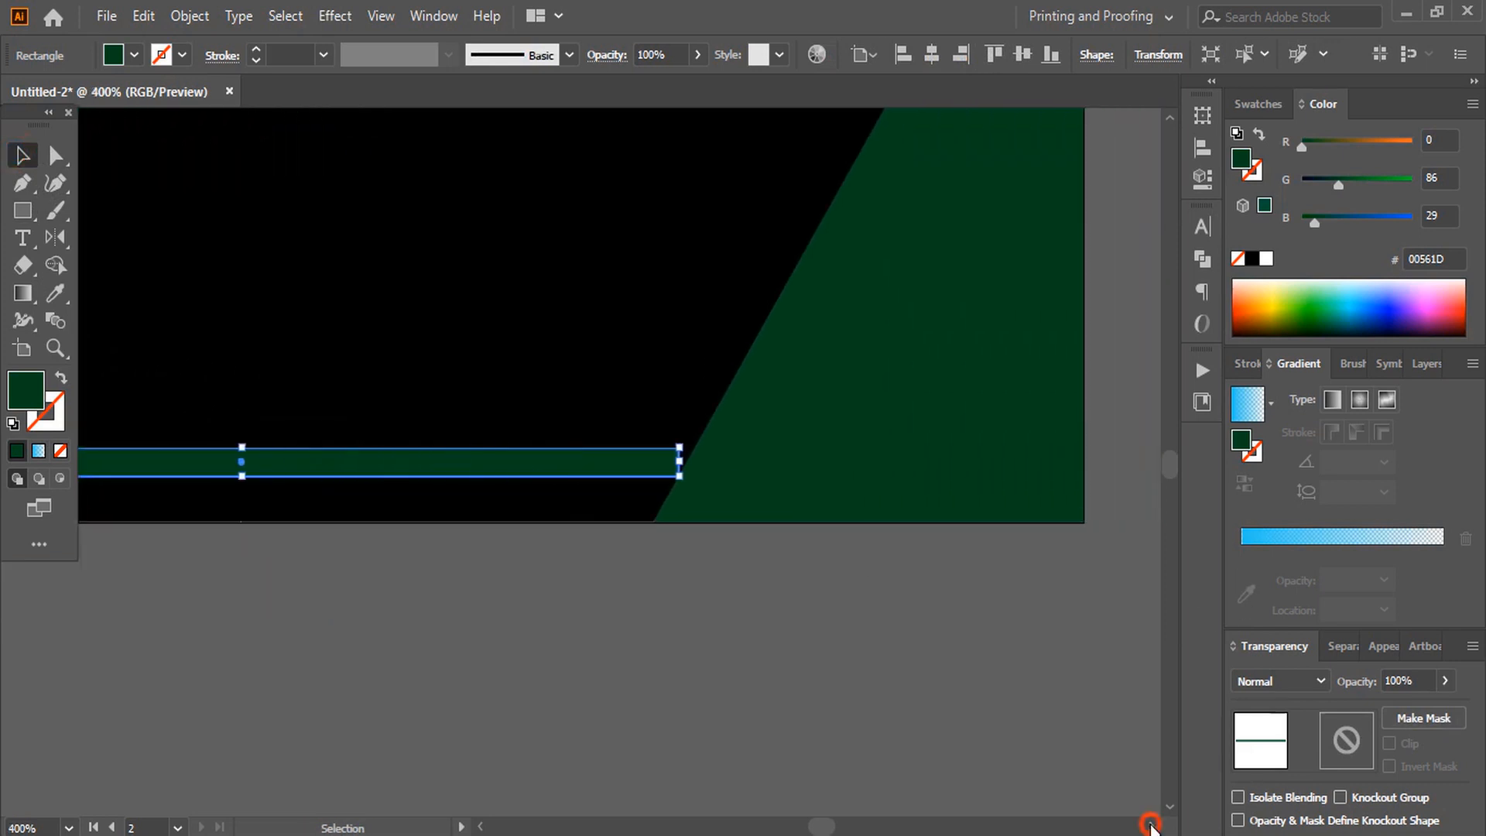
{"action": "left_click_drag", "start_coordinate": [680, 461], "coordinate": [980, 468]}
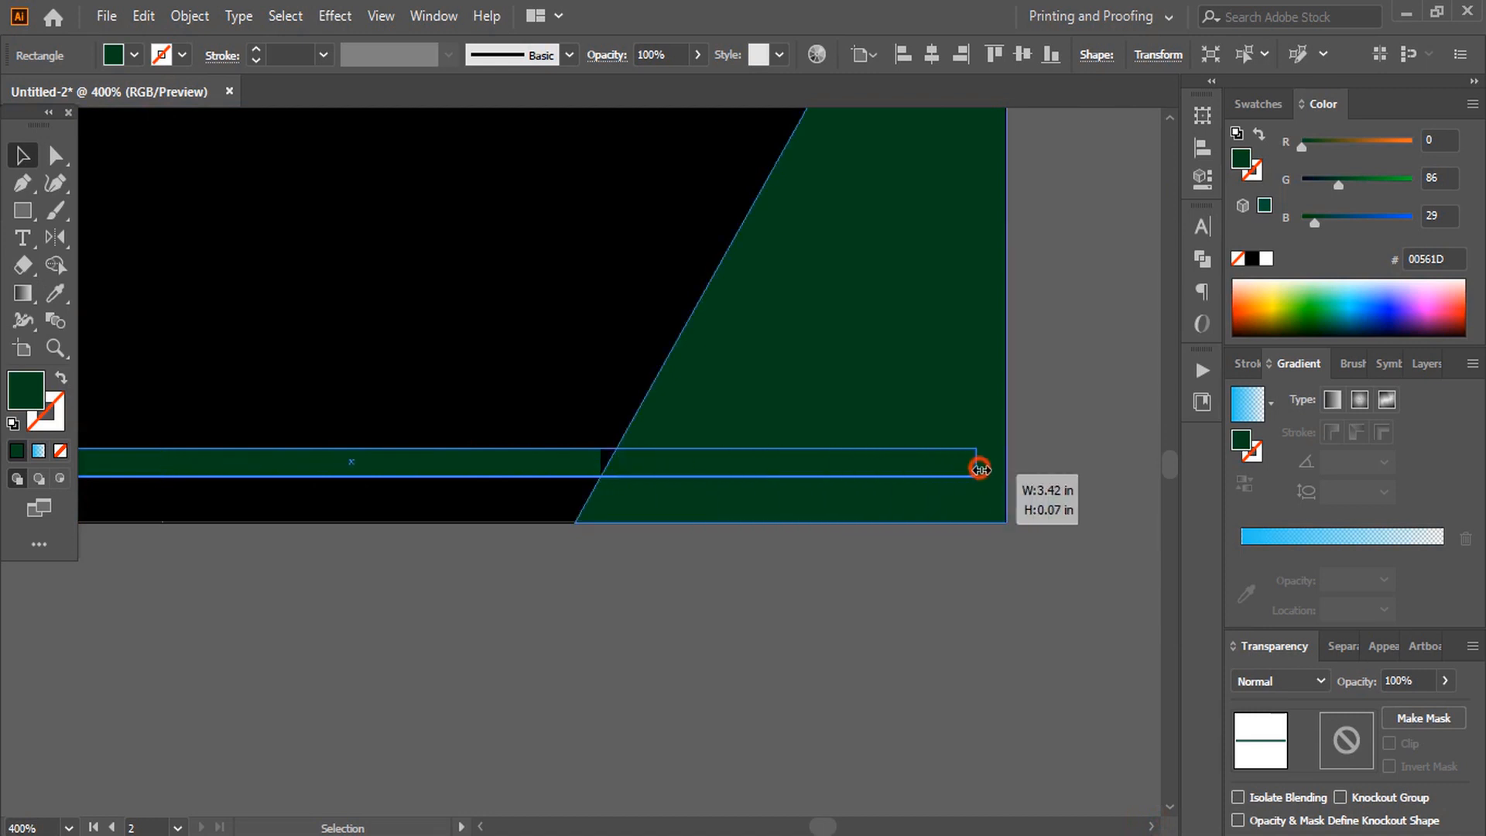
{"action": "left_click_drag", "start_coordinate": [980, 469], "coordinate": [1007, 469]}
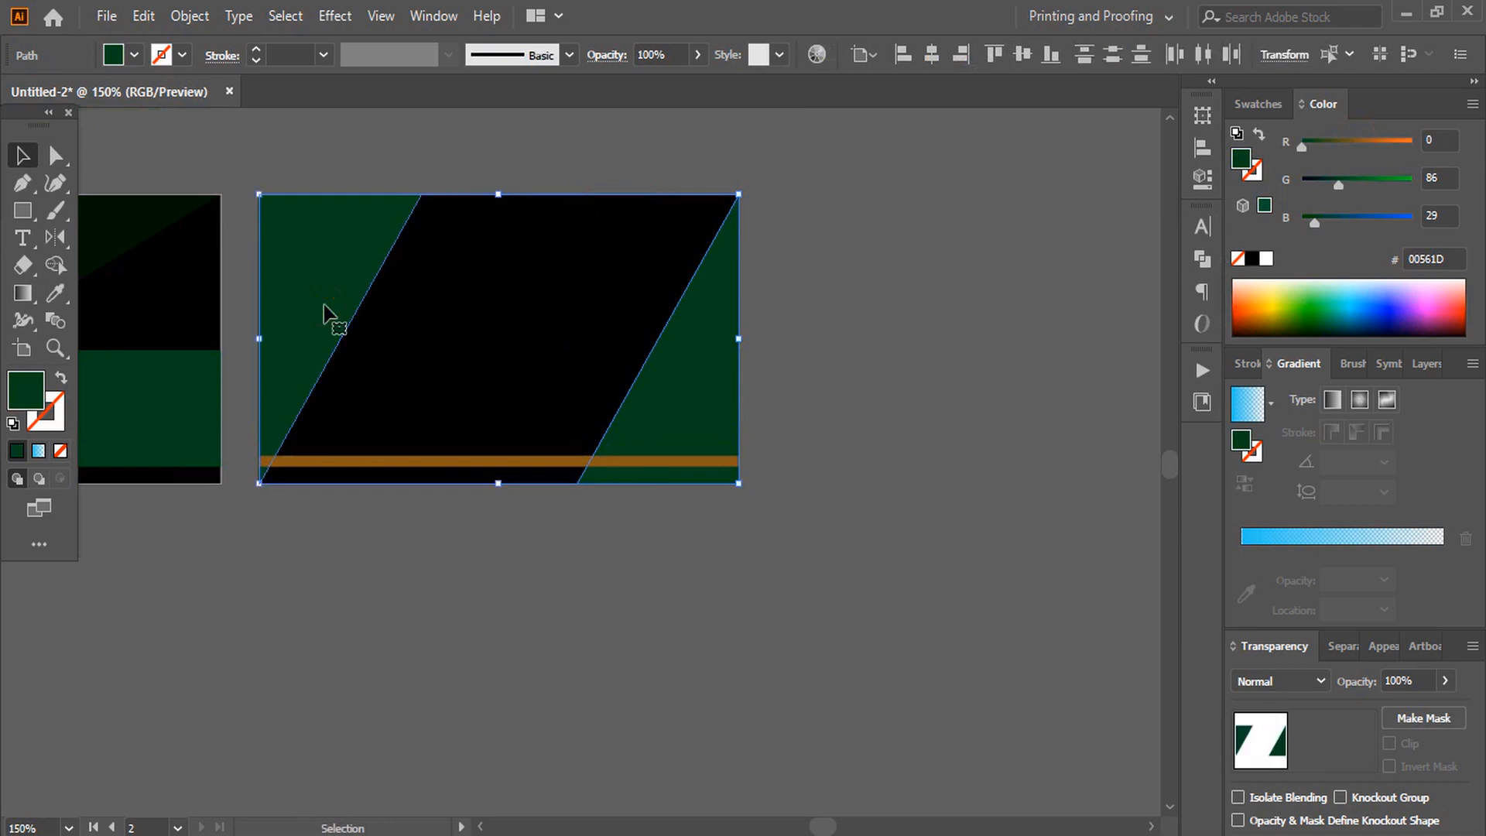
Cut a small bottom-right rectangle diagonally and fill its upper-left half orange
{"action": "right_click", "coordinate": [336, 326]}
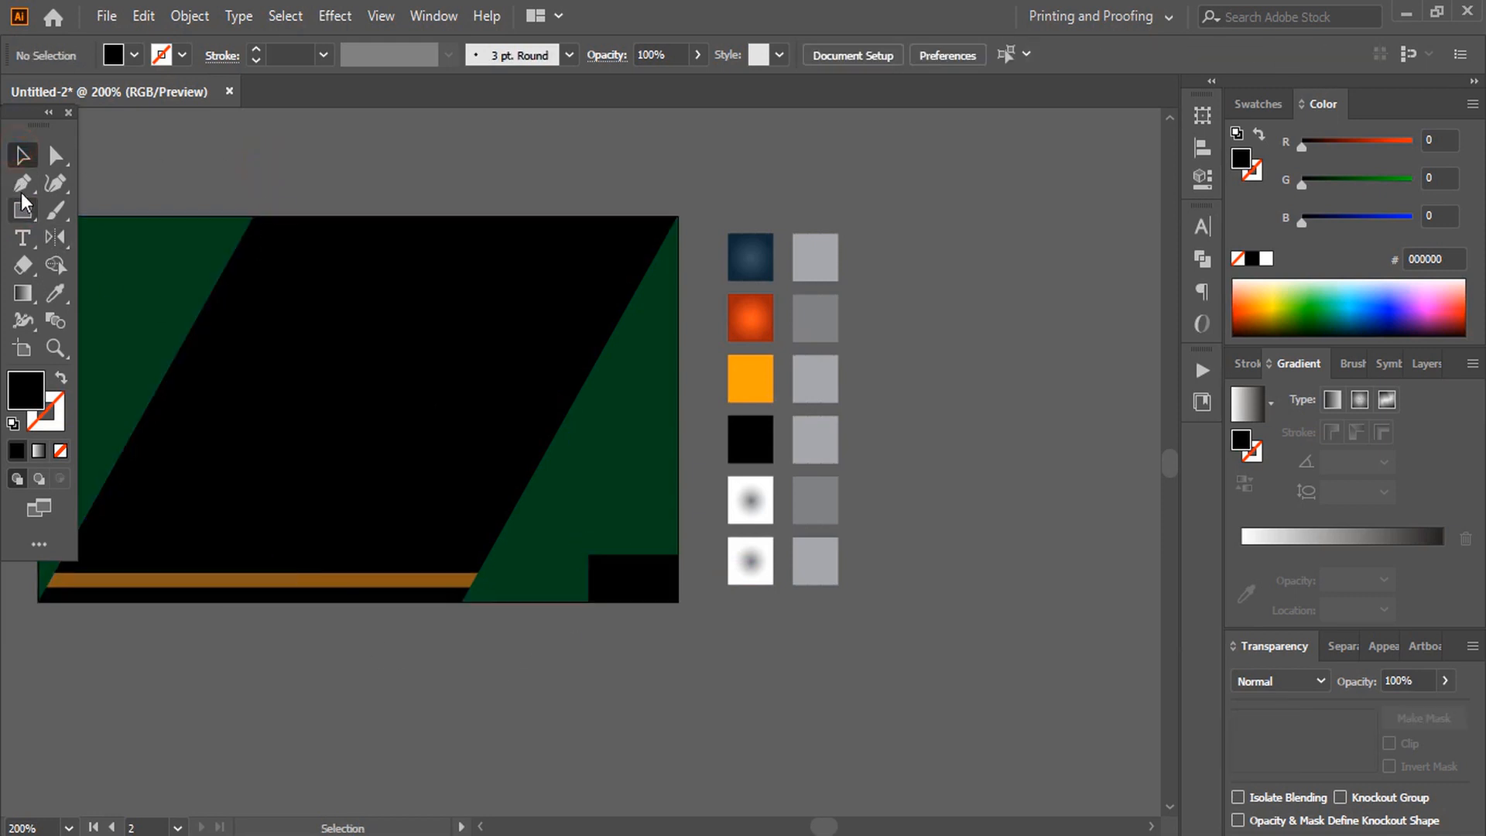
{"action": "left_click", "coordinate": [22, 182]}
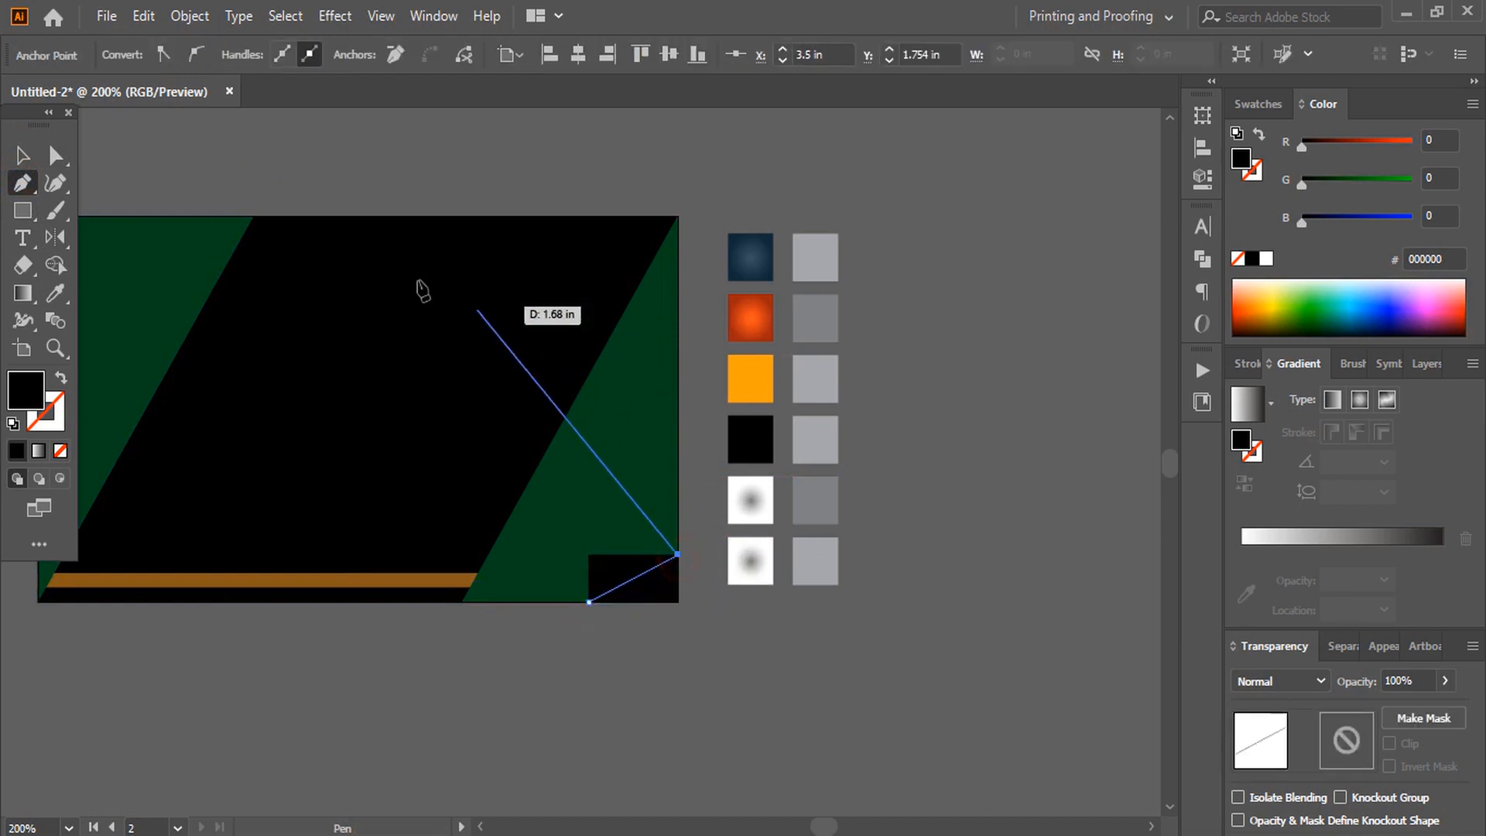
{"action": "left_click", "coordinate": [22, 156]}
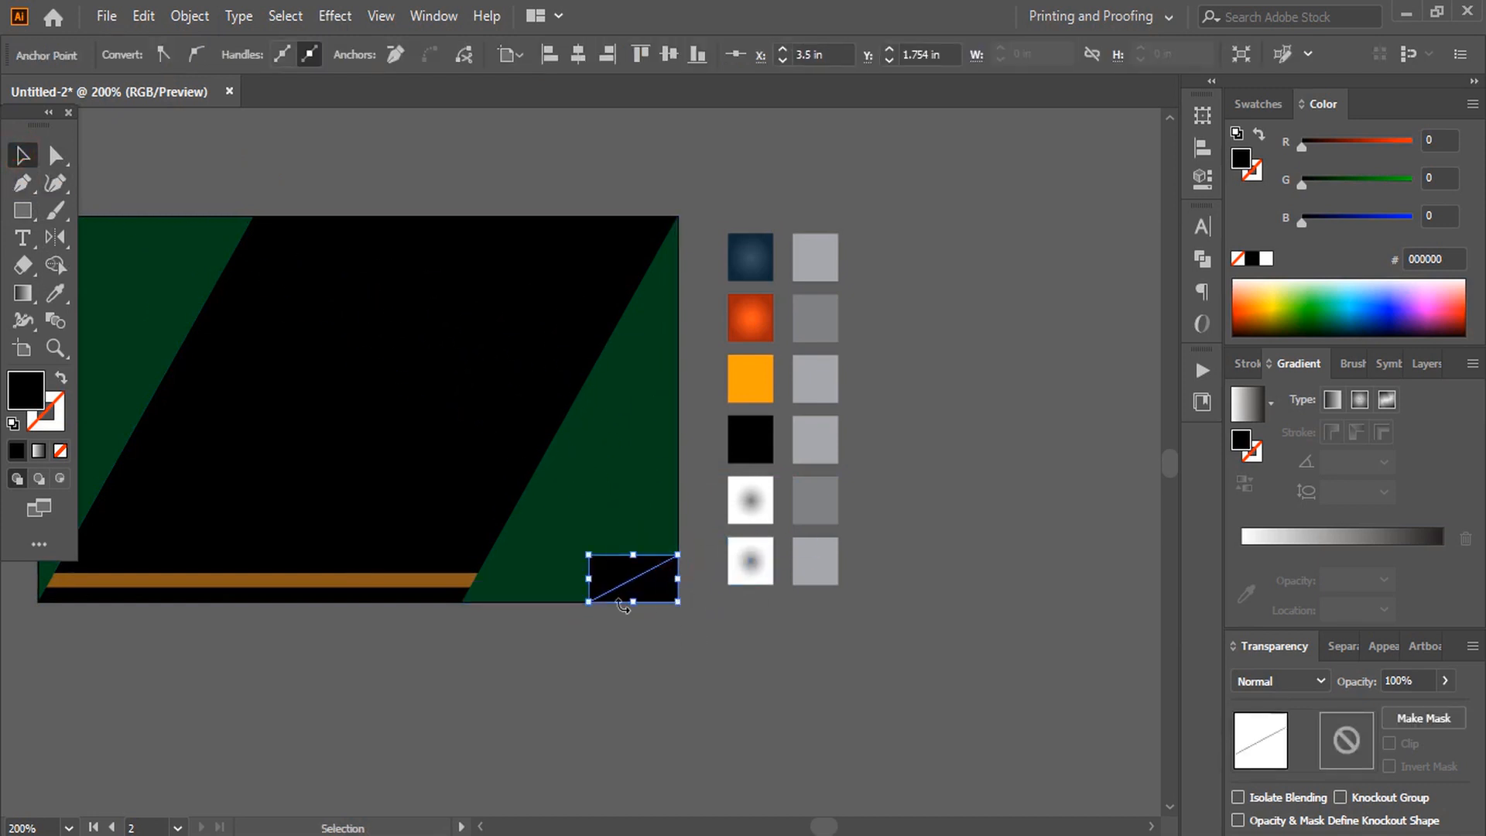
{"action": "left_click", "coordinate": [665, 600]}
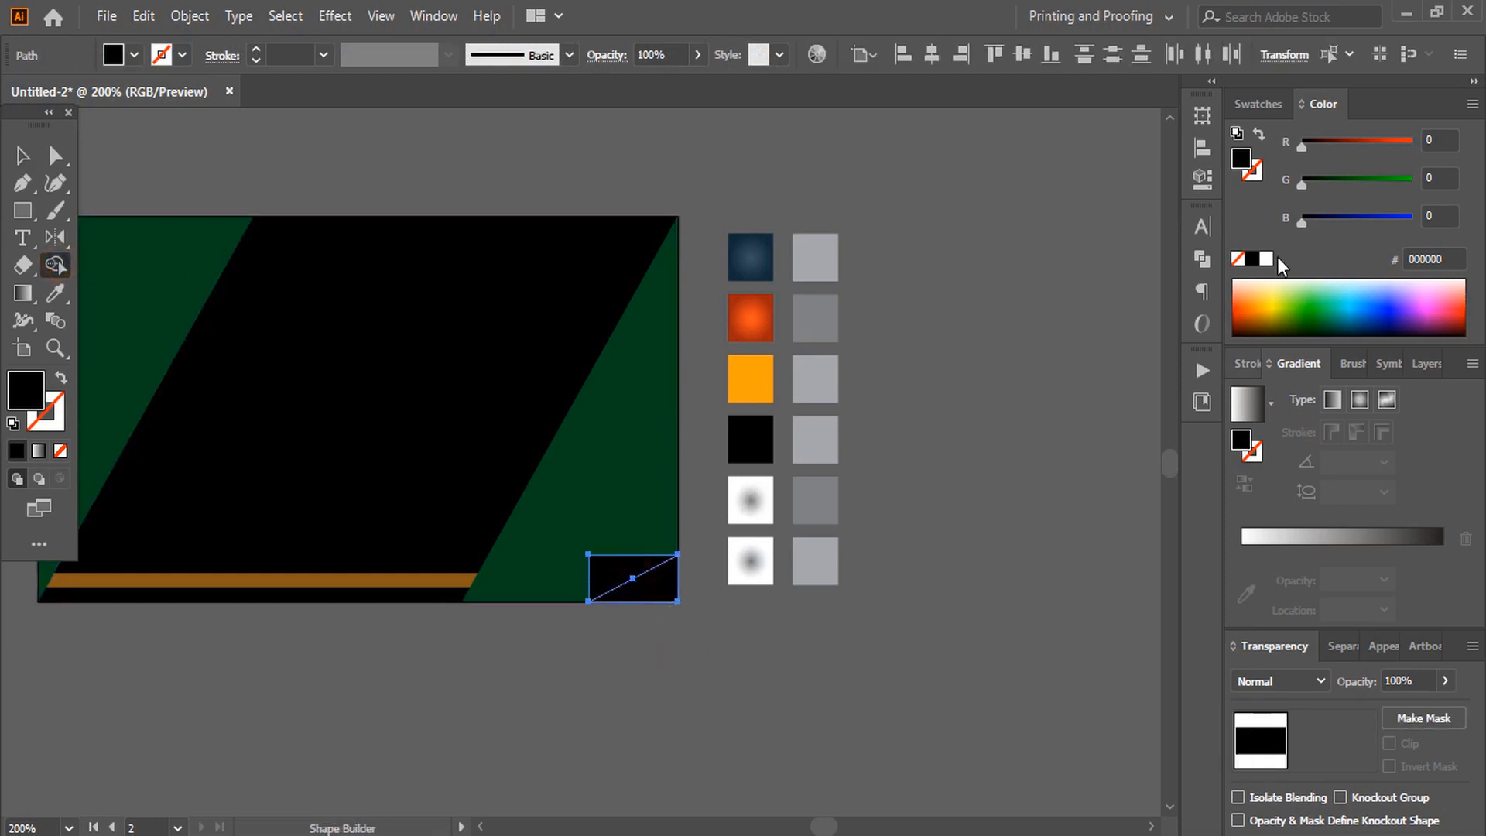
{"action": "left_click", "coordinate": [750, 379]}
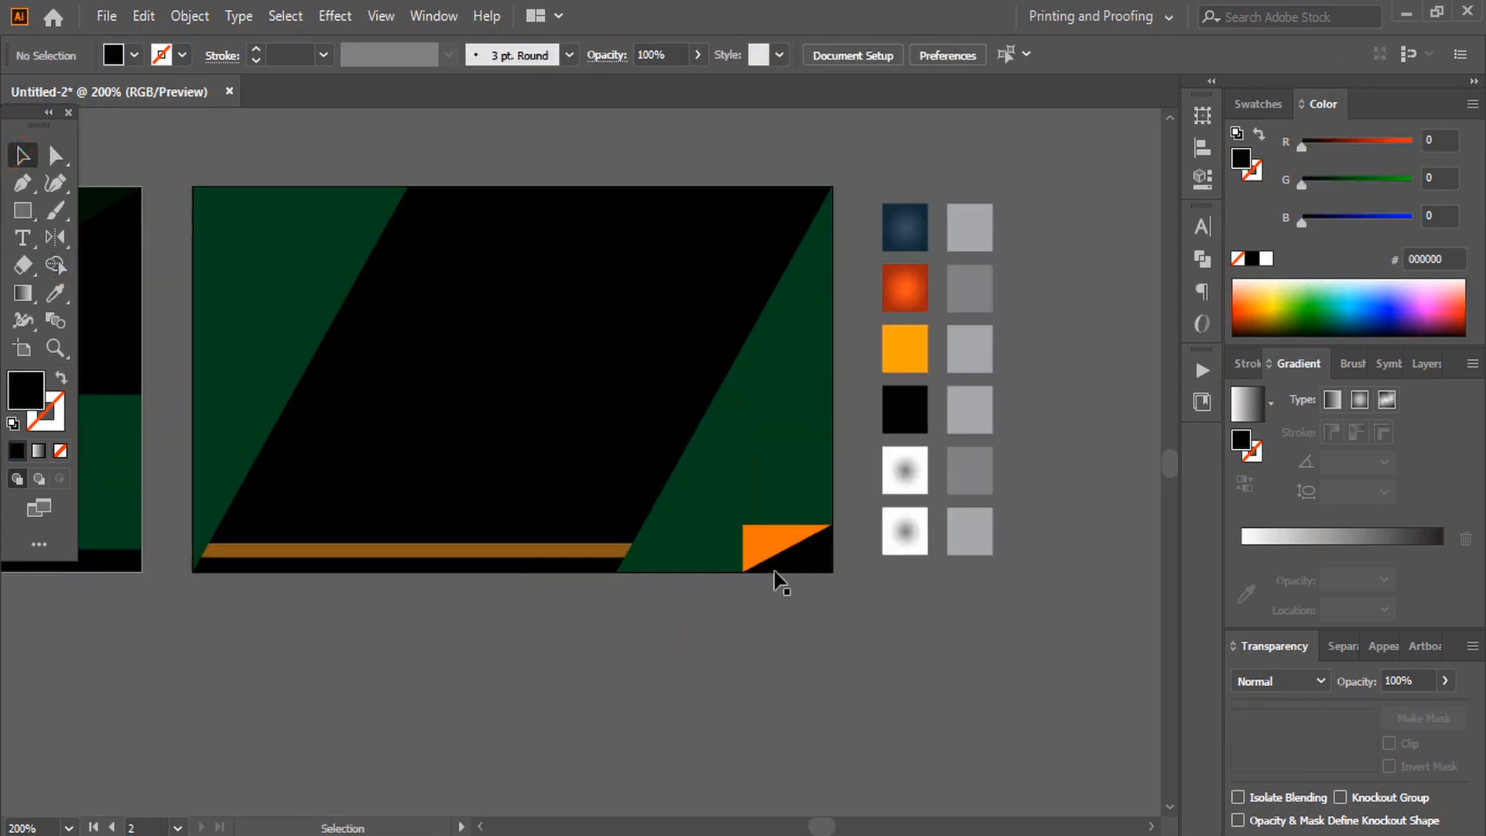
Alt-drag copies of the split tile down and sideways, repeating with Ctrl+D into six columns
{"action": "left_click_drag", "start_coordinate": [787, 545], "coordinate": [804, 625]}
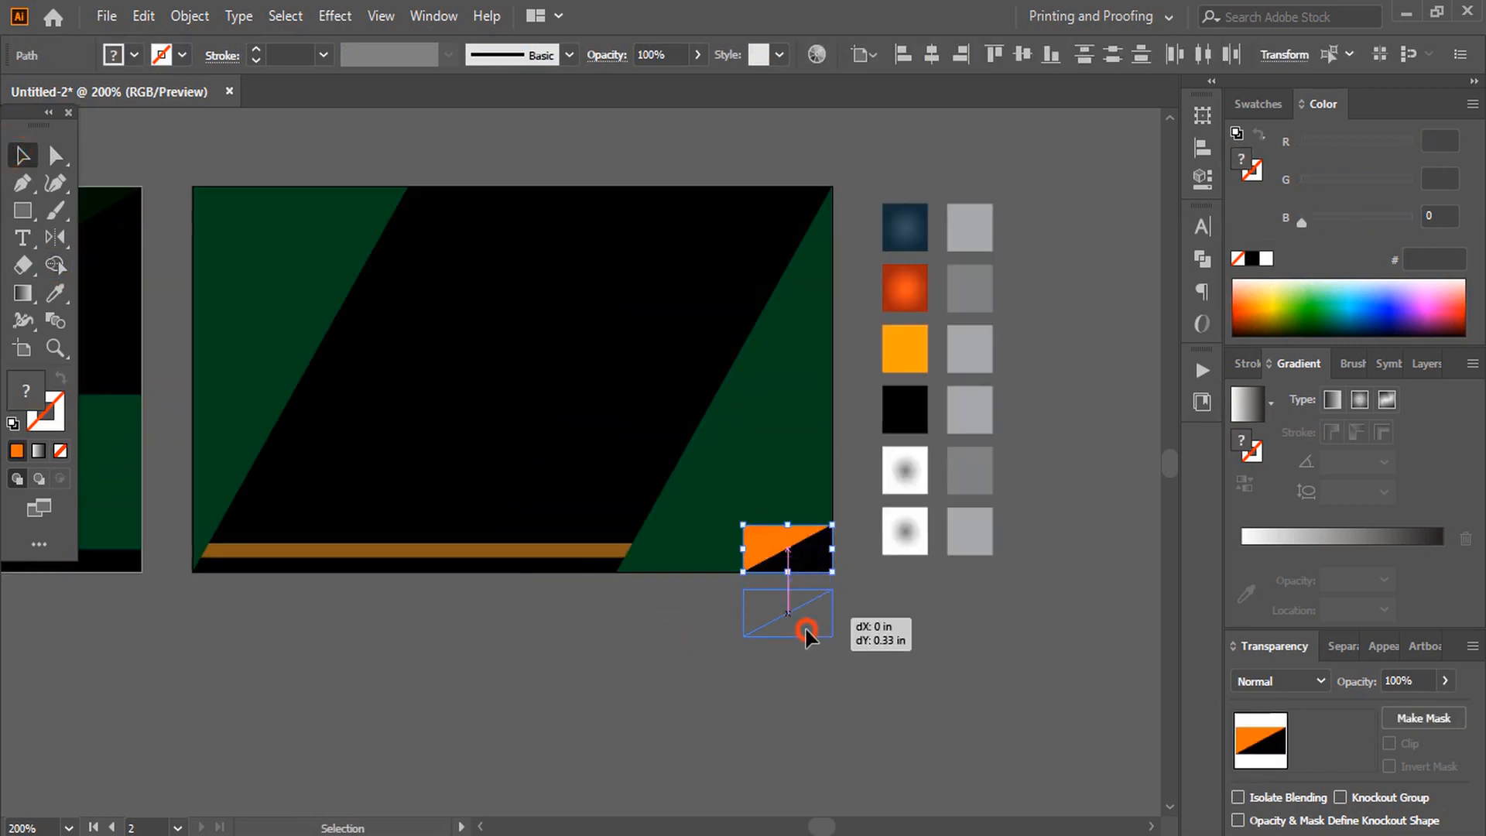
{"action": "left_click_drag", "start_coordinate": [786, 547], "coordinate": [787, 666]}
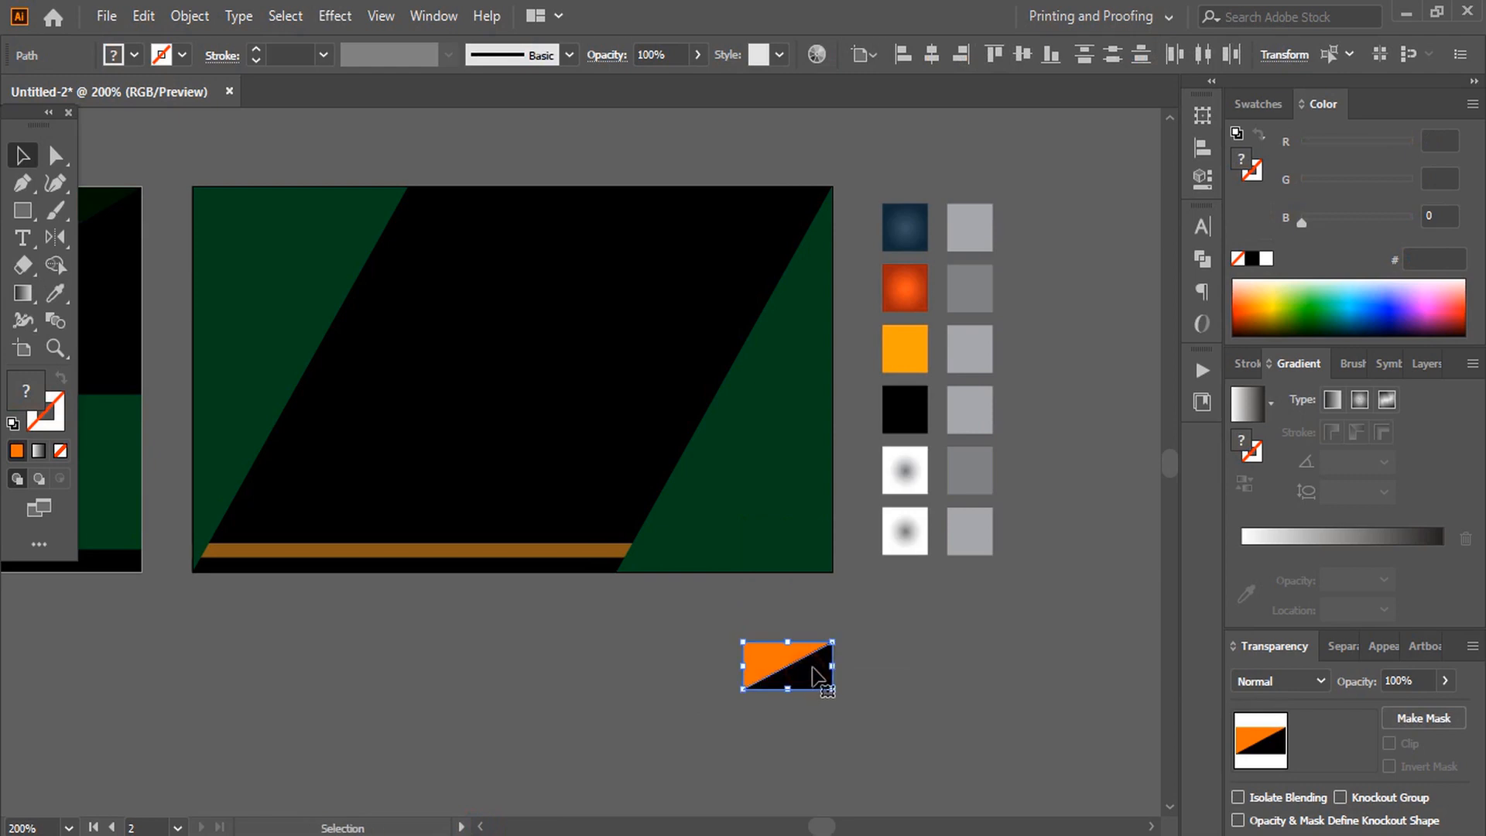
{"action": "key", "text": "alt"}
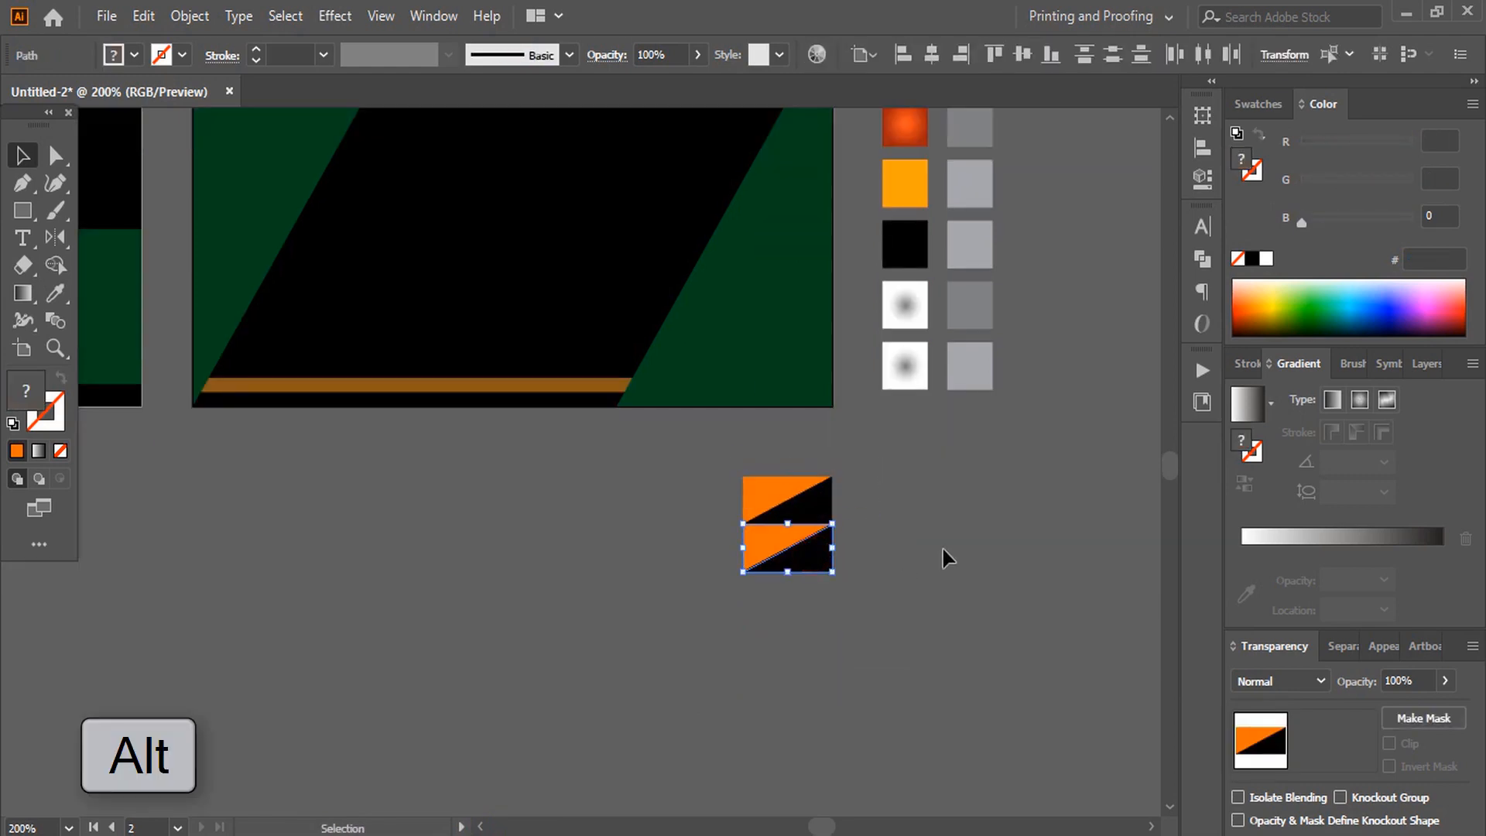
{"action": "key", "text": "ctrl+d"}
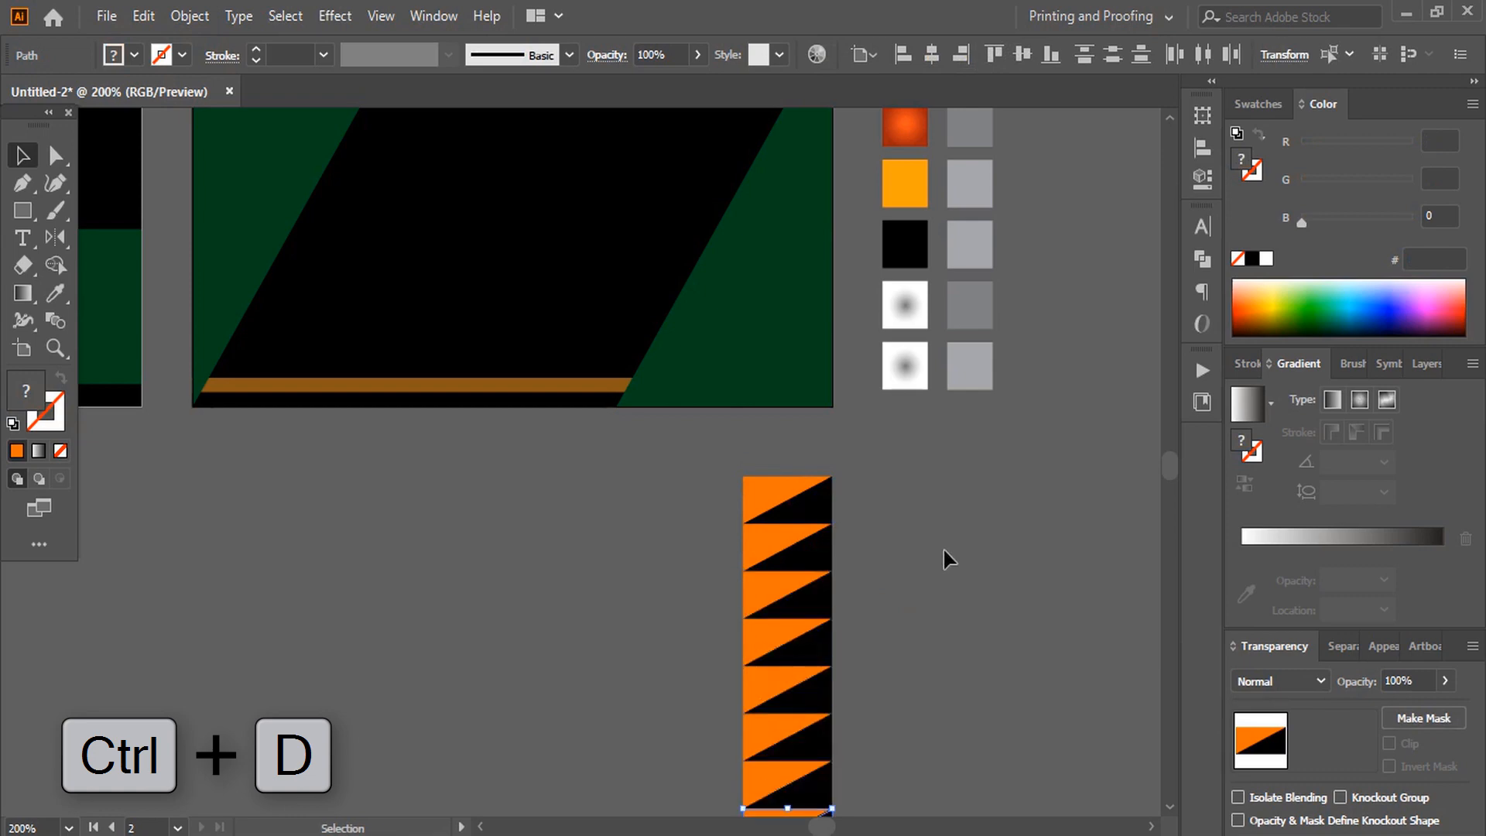
{"action": "key", "text": "ctrl+d"}
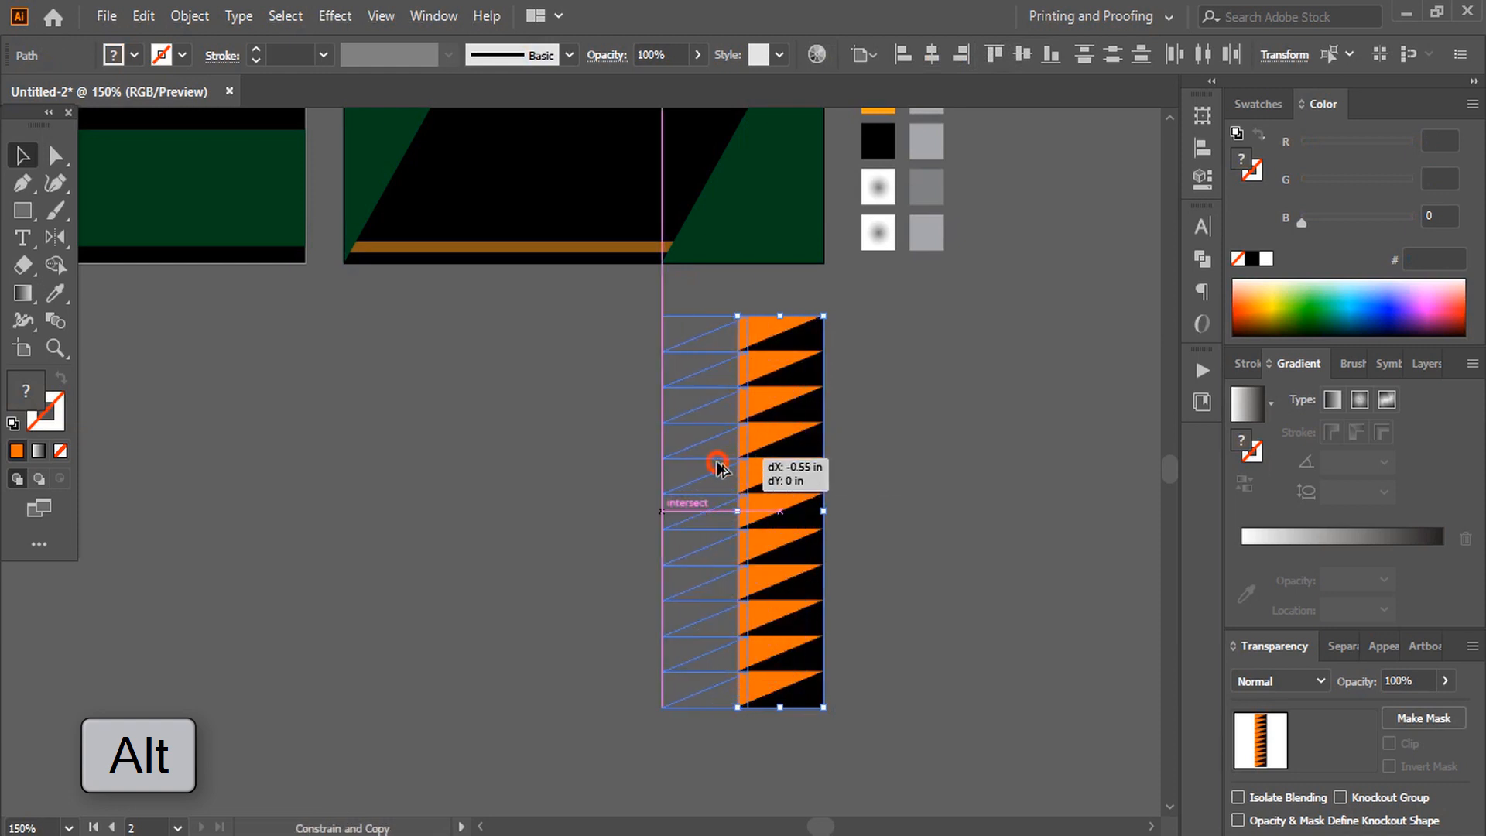
{"action": "key", "text": "ctrl+d"}
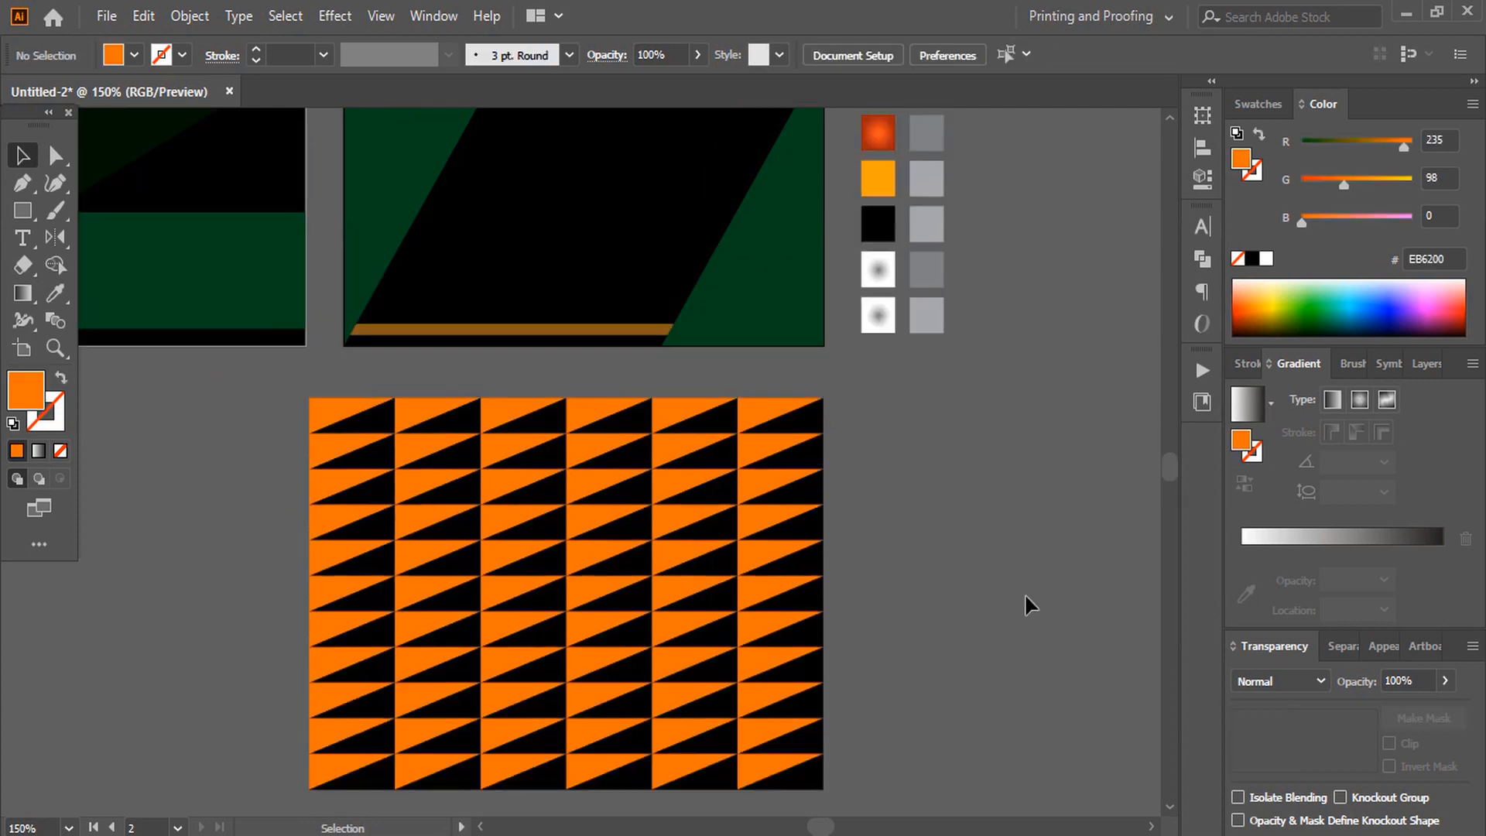
Recolor the tile's two triangles in light and dark grey
{"action": "left_click", "coordinate": [777, 772]}
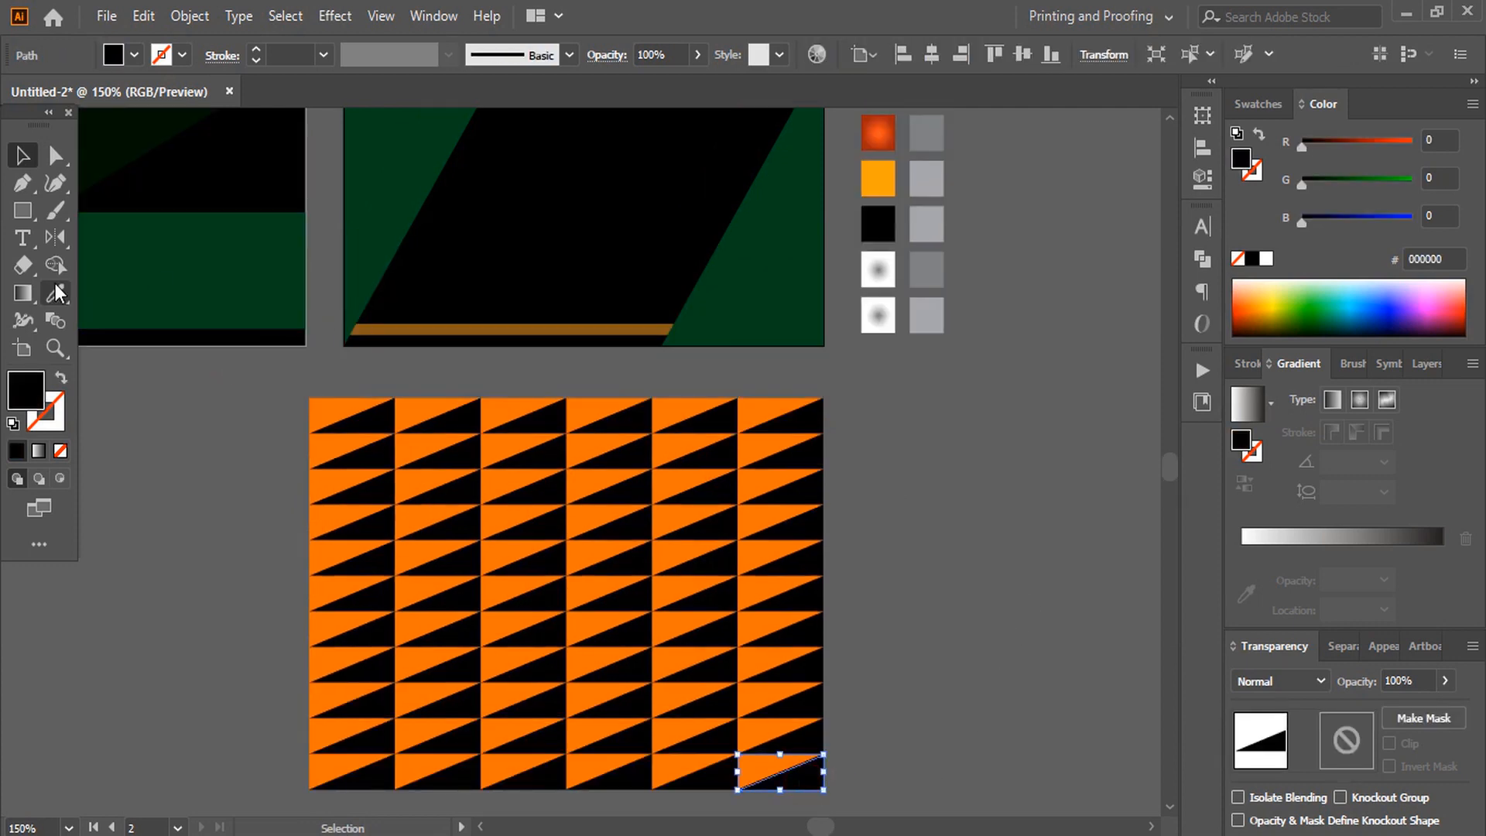
{"action": "left_click", "coordinate": [924, 130]}
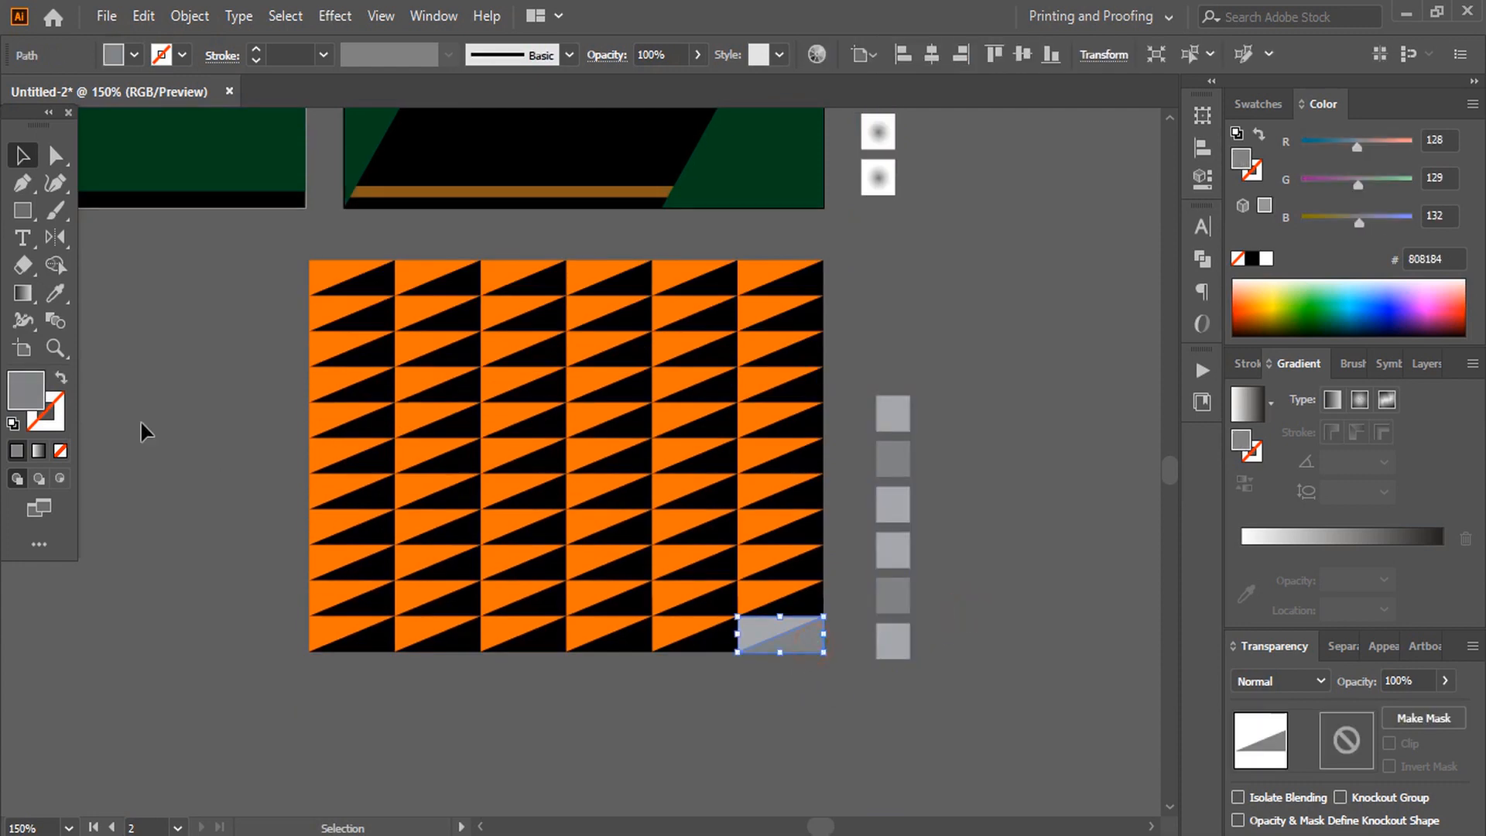
{"action": "left_click", "coordinate": [55, 293]}
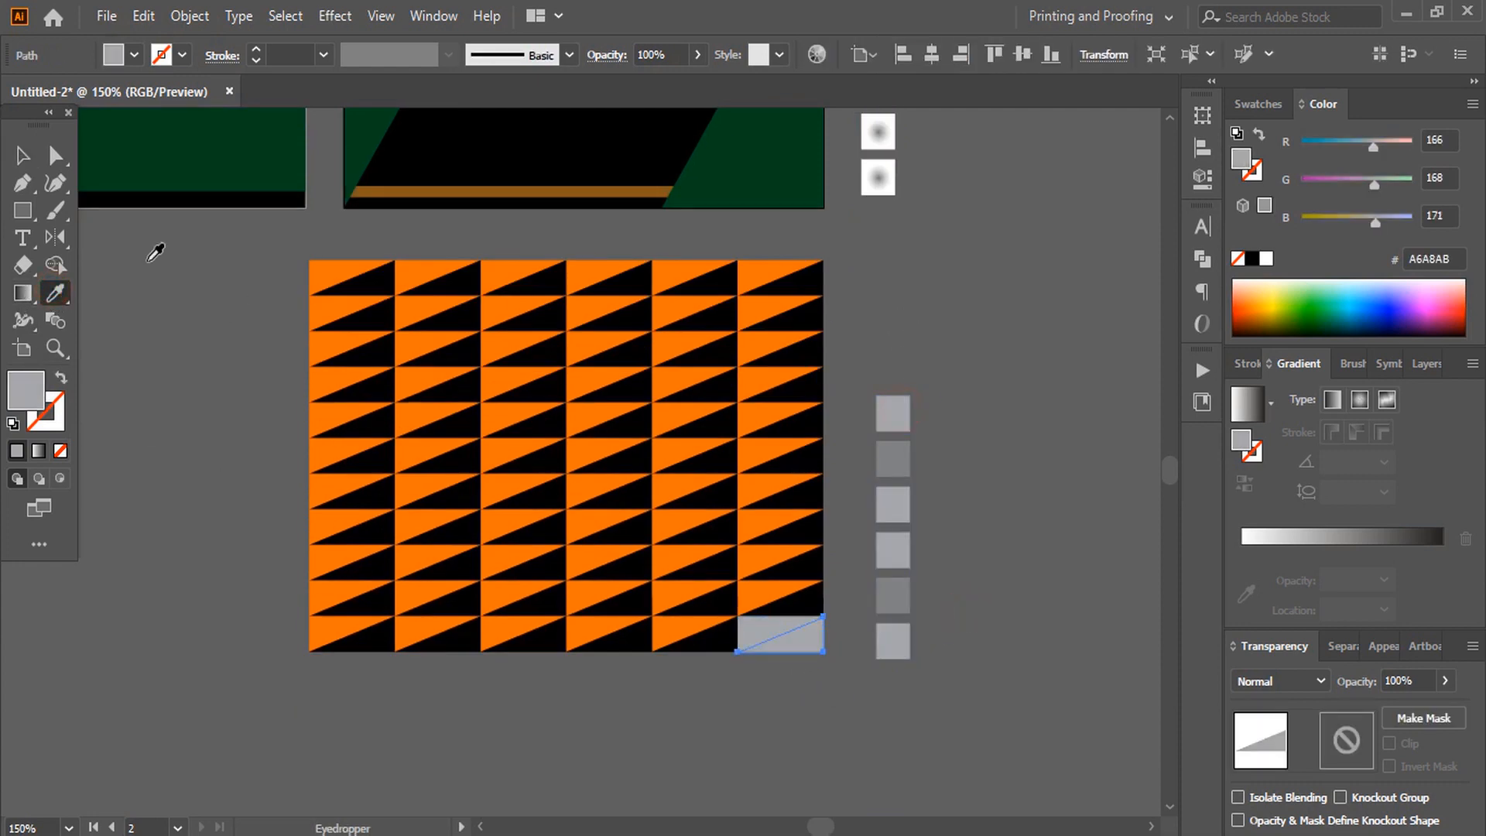
{"action": "left_click", "coordinate": [22, 155]}
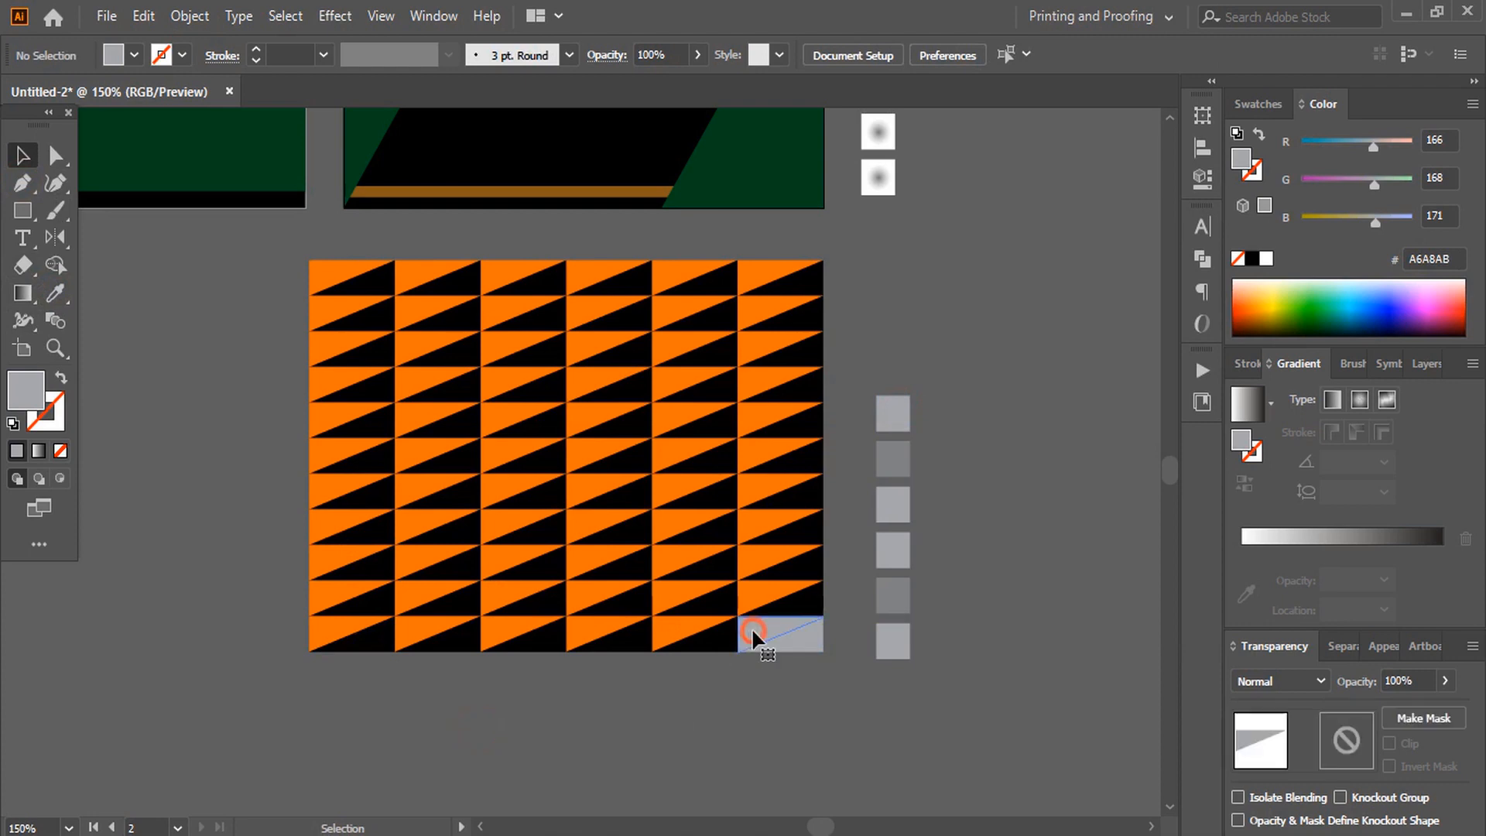
{"action": "left_click", "coordinate": [754, 633]}
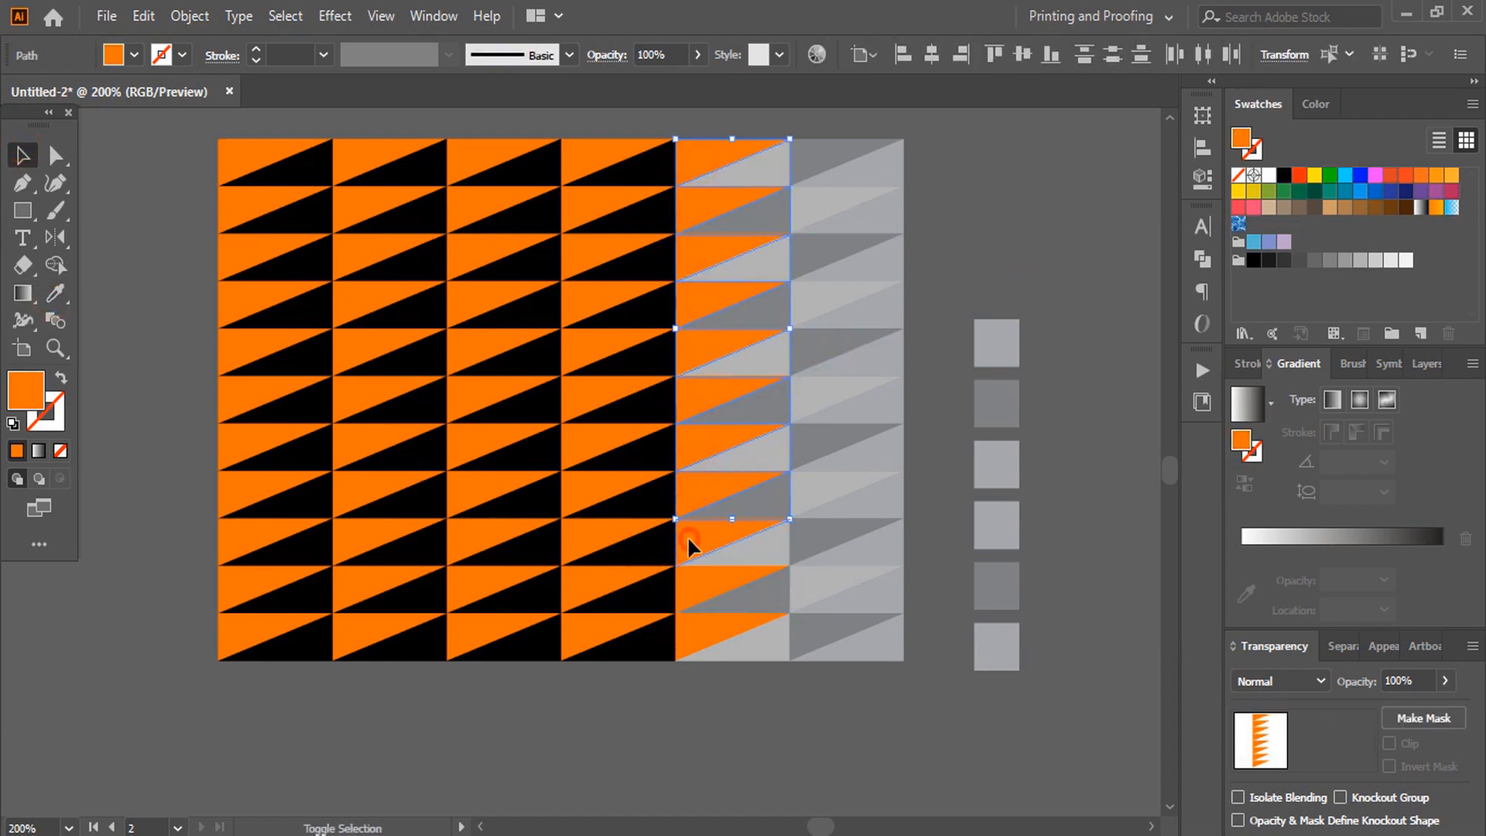
Select the tile columns and repeat Ctrl+D to add more columns
{"action": "left_click", "coordinate": [21, 155]}
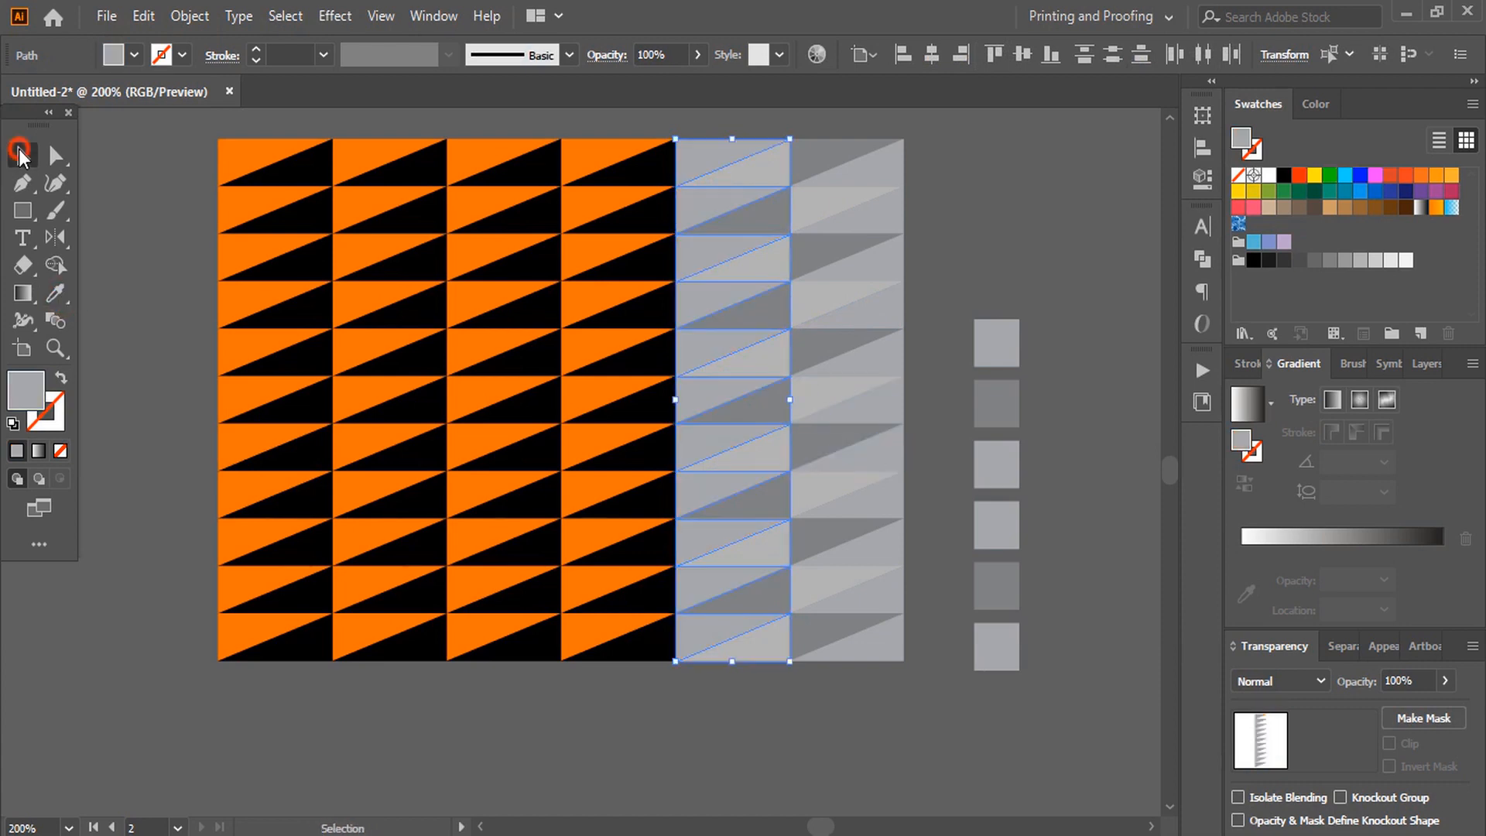
{"action": "left_click", "coordinate": [279, 128]}
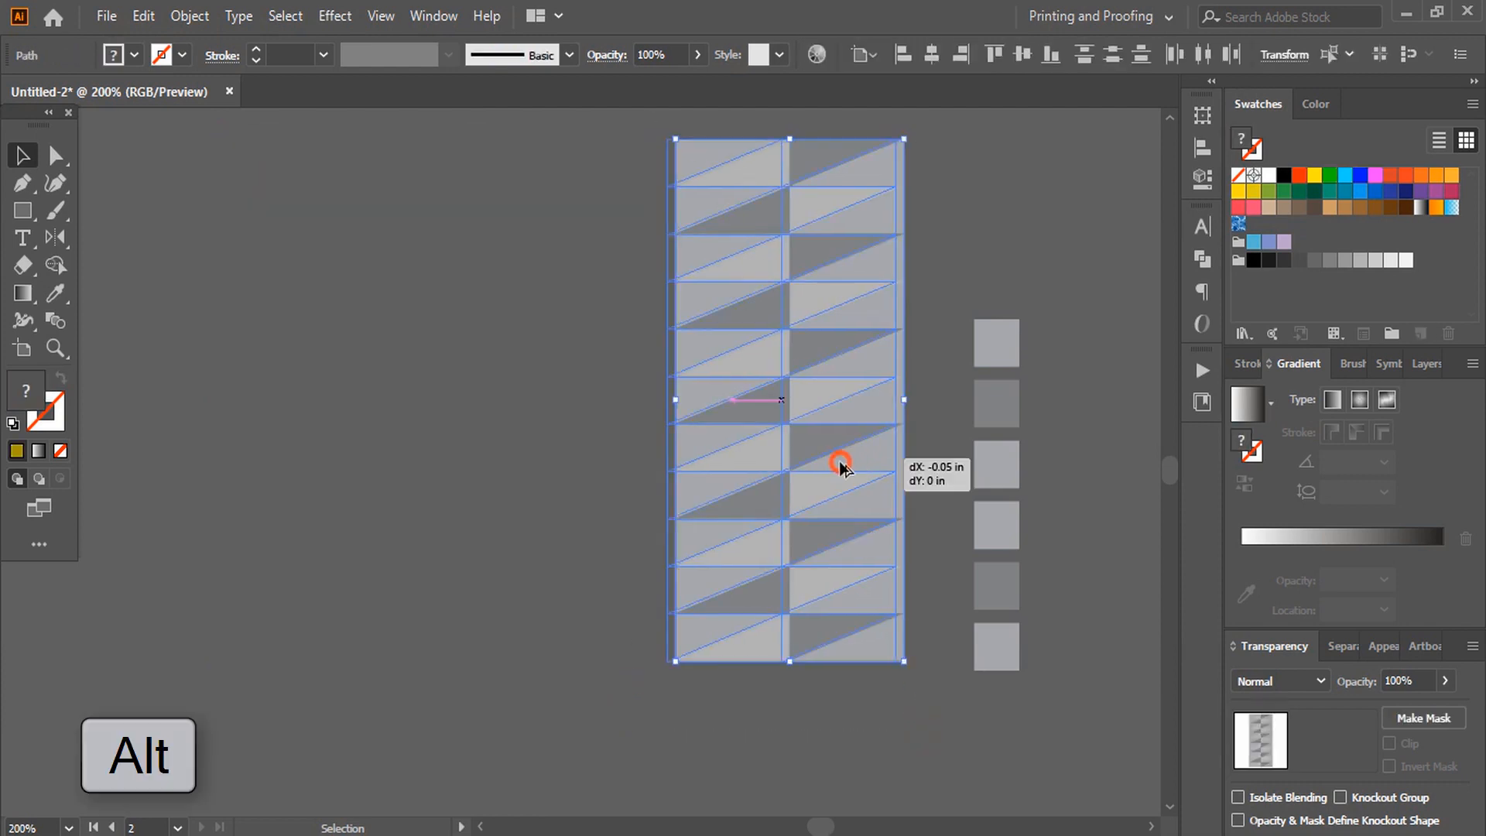
{"action": "key", "text": "ctrl+d"}
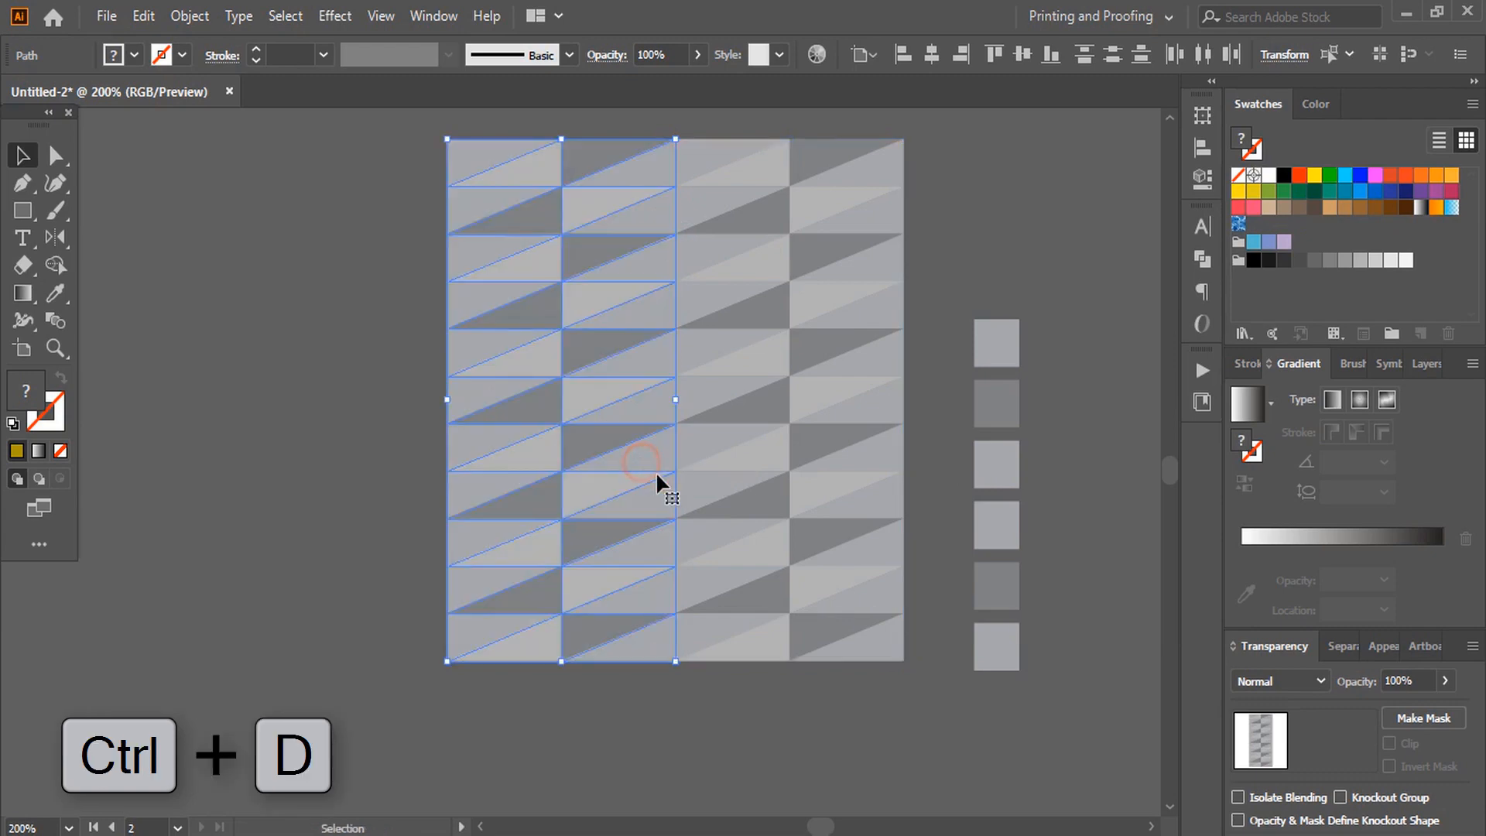
{"action": "key", "text": "ctrl+d"}
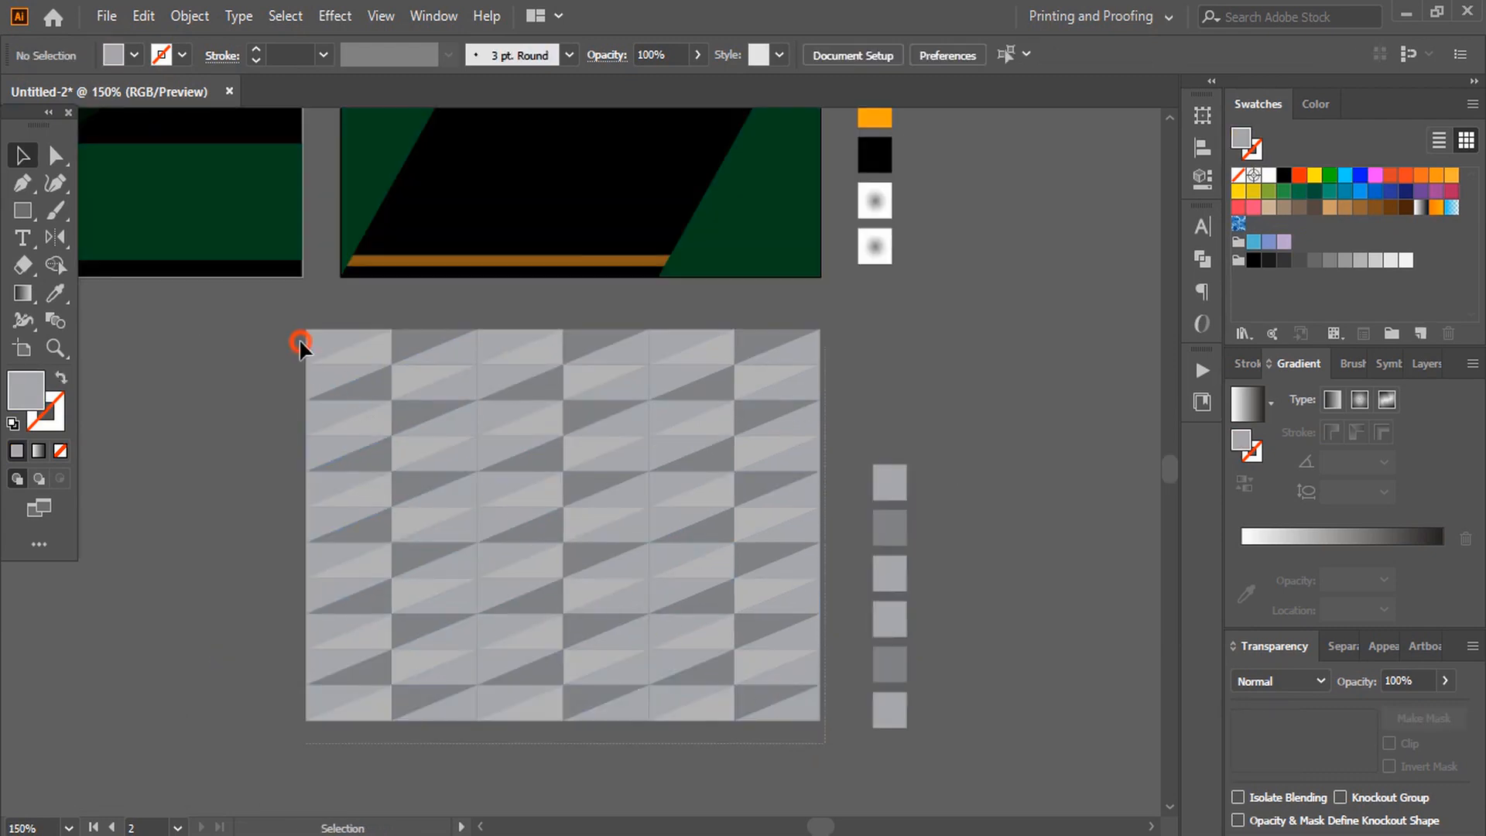
Fill the card background and lower triangle with blue gradient, upper triangle orange, band solid orange
{"action": "left_click", "coordinate": [187, 16]}
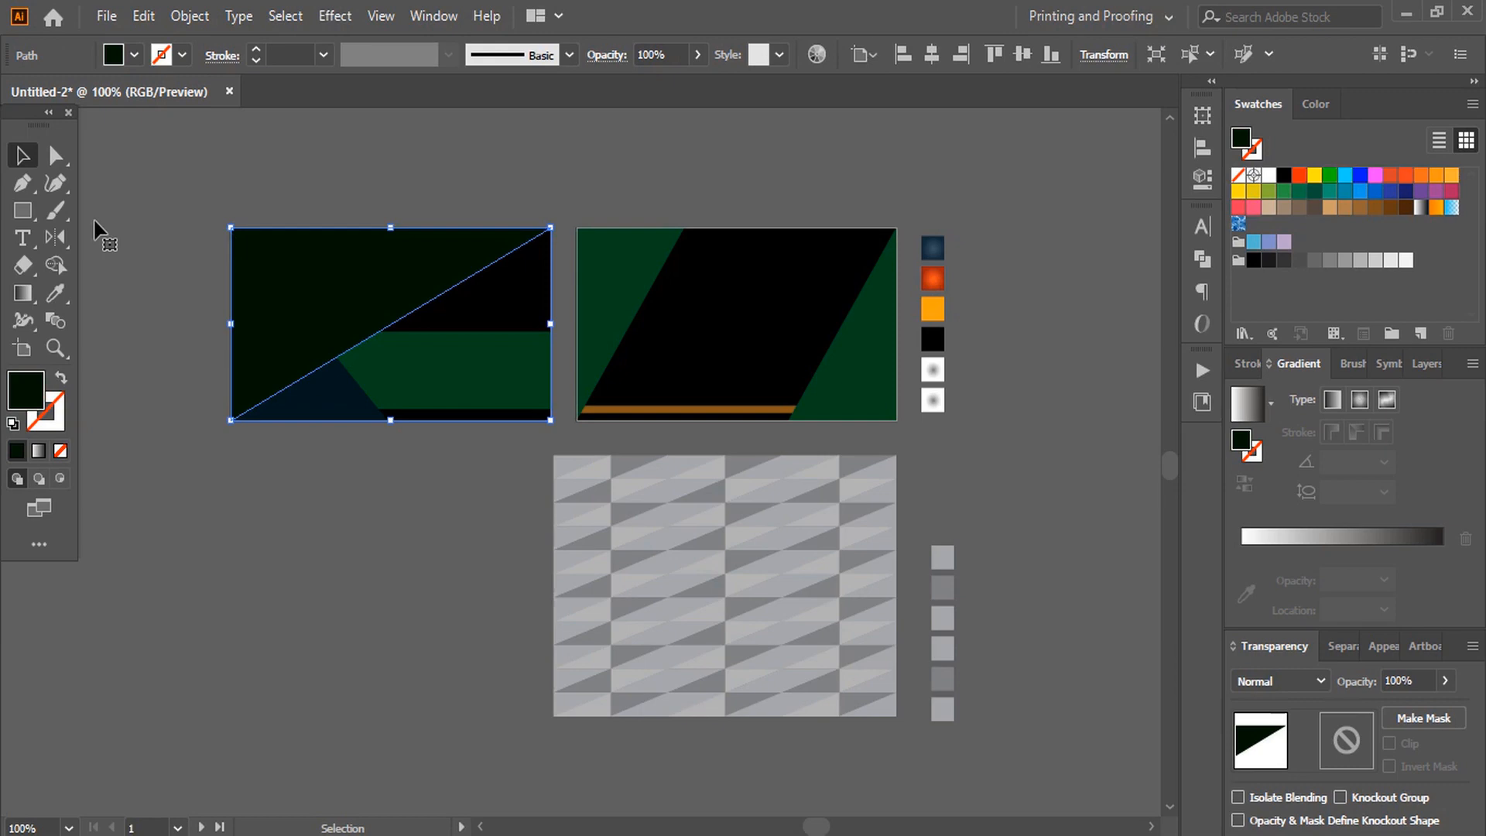
{"action": "left_click", "coordinate": [56, 293]}
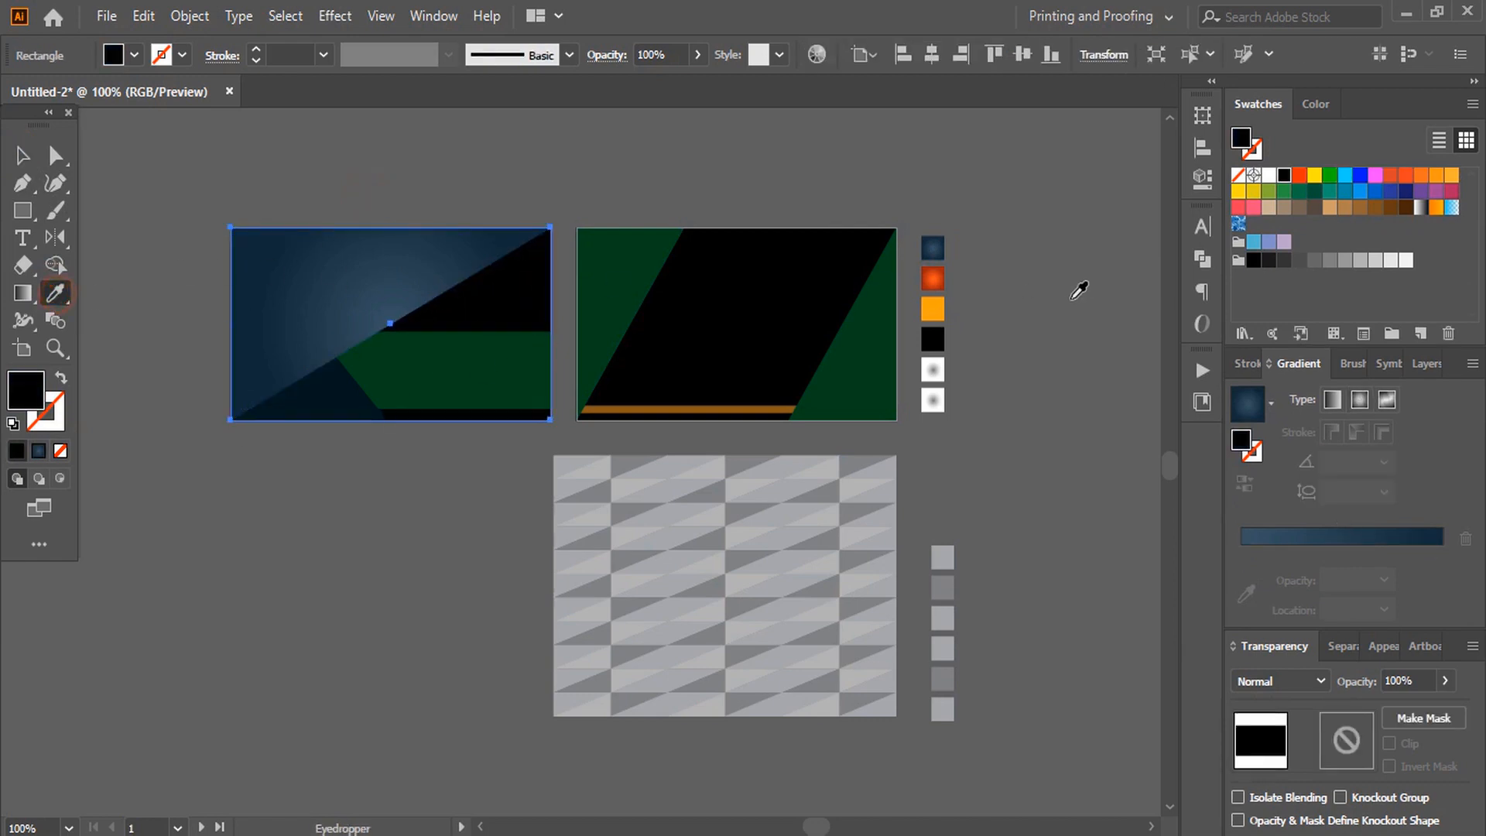
{"action": "left_click", "coordinate": [22, 155]}
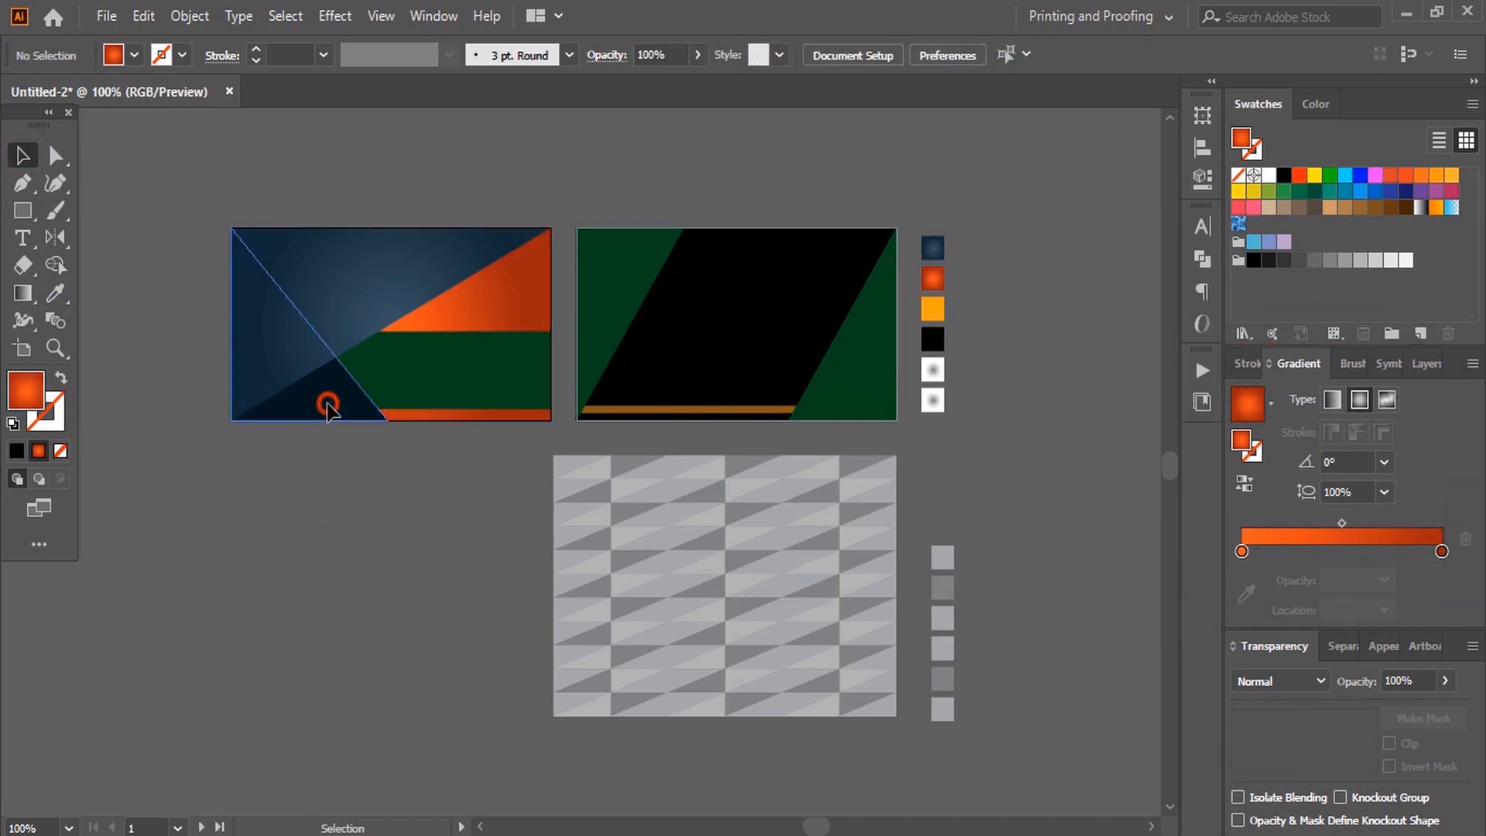
{"action": "left_click", "coordinate": [54, 292]}
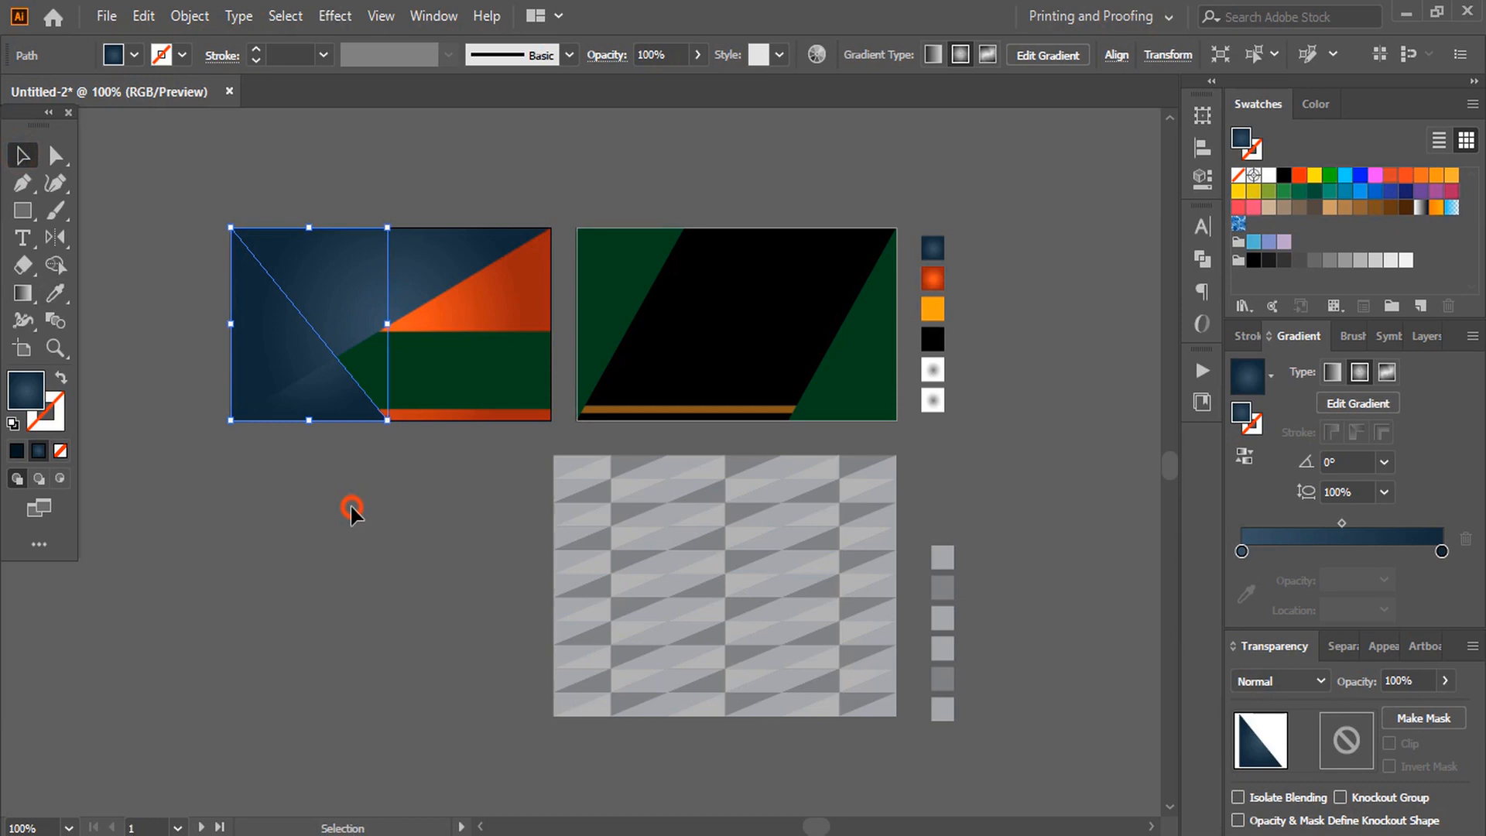
{"action": "left_click", "coordinate": [448, 512]}
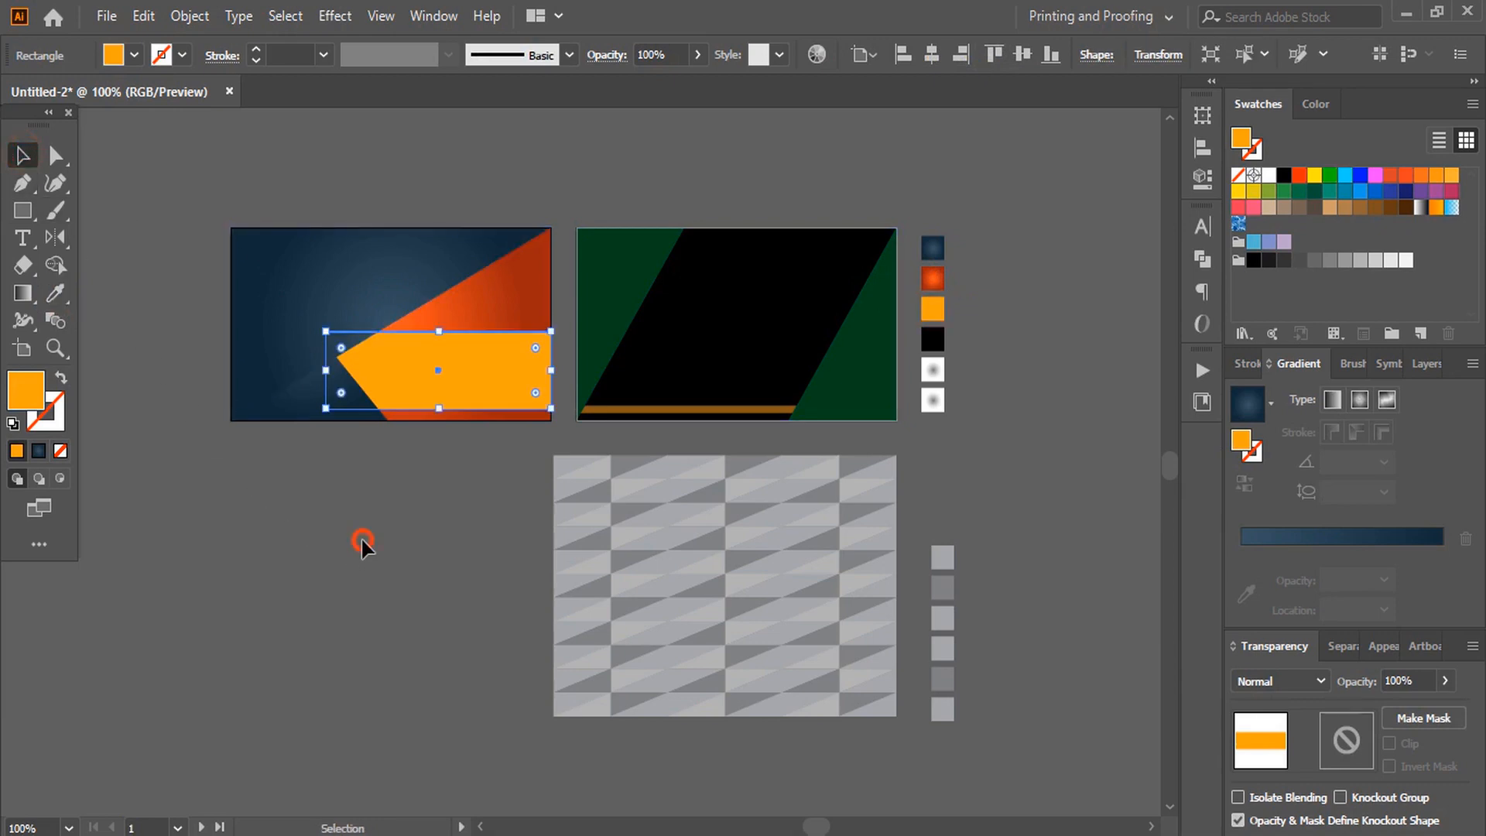
Draw a rectangle covering the left card
{"action": "left_click", "coordinate": [363, 543]}
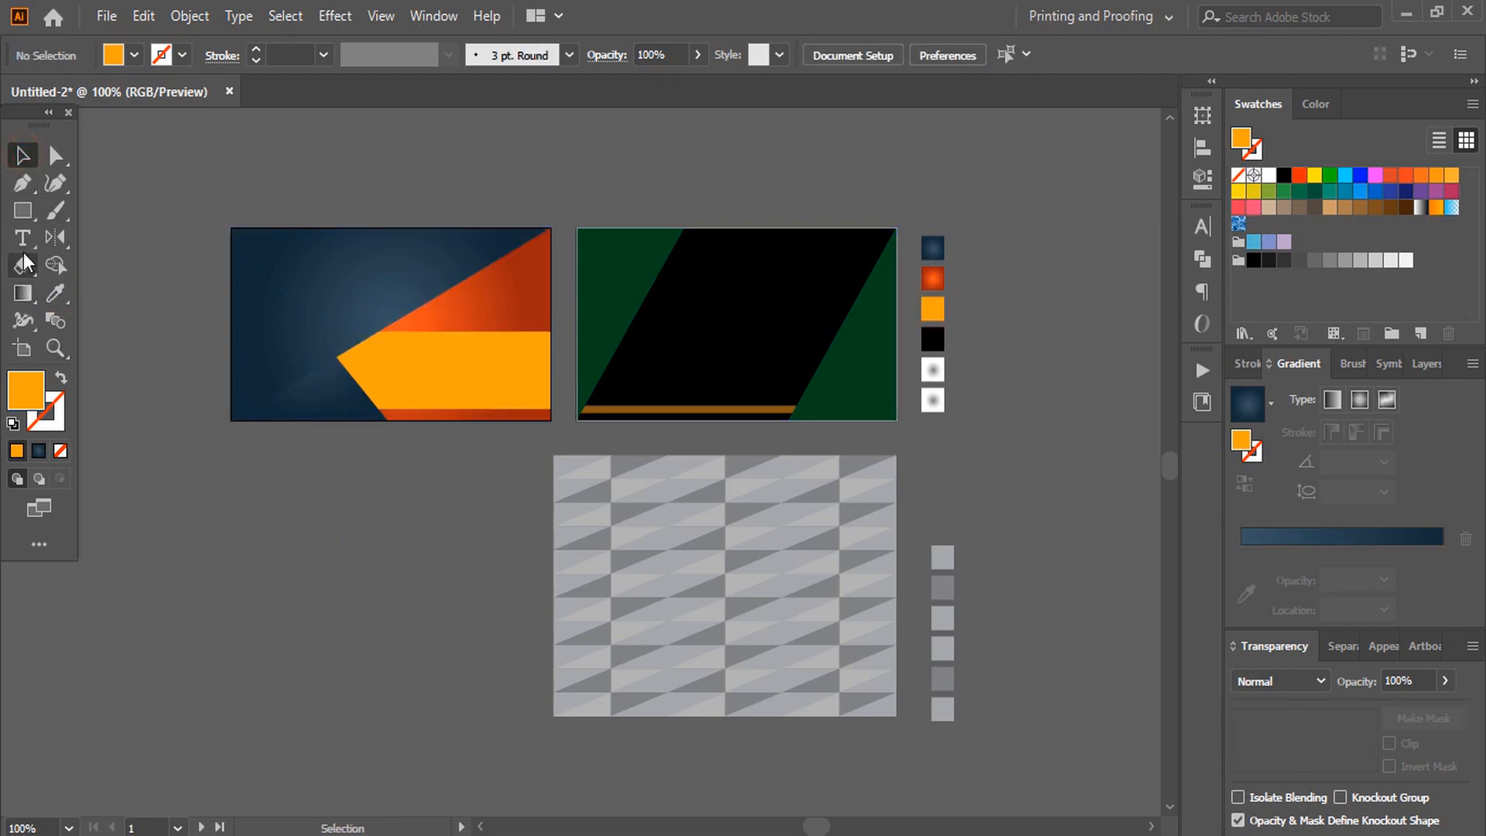
{"action": "left_click", "coordinate": [22, 210]}
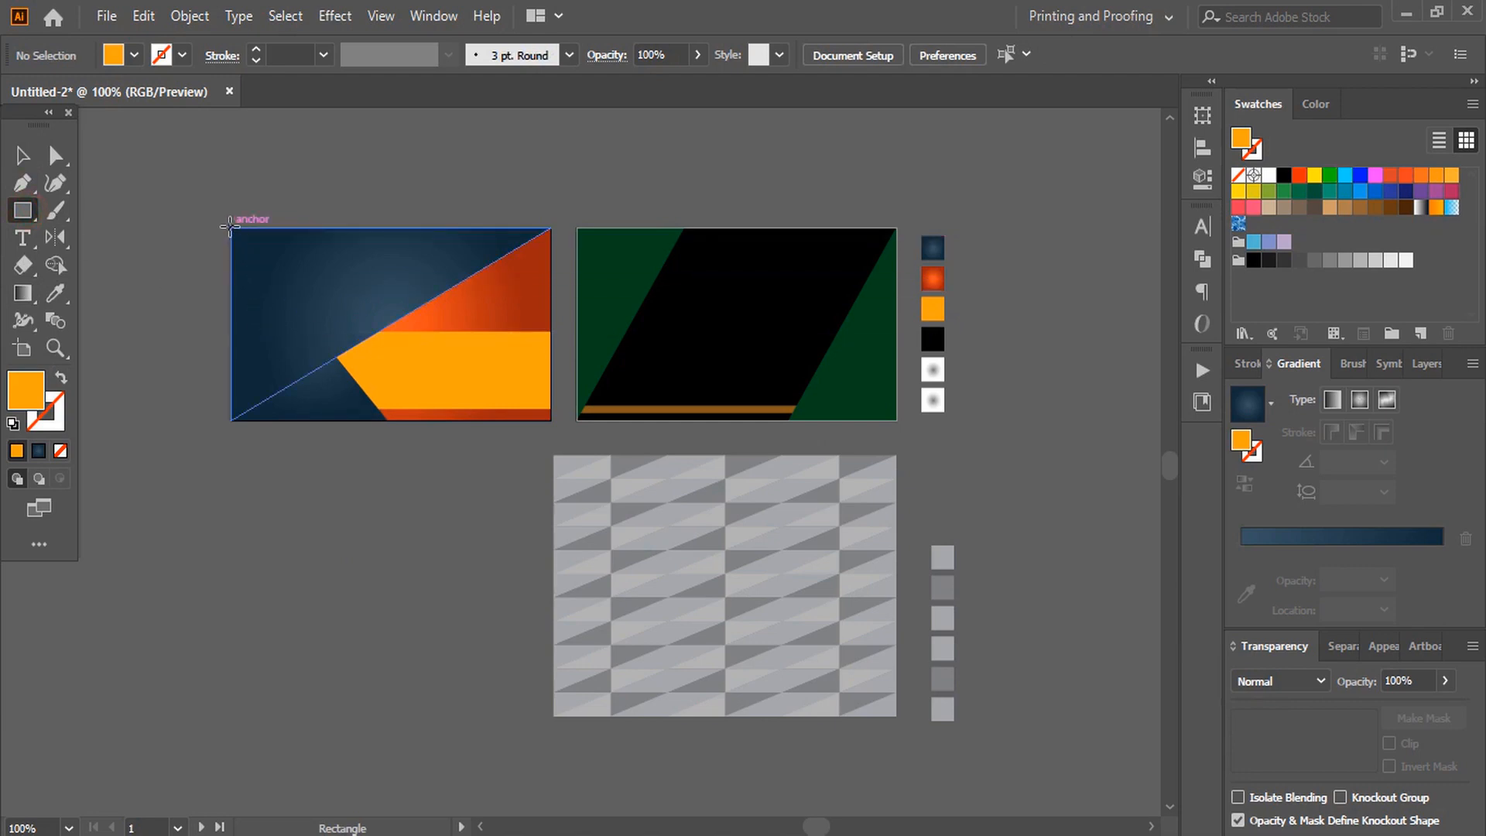
{"action": "left_click_drag", "start_coordinate": [228, 224], "coordinate": [550, 423]}
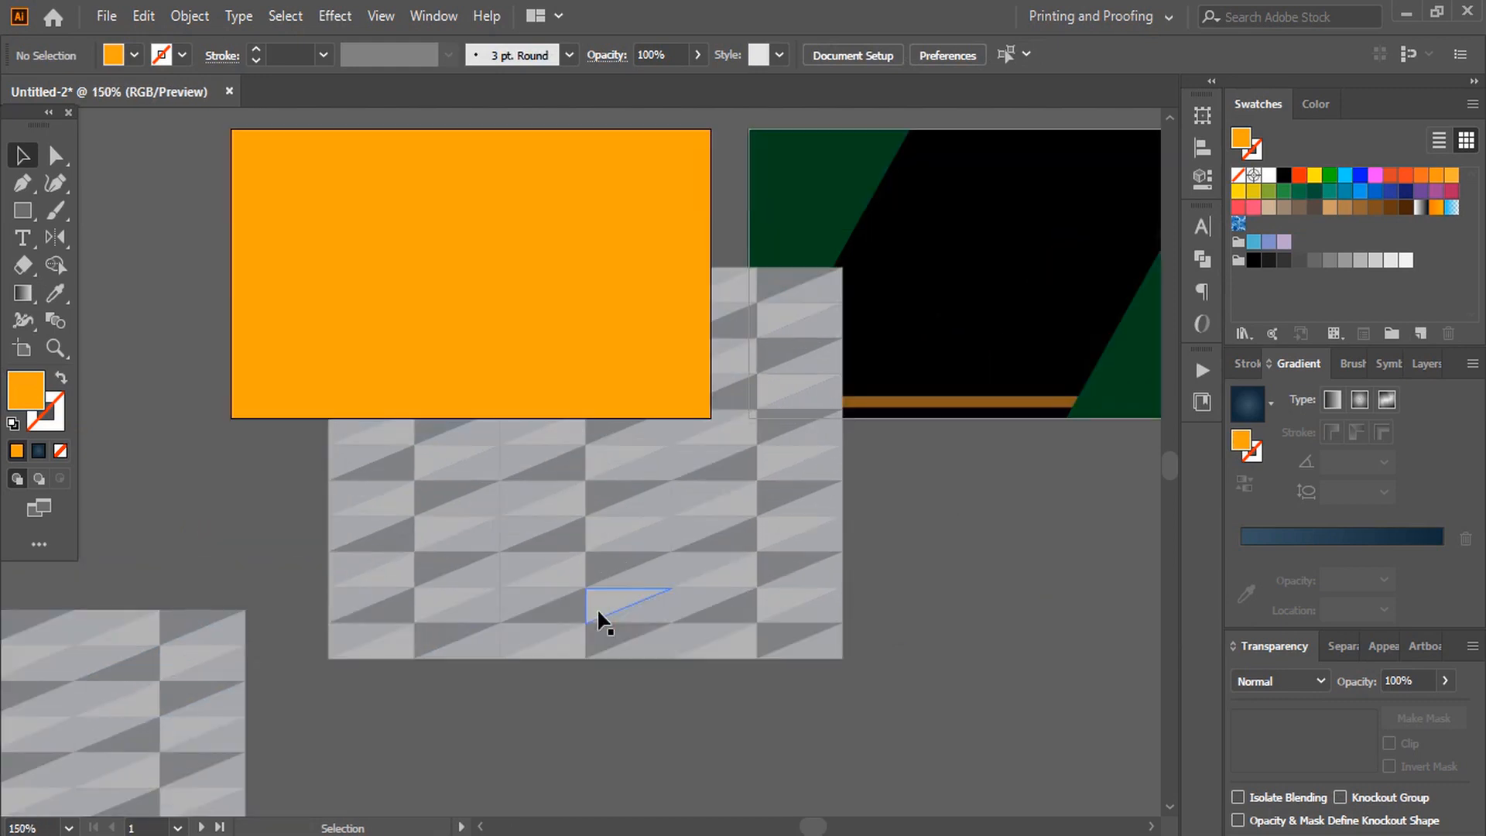
Move the triangle pattern over the left card, aligning its bottom with the card's edge
{"action": "left_click_drag", "start_coordinate": [602, 616], "coordinate": [588, 395]}
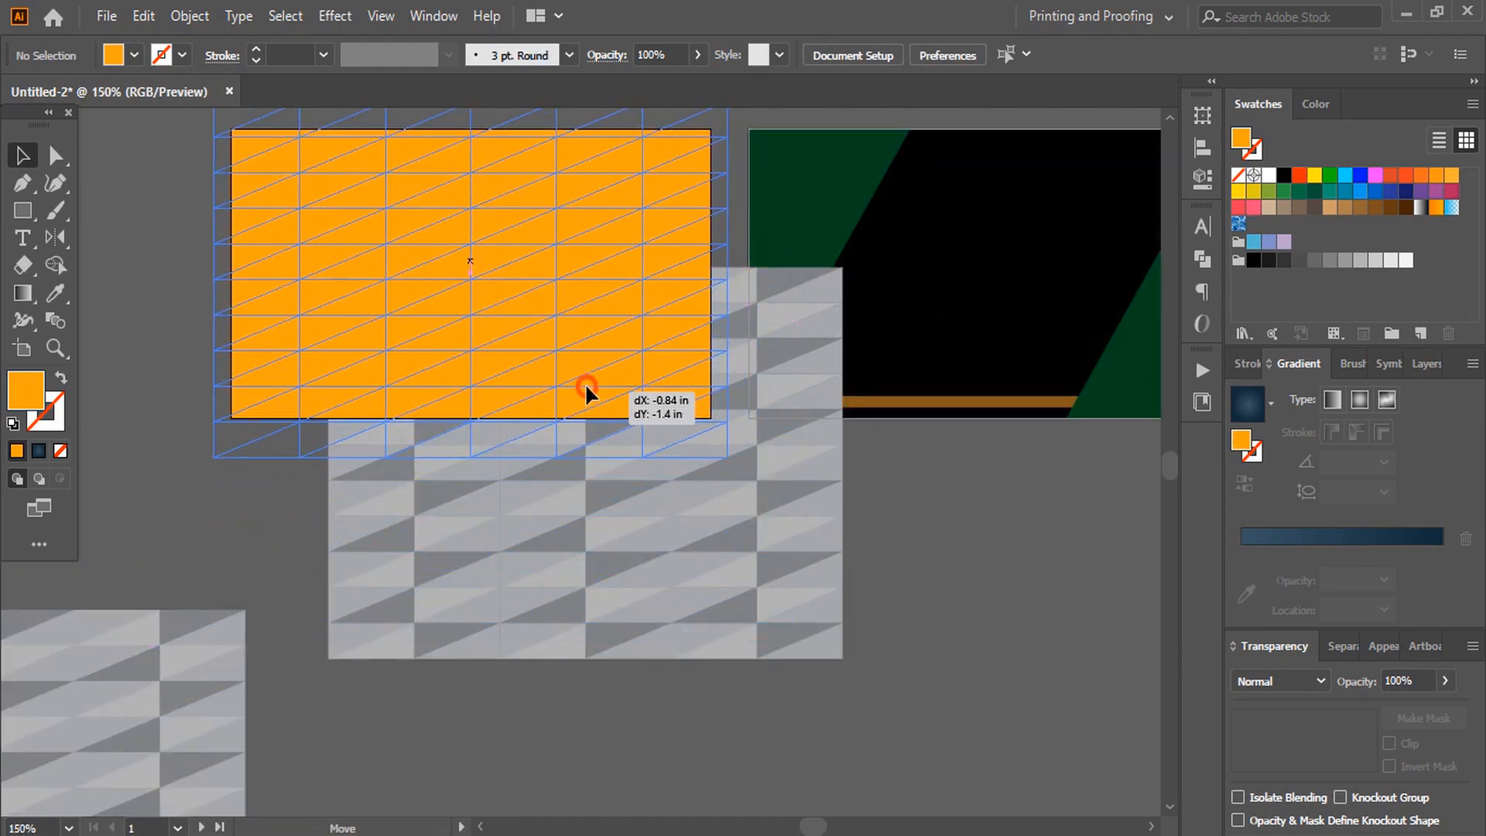
{"action": "left_click_drag", "start_coordinate": [588, 396], "coordinate": [576, 372]}
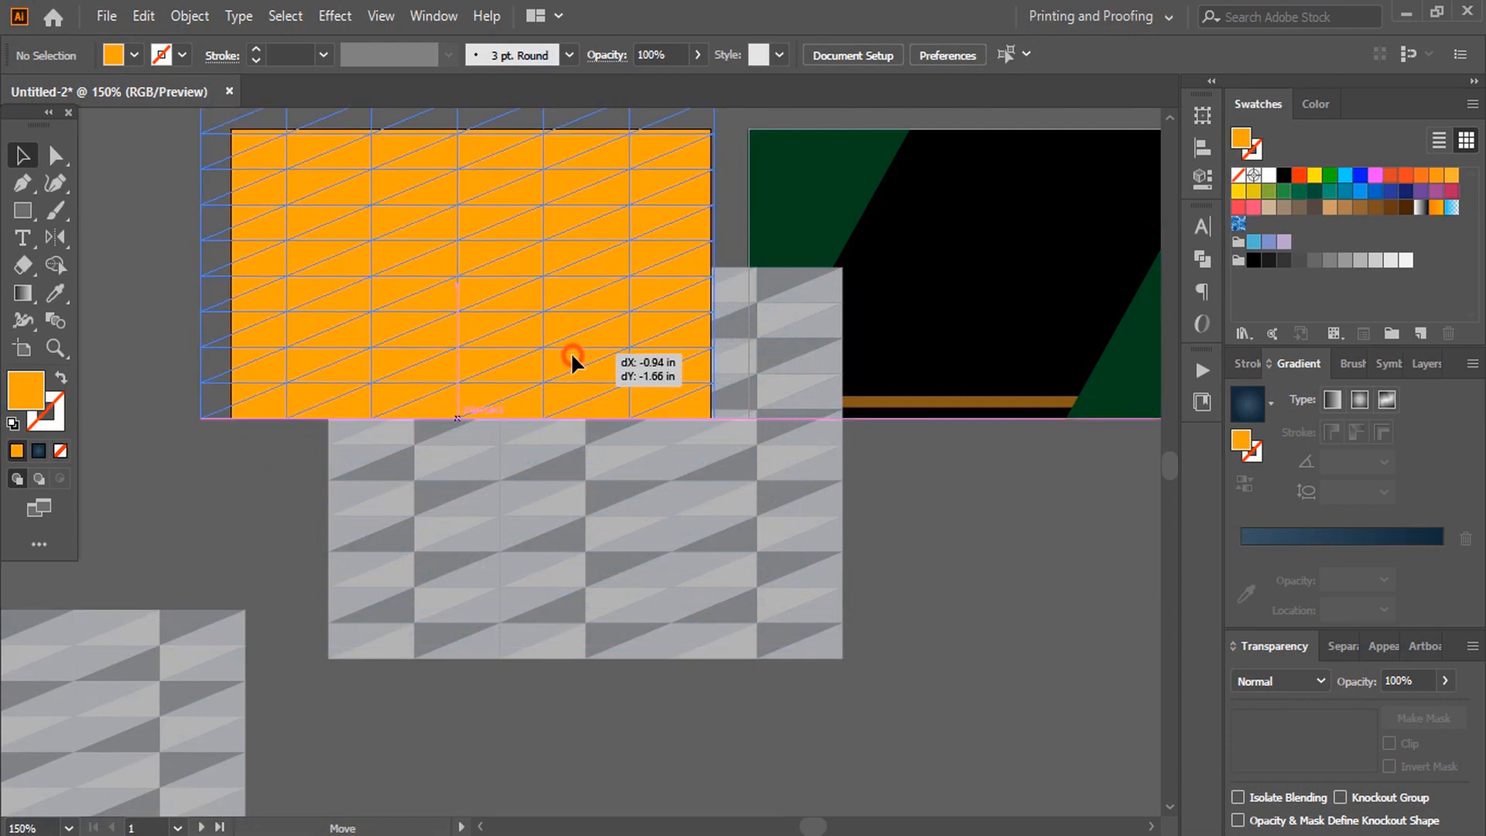
{"action": "left_click_drag", "start_coordinate": [573, 359], "coordinate": [570, 360]}
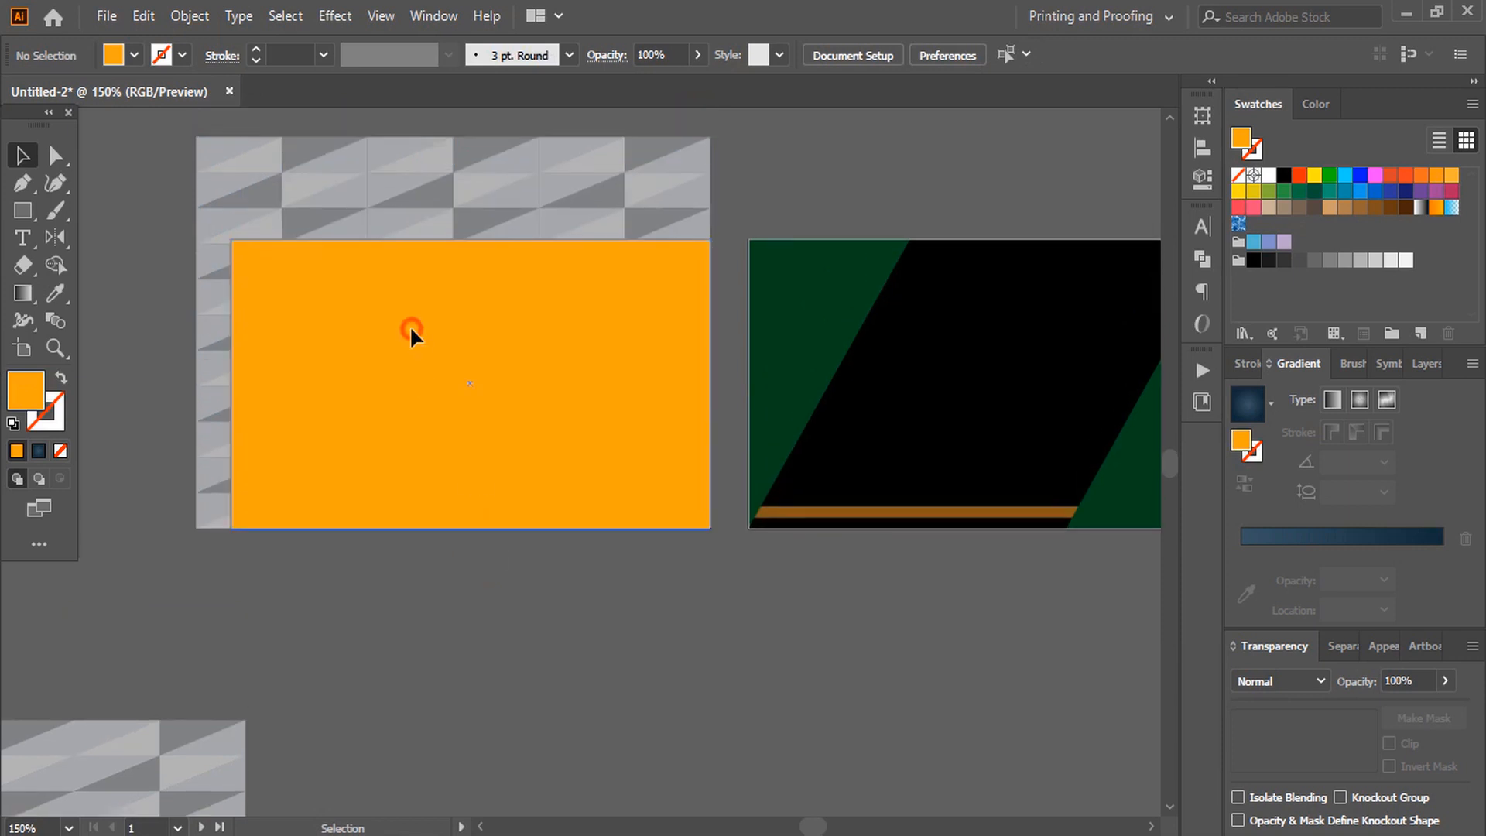
Mask the triangle pattern with the card rectangle and bring it to the front
{"action": "left_click", "coordinate": [411, 332]}
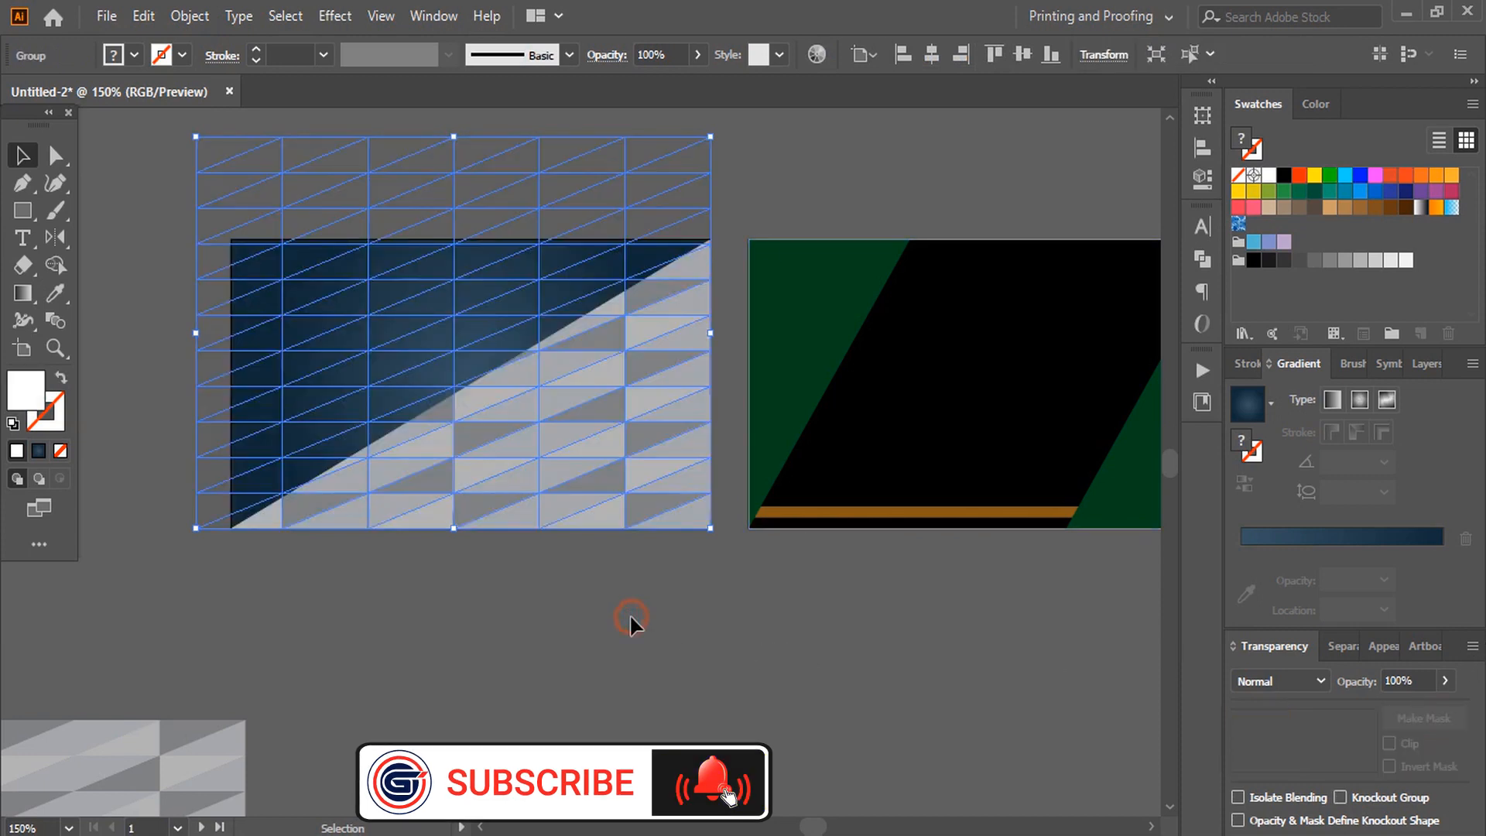
{"action": "right_click", "coordinate": [528, 397]}
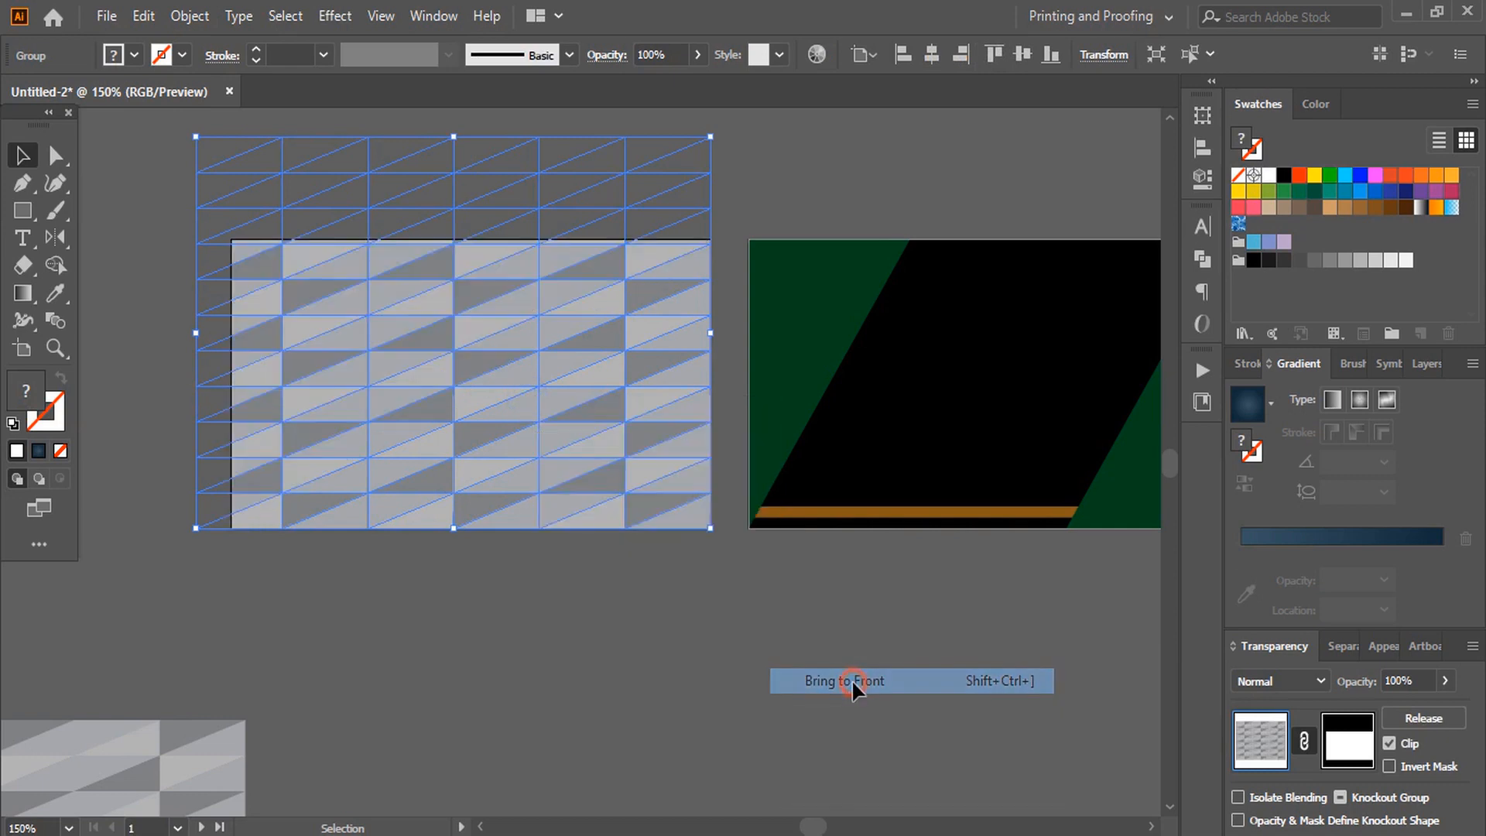
{"action": "left_click", "coordinate": [843, 681]}
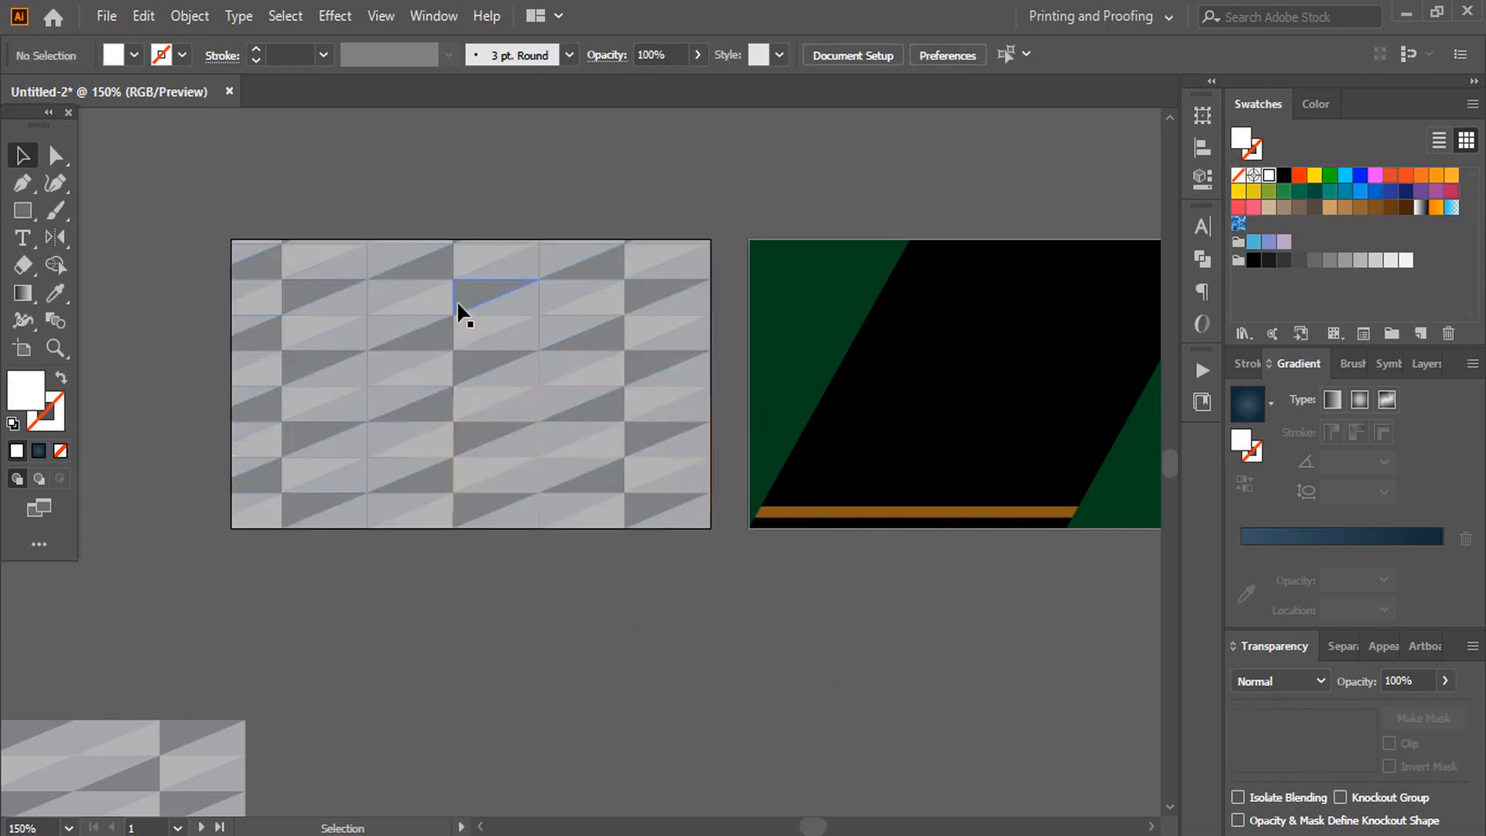
Set the masked pattern's blend mode to Multiply at 33% opacity
{"action": "left_click", "coordinate": [1318, 680]}
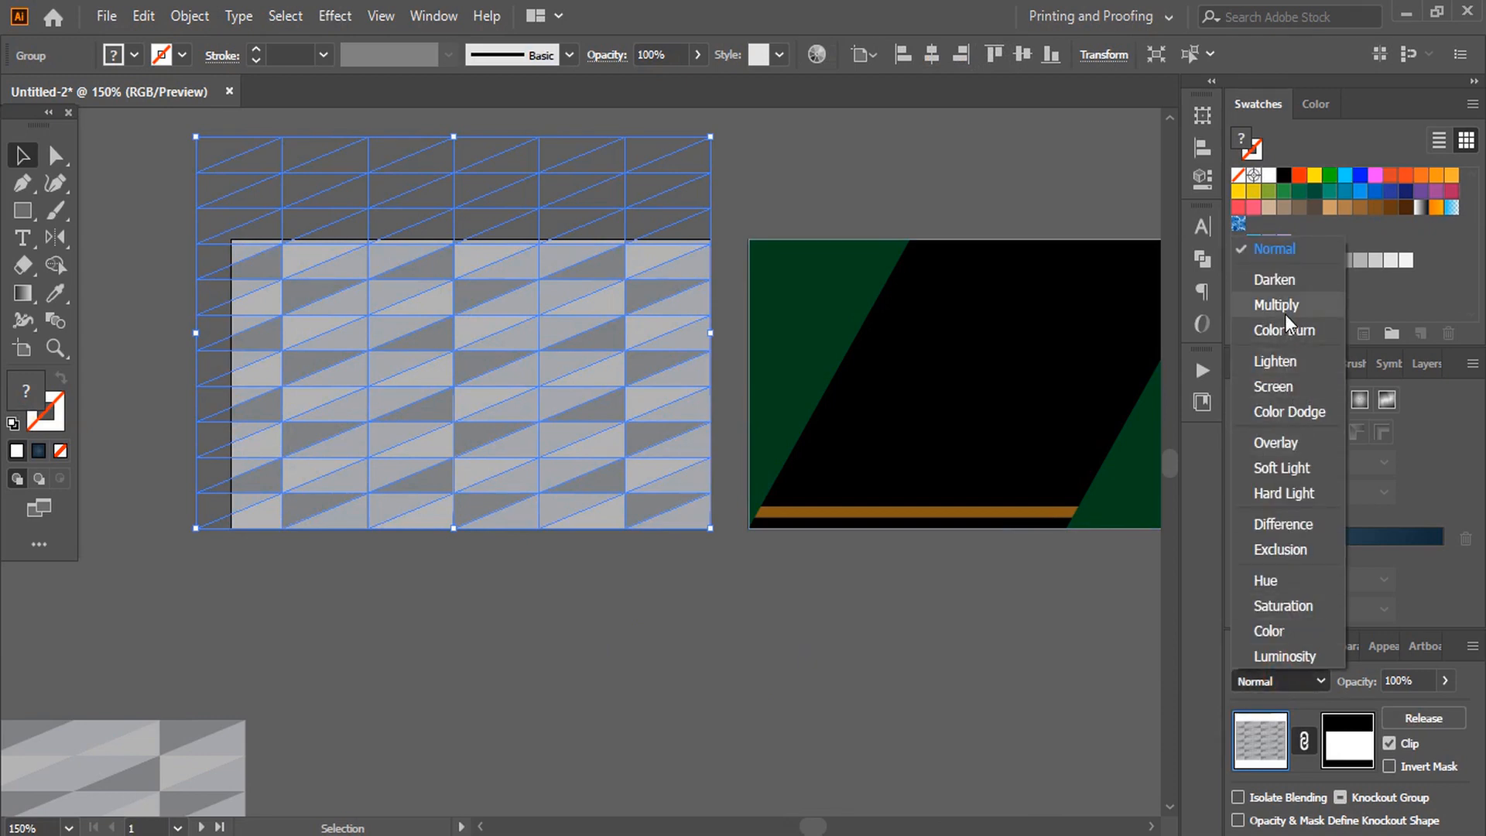
{"action": "left_click", "coordinate": [1276, 305]}
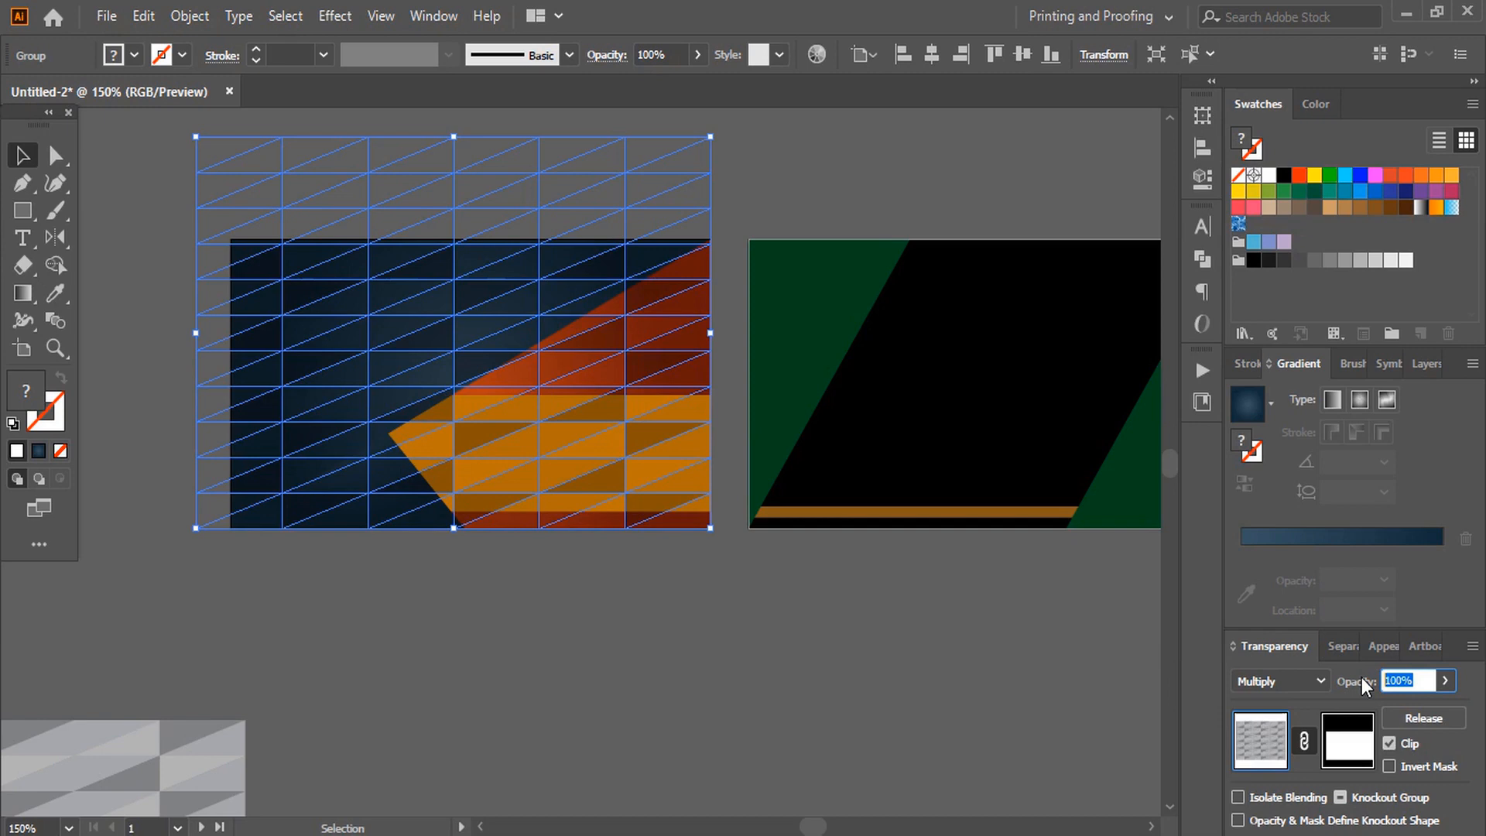
{"action": "type", "text": "33"}
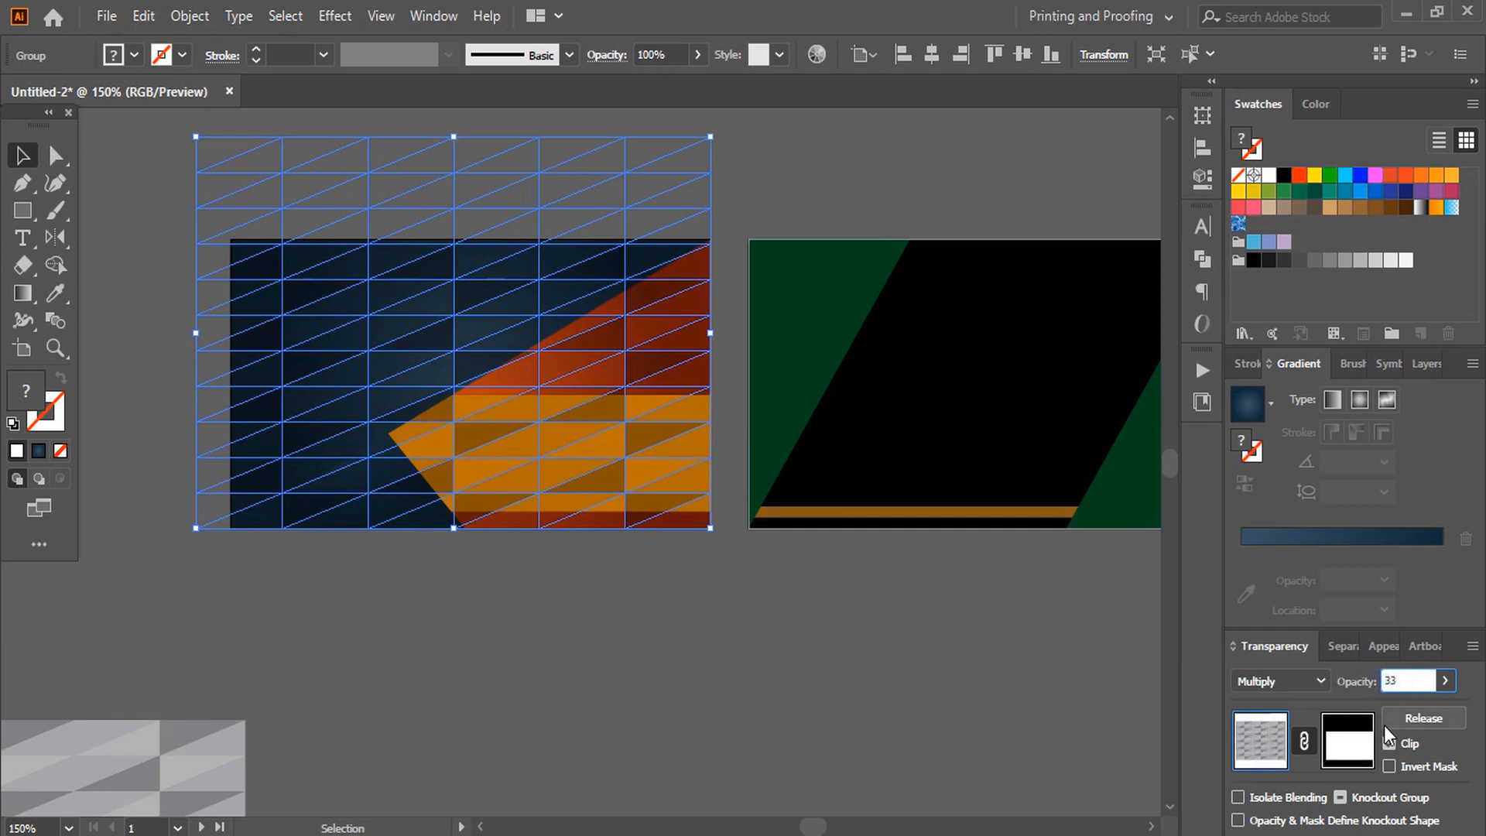
{"action": "left_click", "coordinate": [1422, 718]}
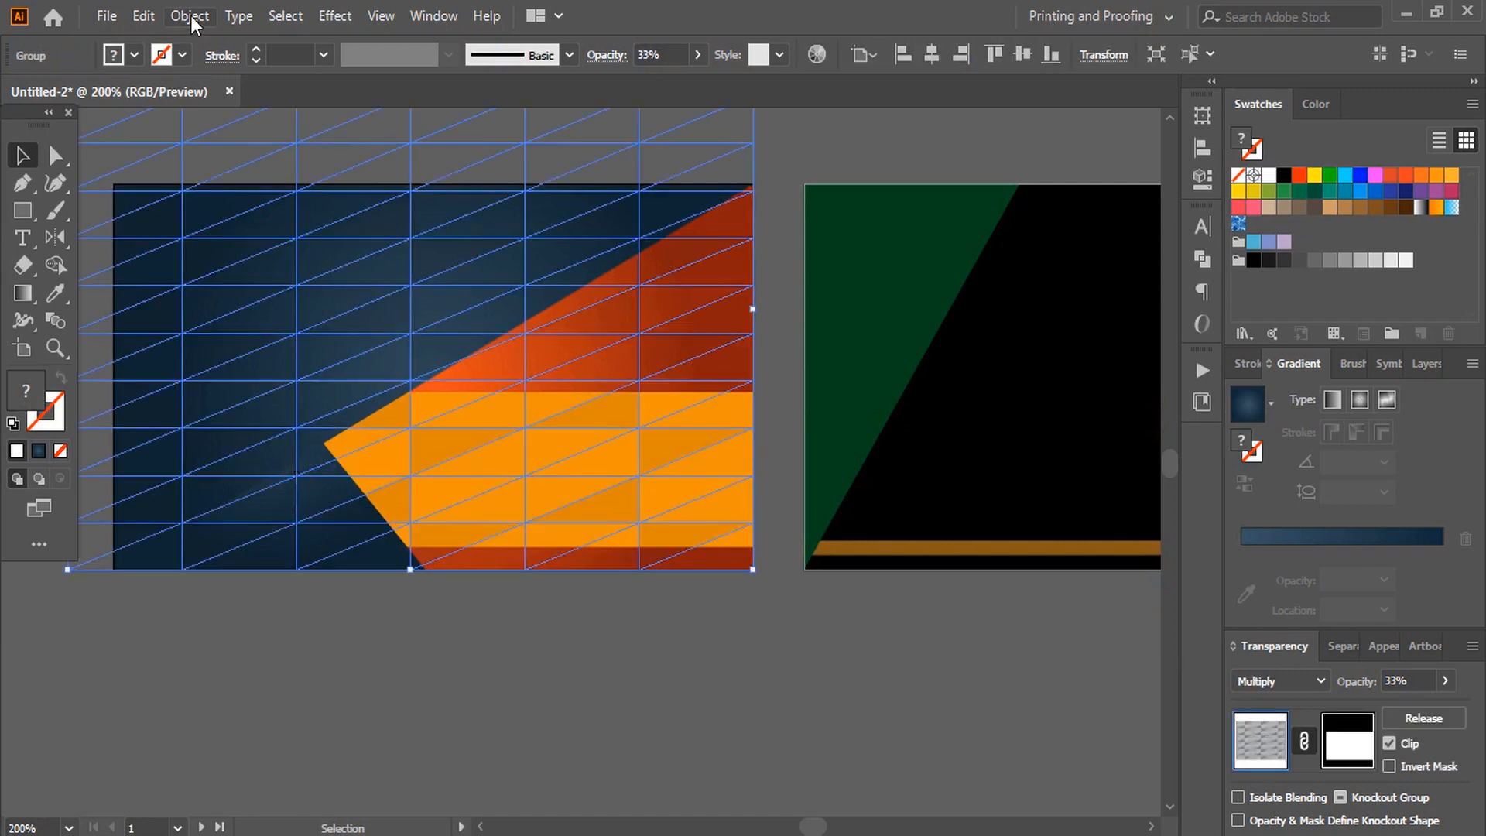
Lock the first pattern, position a copy over the left triangle, and choose its blend mode
{"action": "left_click", "coordinate": [189, 16]}
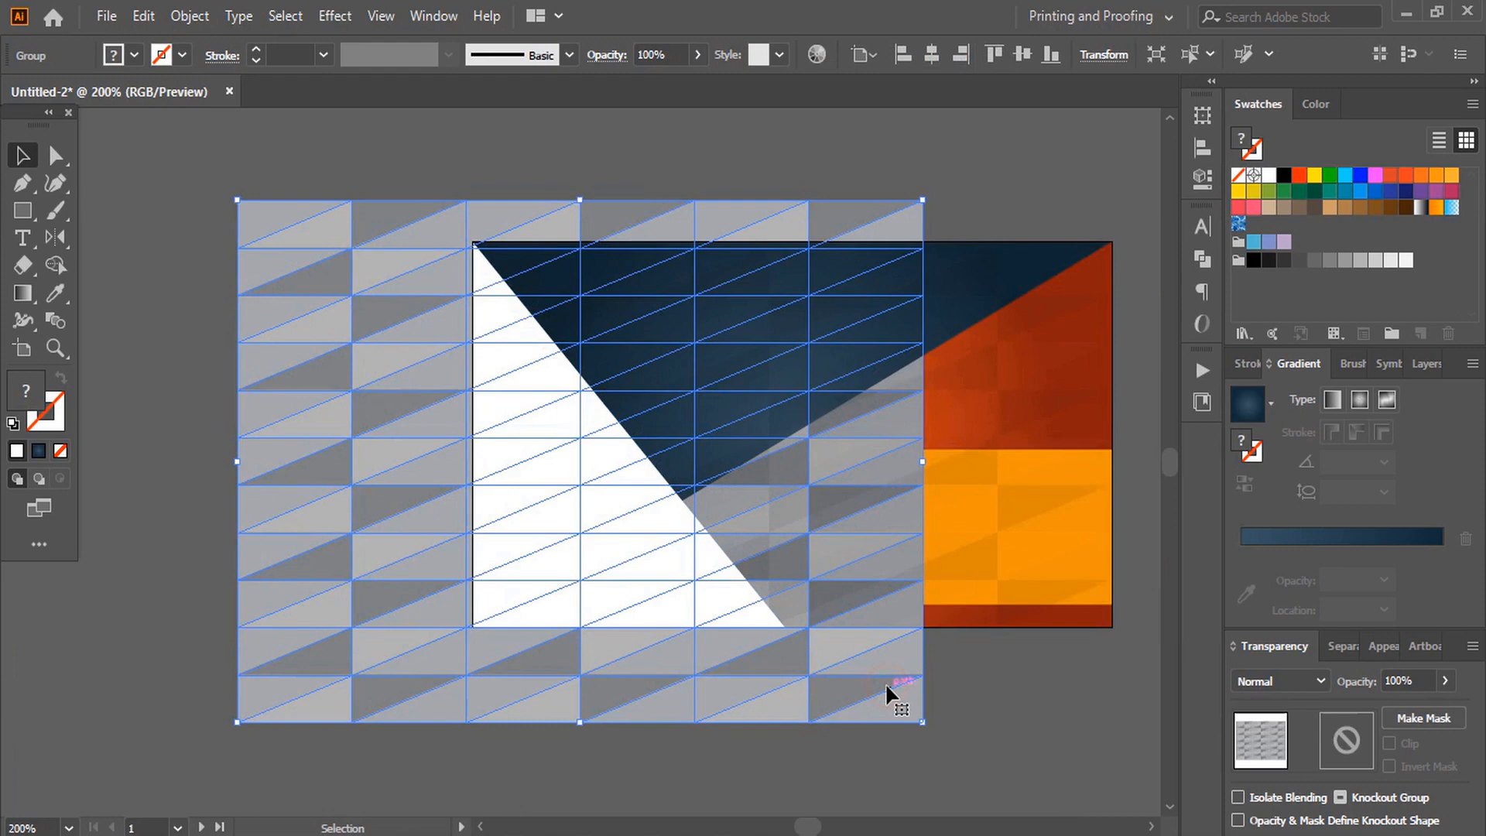
{"action": "left_click_drag", "start_coordinate": [891, 693], "coordinate": [896, 688]}
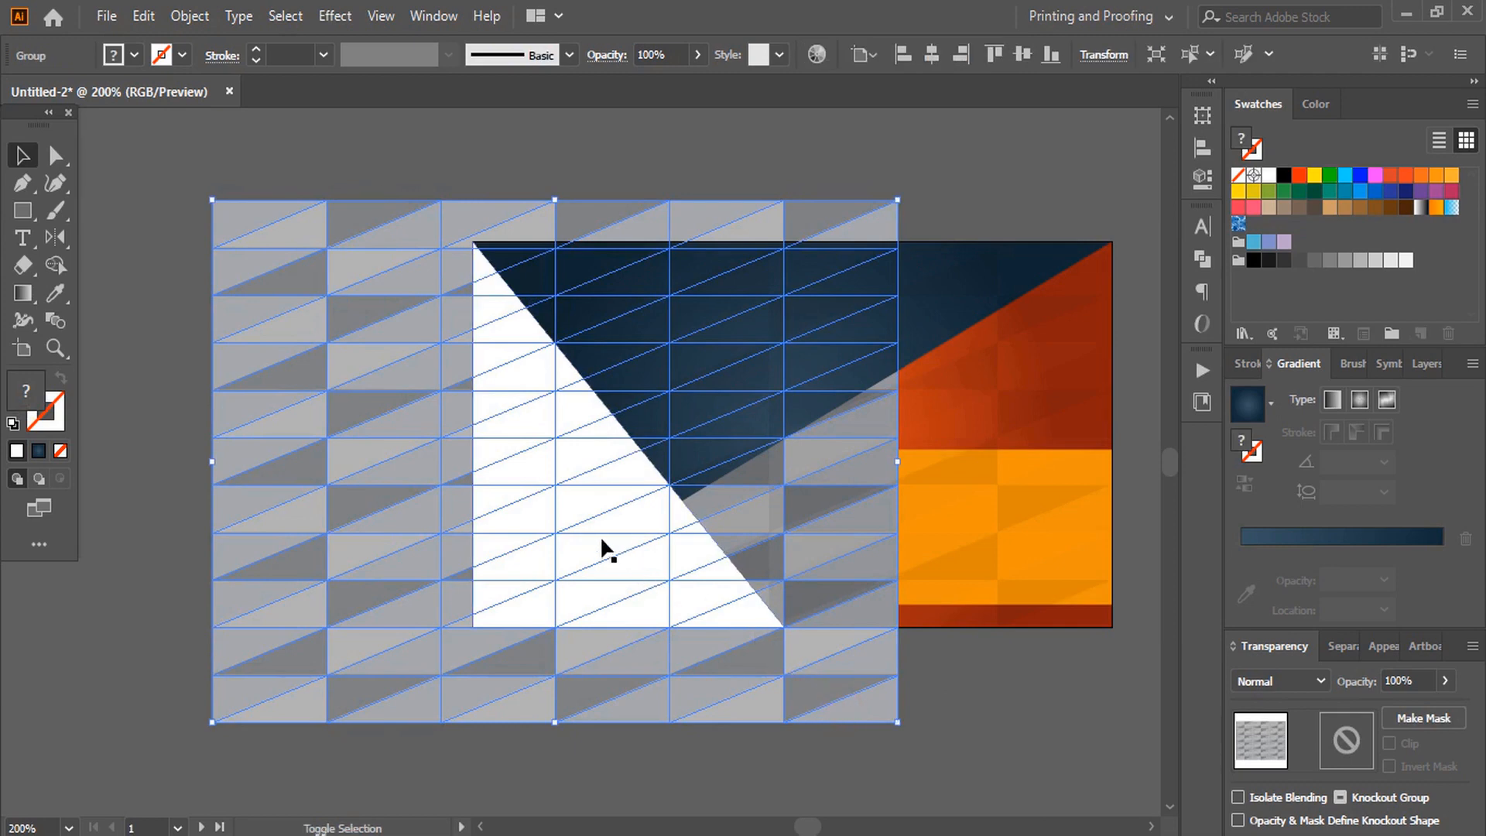
{"action": "left_click", "coordinate": [1422, 718]}
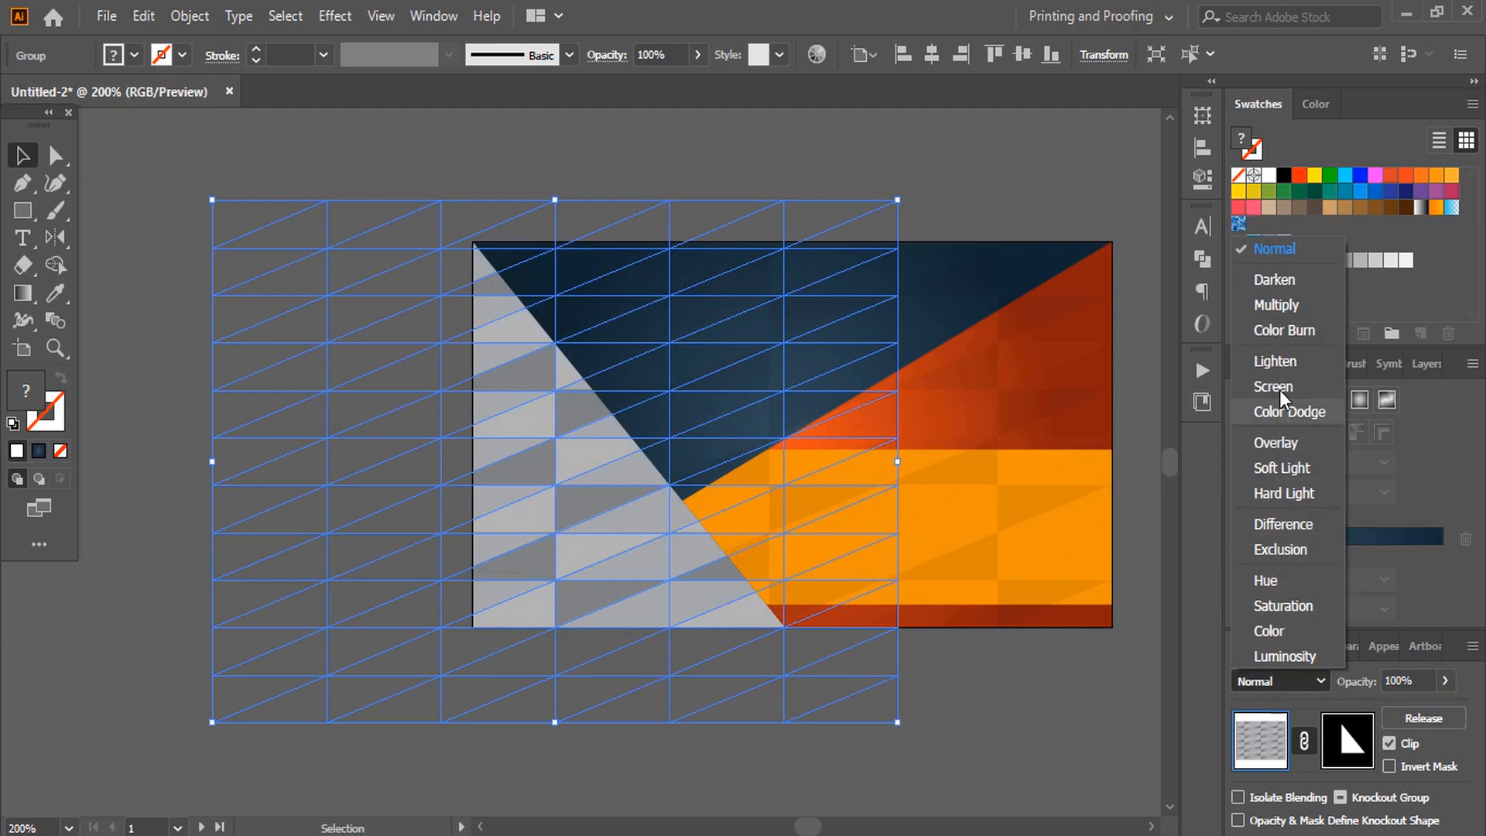
{"action": "left_click", "coordinate": [317, 423]}
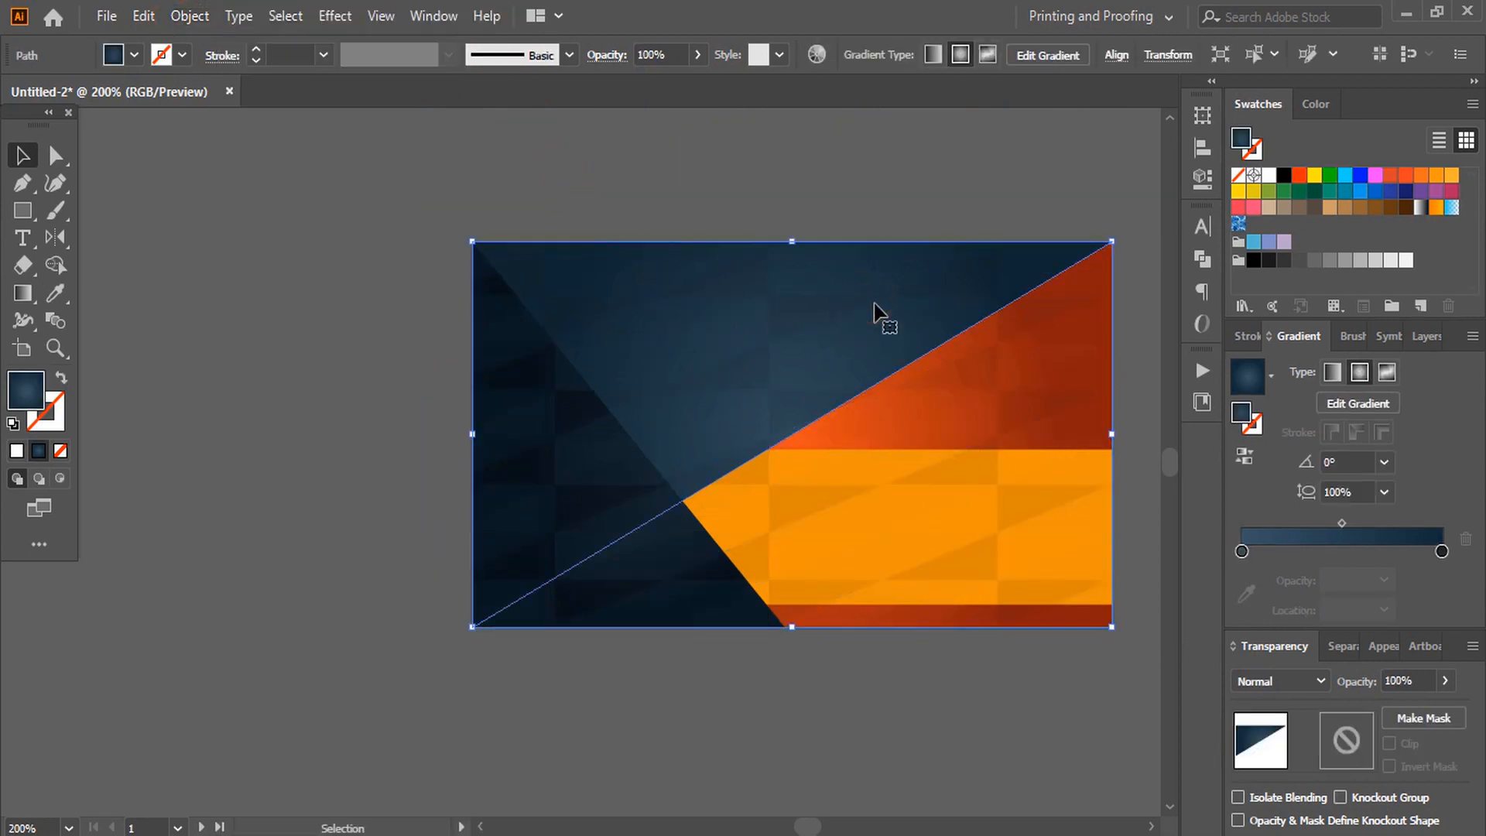
Arrange the blue triangle and clip the triangle pattern group inside the front card shape
{"action": "right_click", "coordinate": [881, 313]}
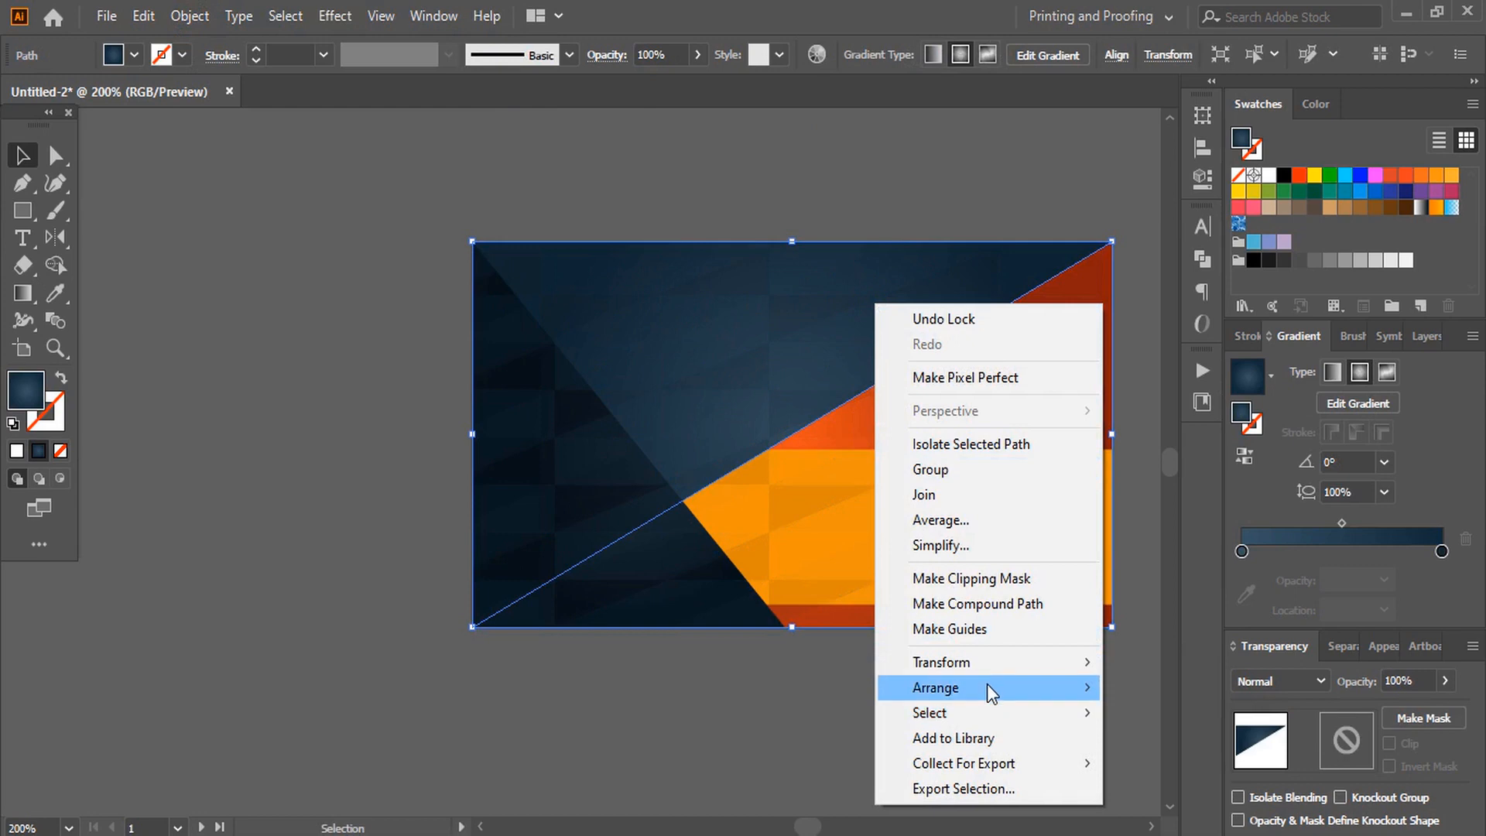
{"action": "left_click", "coordinate": [843, 692]}
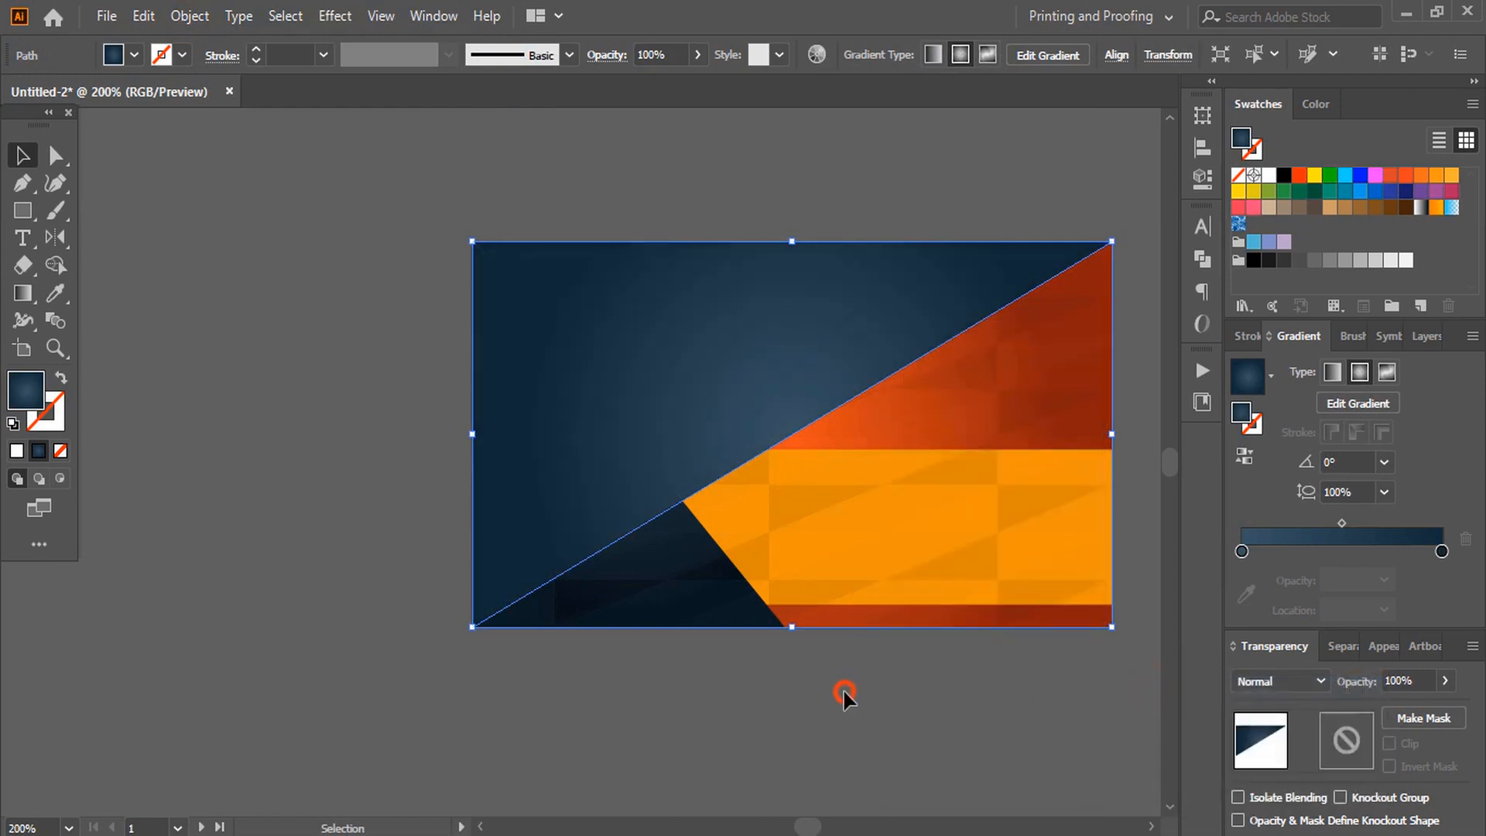
{"action": "left_click", "coordinate": [187, 16]}
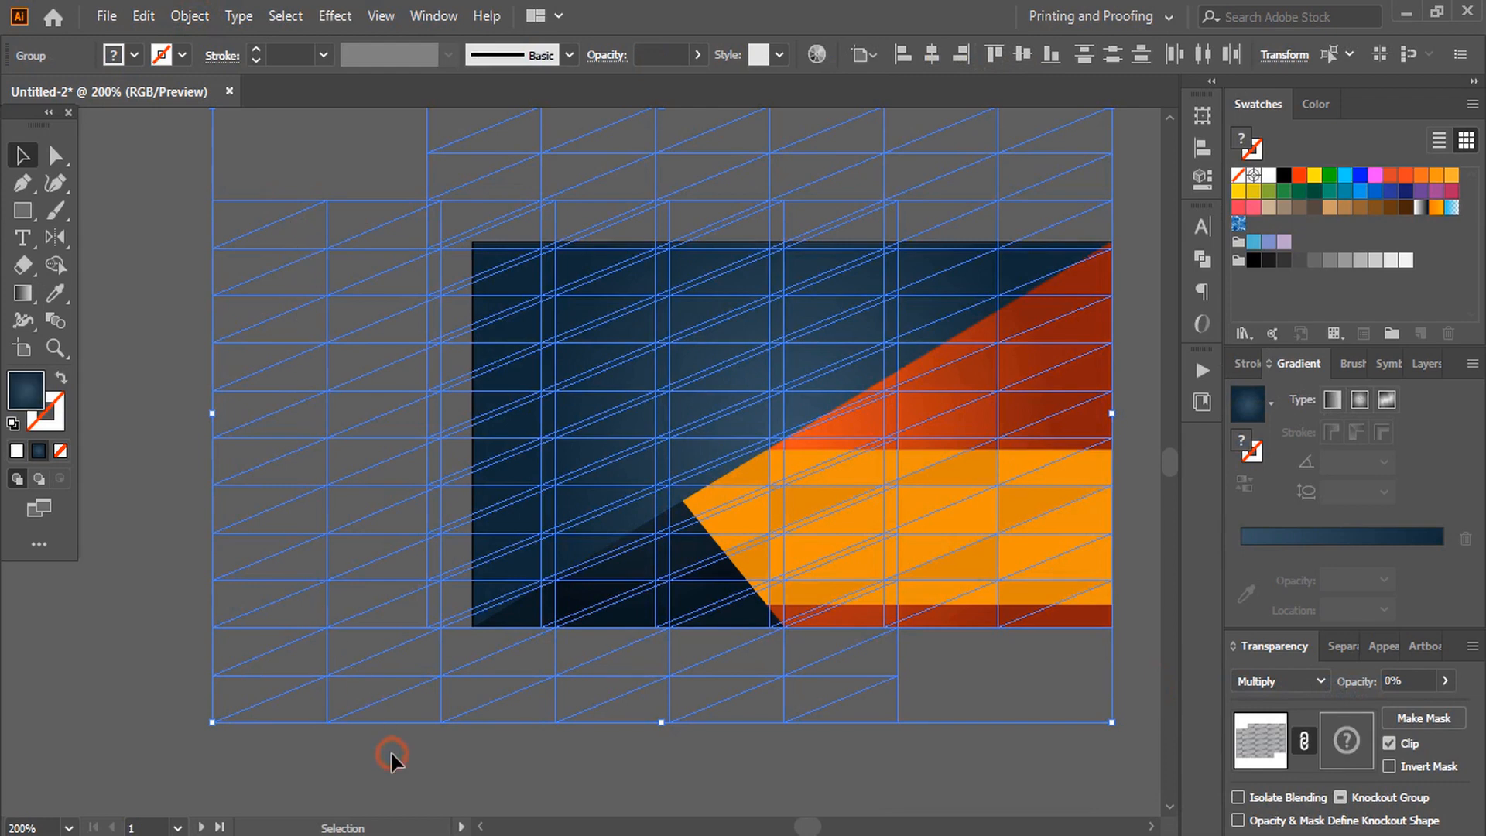
{"action": "right_click", "coordinate": [912, 199]}
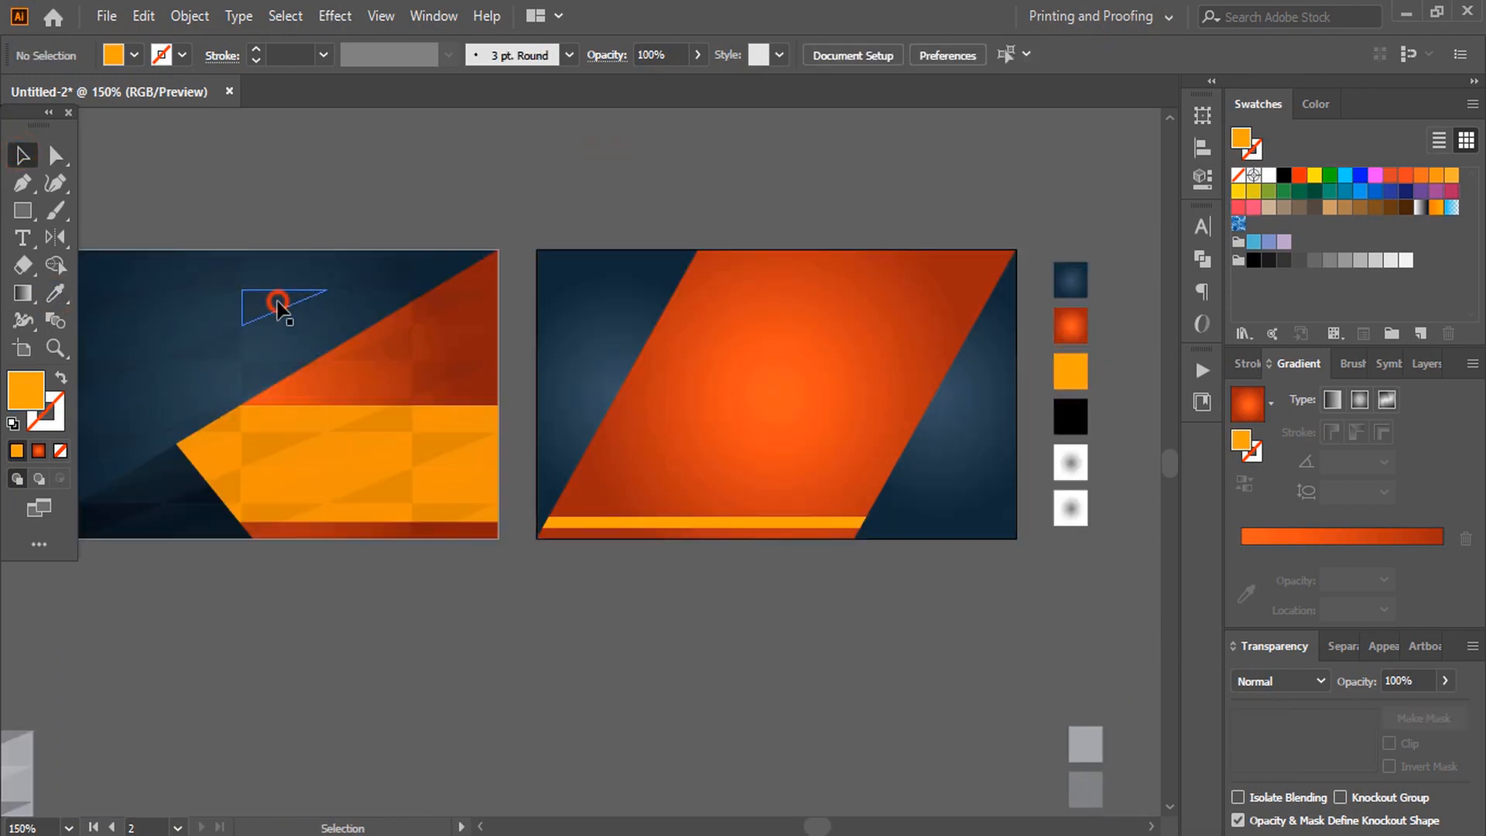
Duplicate the clipped triangle pattern onto the back card and adjust its stacking order
{"action": "left_click_drag", "start_coordinate": [294, 303], "coordinate": [616, 398]}
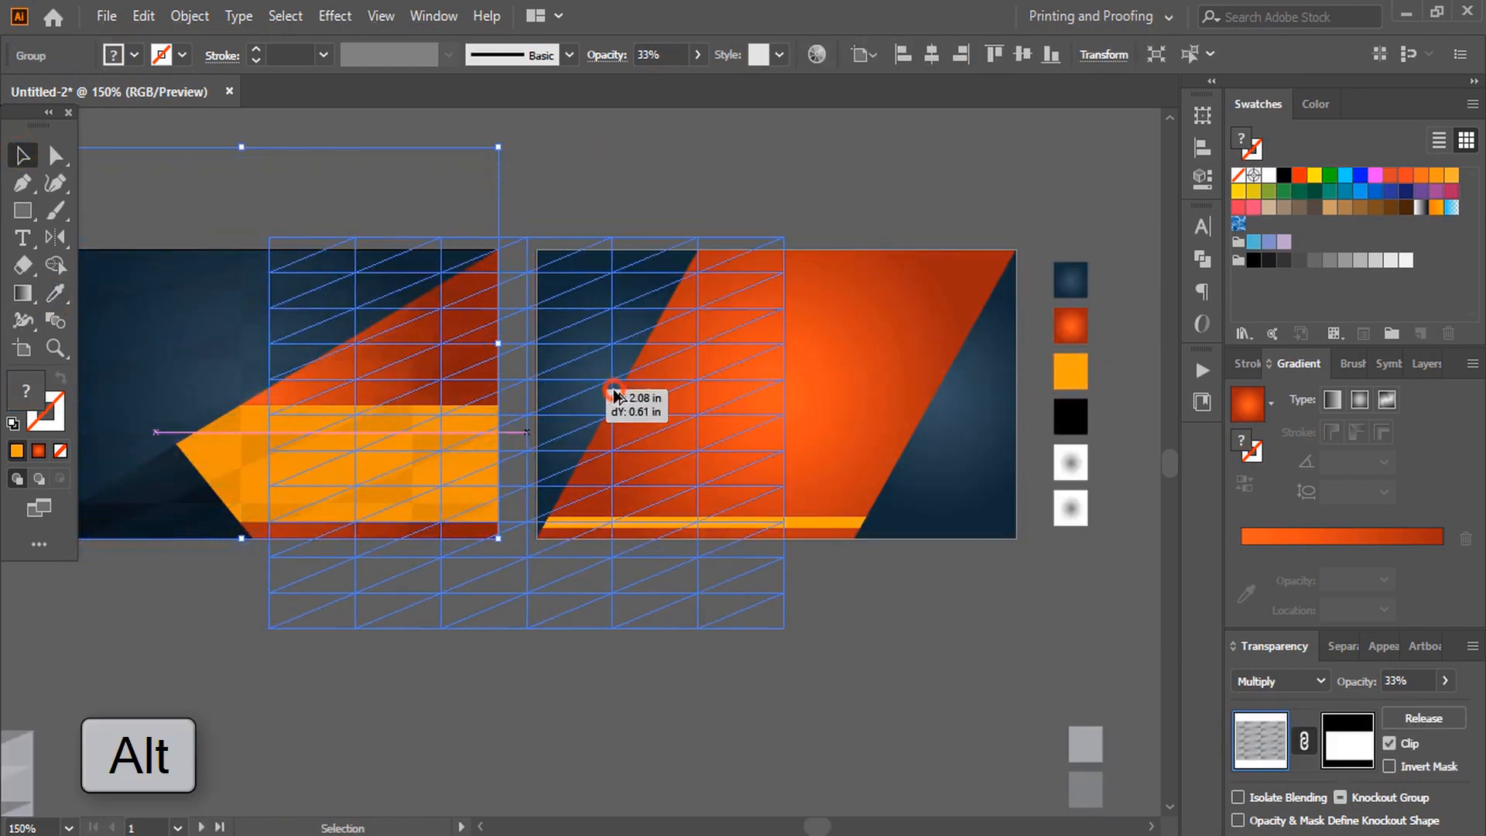
{"action": "left_click_drag", "start_coordinate": [620, 397], "coordinate": [799, 370]}
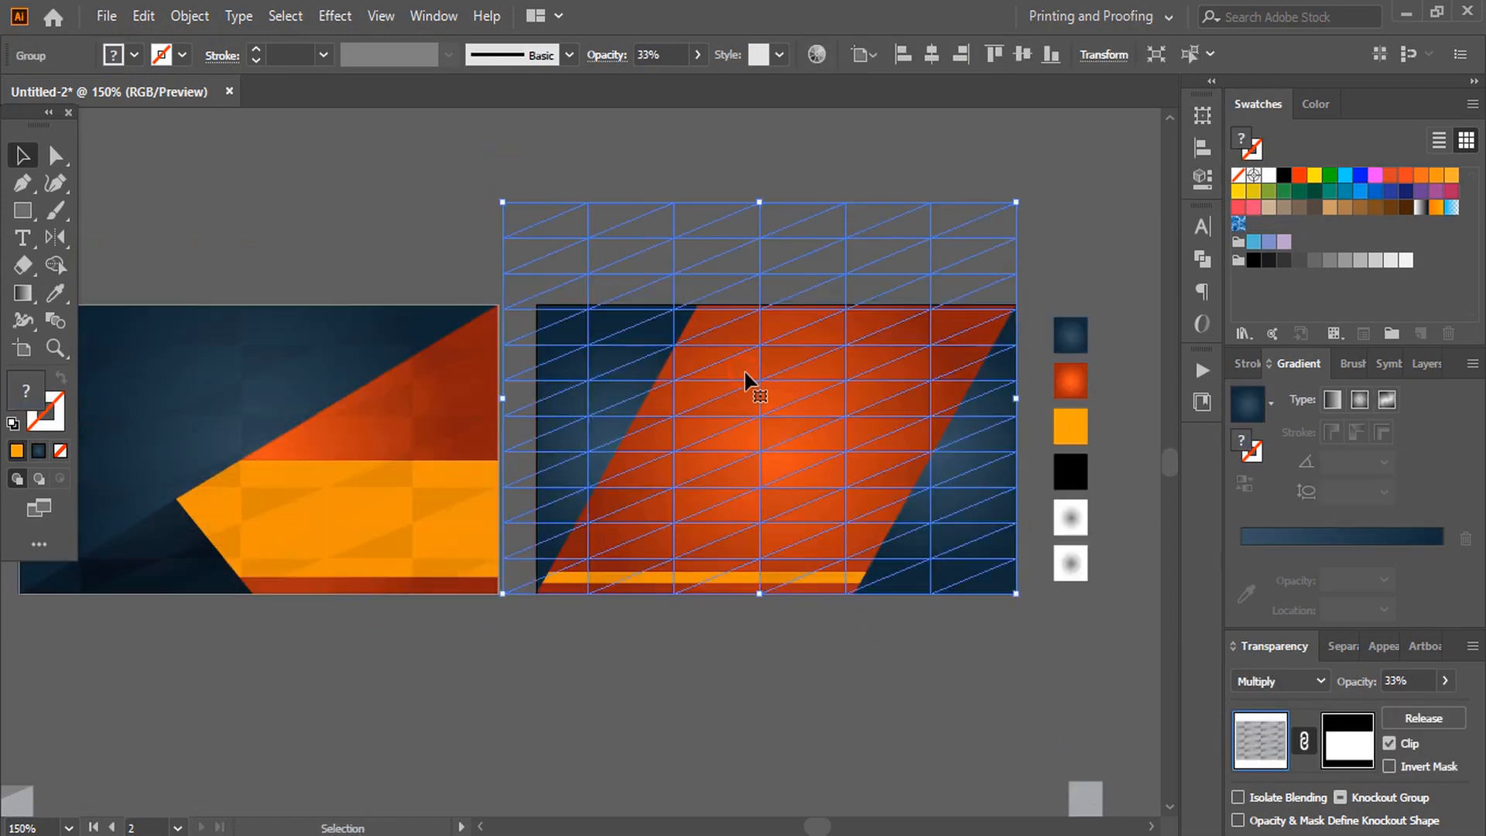
{"action": "right_click", "coordinate": [758, 384]}
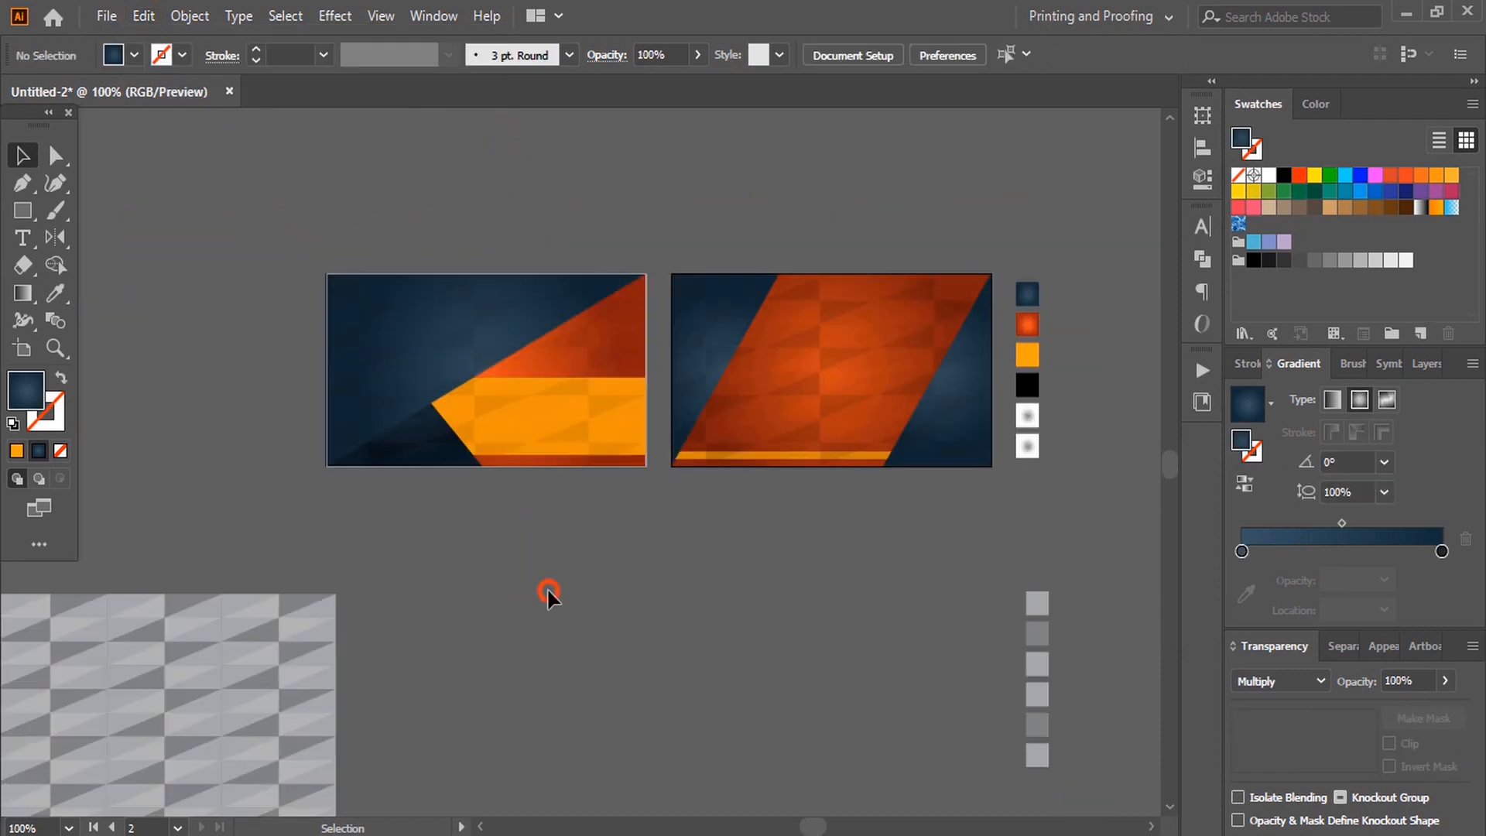
{"action": "left_click", "coordinate": [1276, 680]}
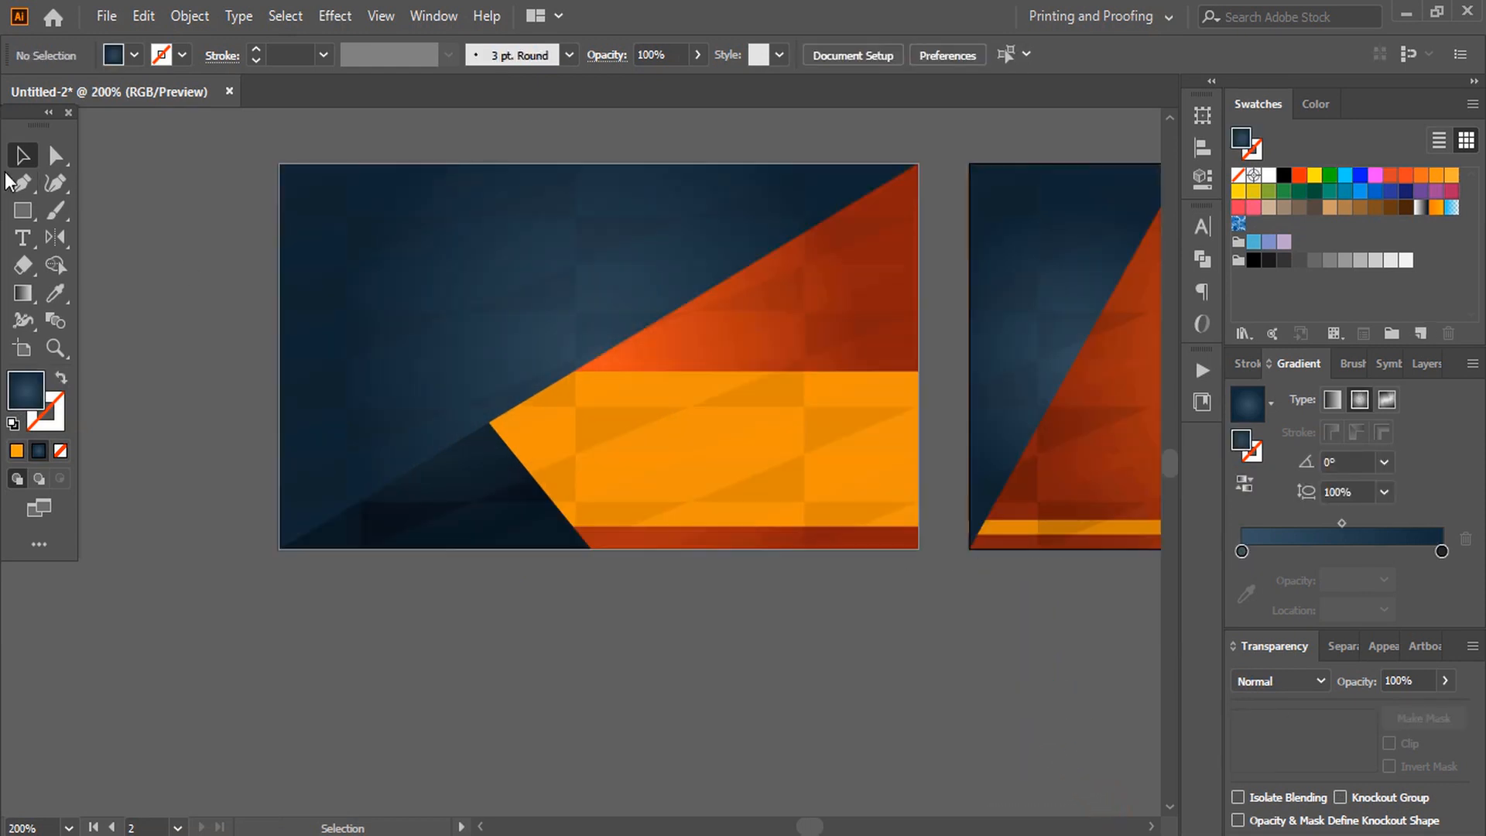
Pen-draw curved shadow shapes along the orange band's diagonal and bottom edges, then arrange them
{"action": "left_click", "coordinate": [22, 183]}
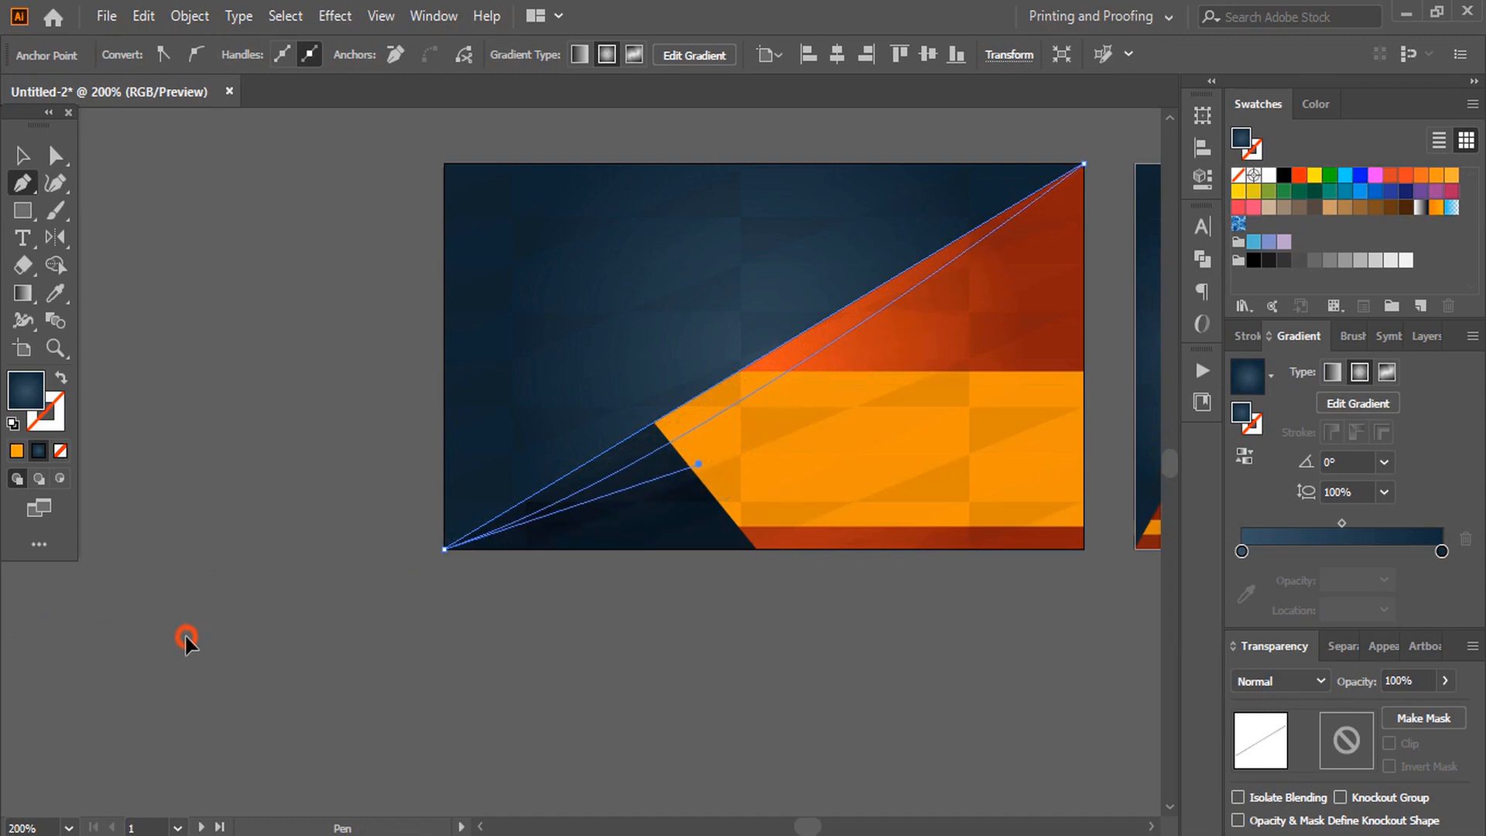
{"action": "left_click_drag", "start_coordinate": [696, 464], "coordinate": [748, 422]}
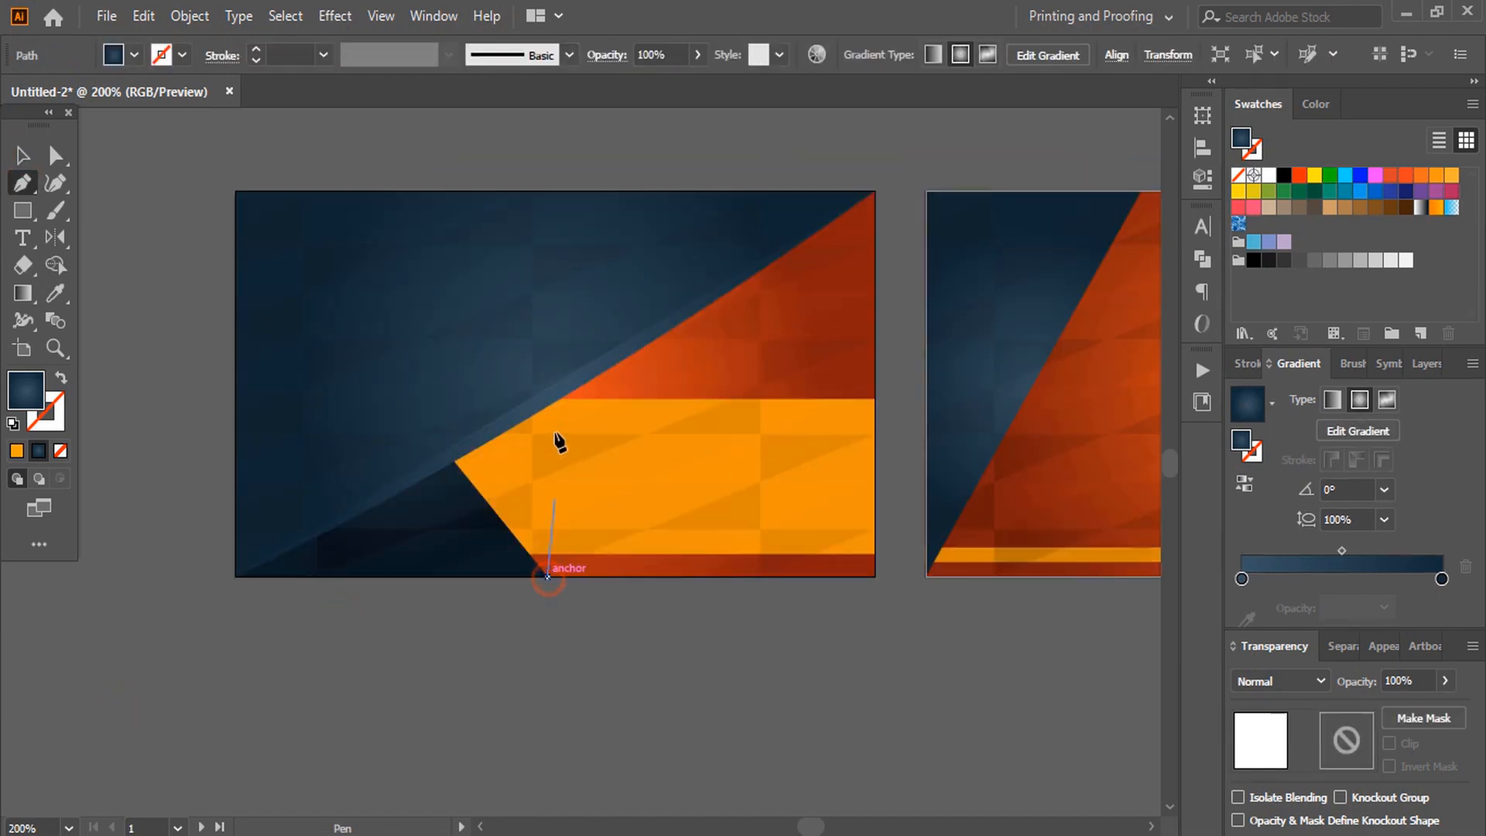
{"action": "left_click_drag", "start_coordinate": [548, 575], "coordinate": [443, 448]}
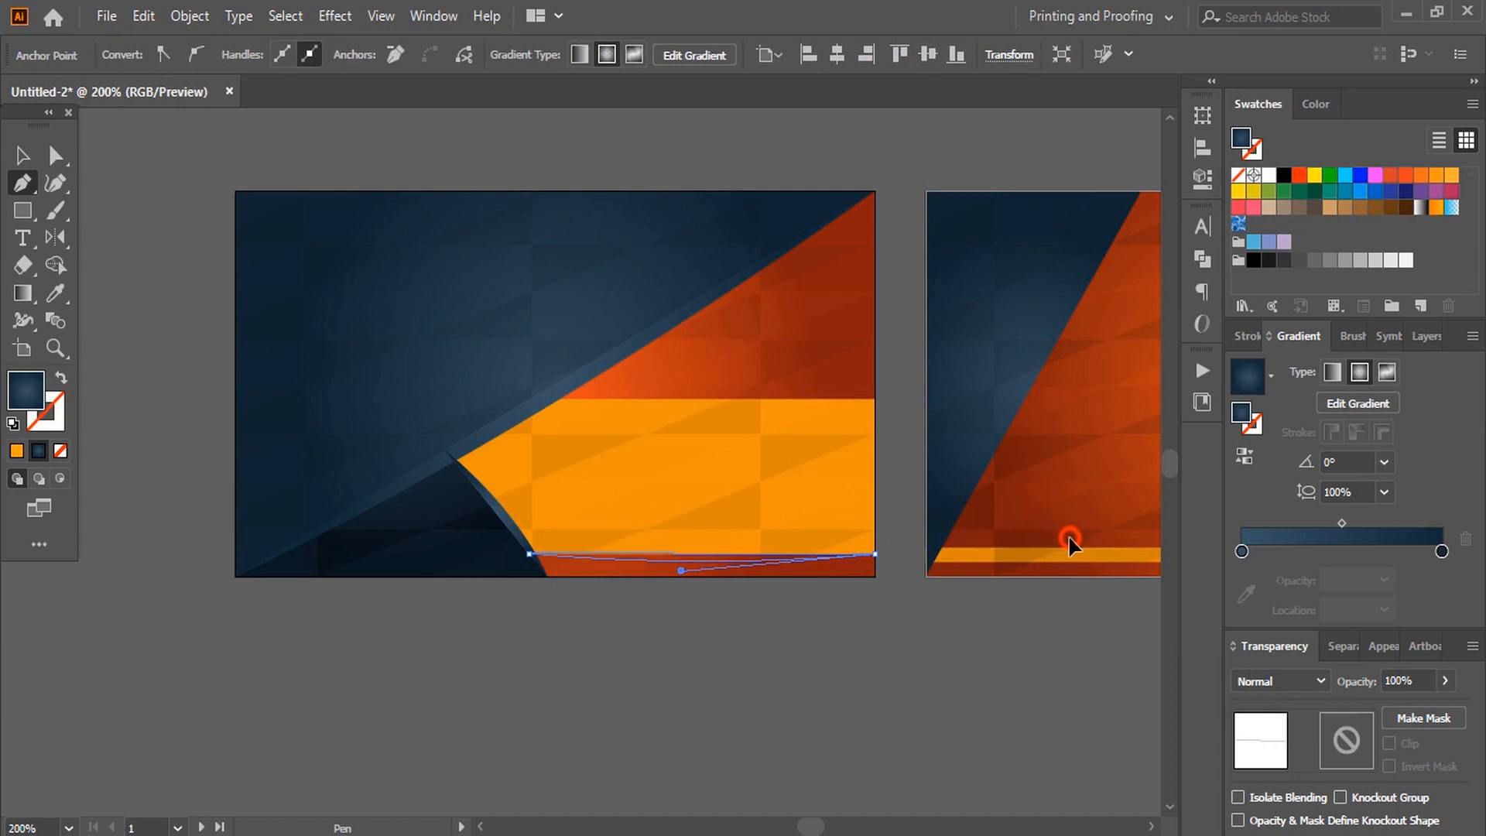
{"action": "left_click", "coordinate": [21, 156]}
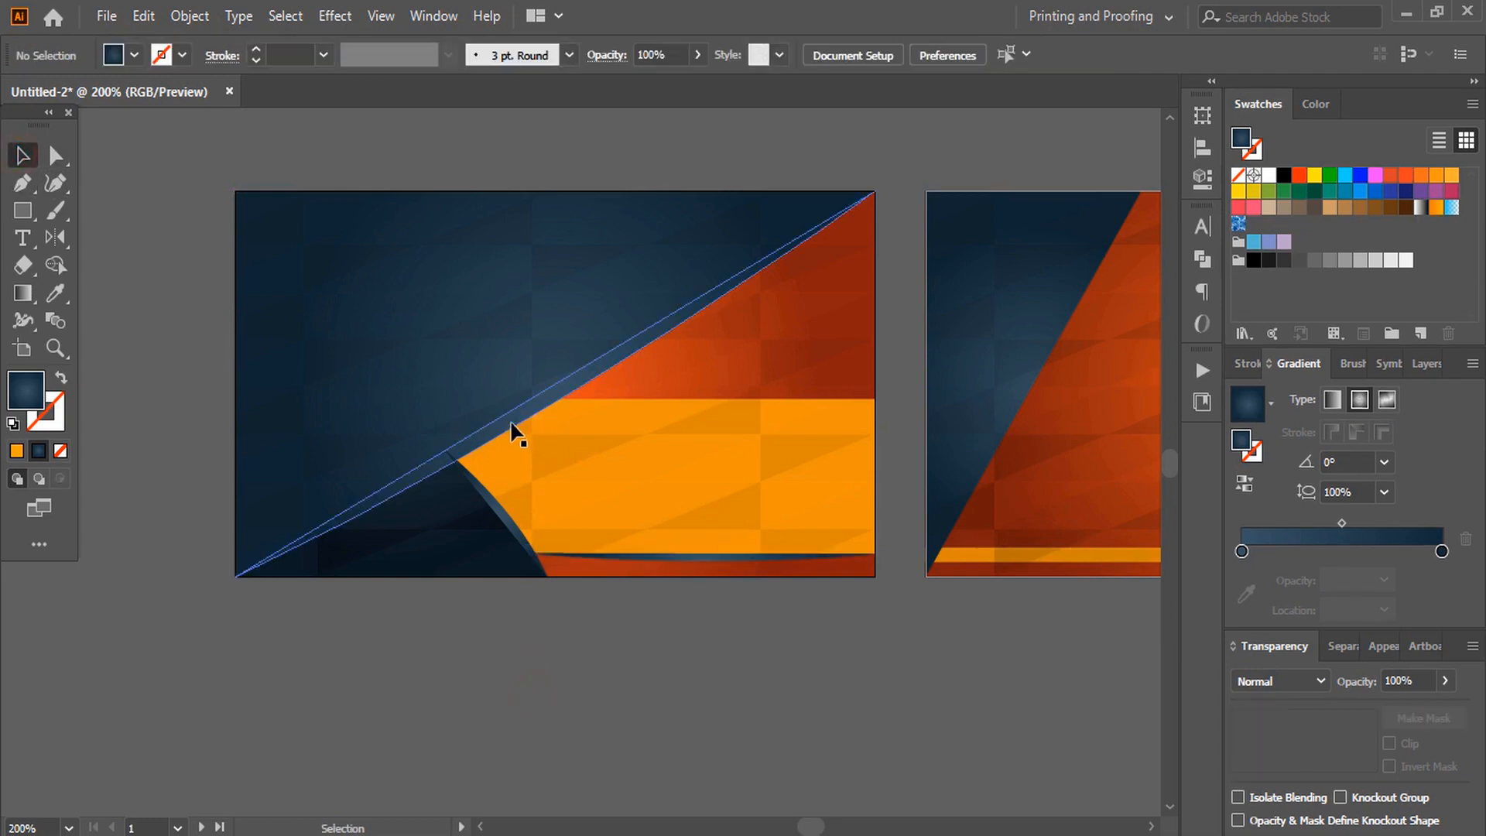
{"action": "left_click_drag", "start_coordinate": [511, 432], "coordinate": [545, 463]}
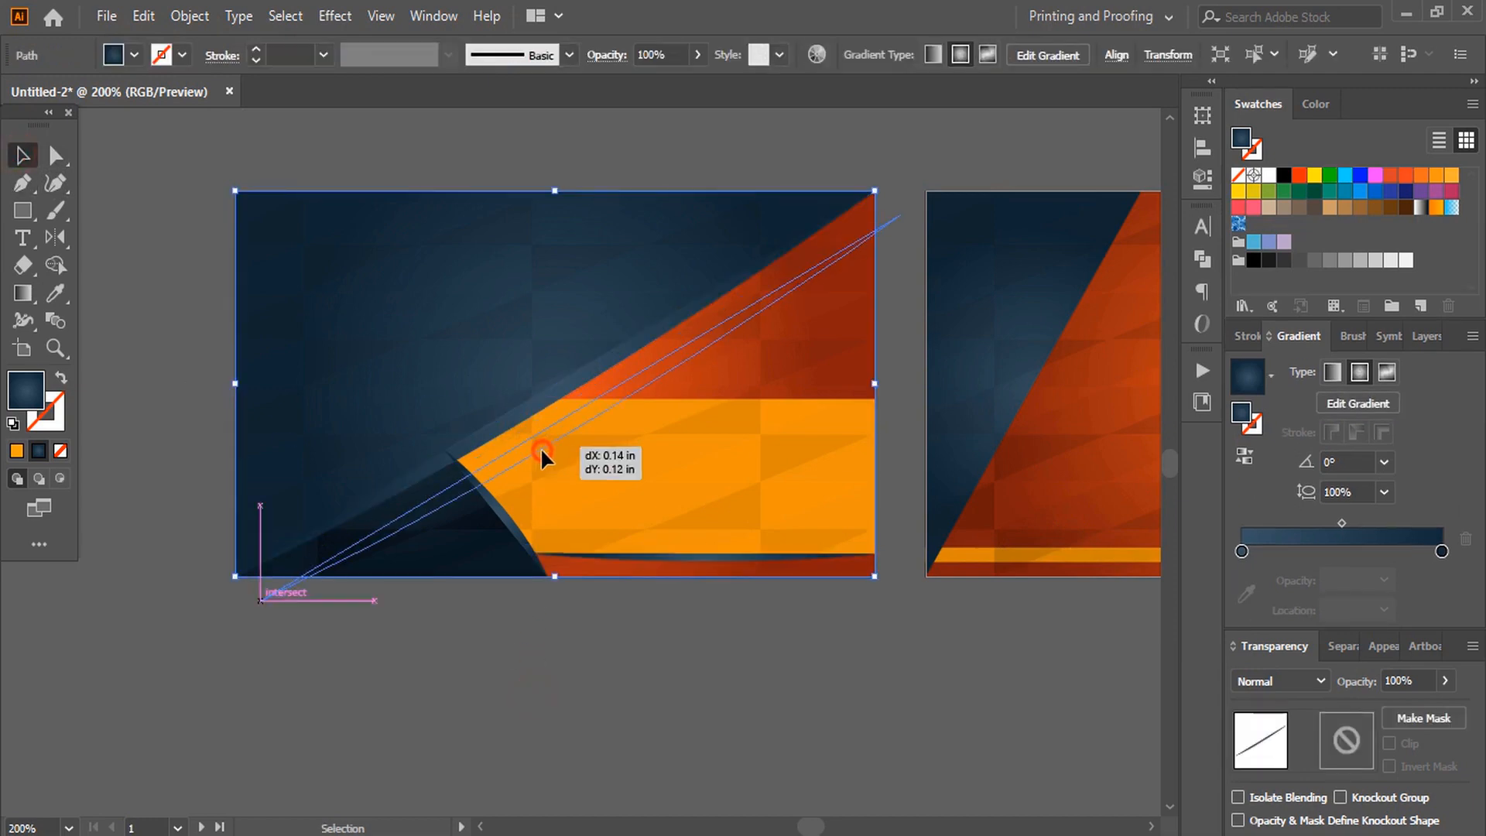
{"action": "right_click", "coordinate": [544, 452]}
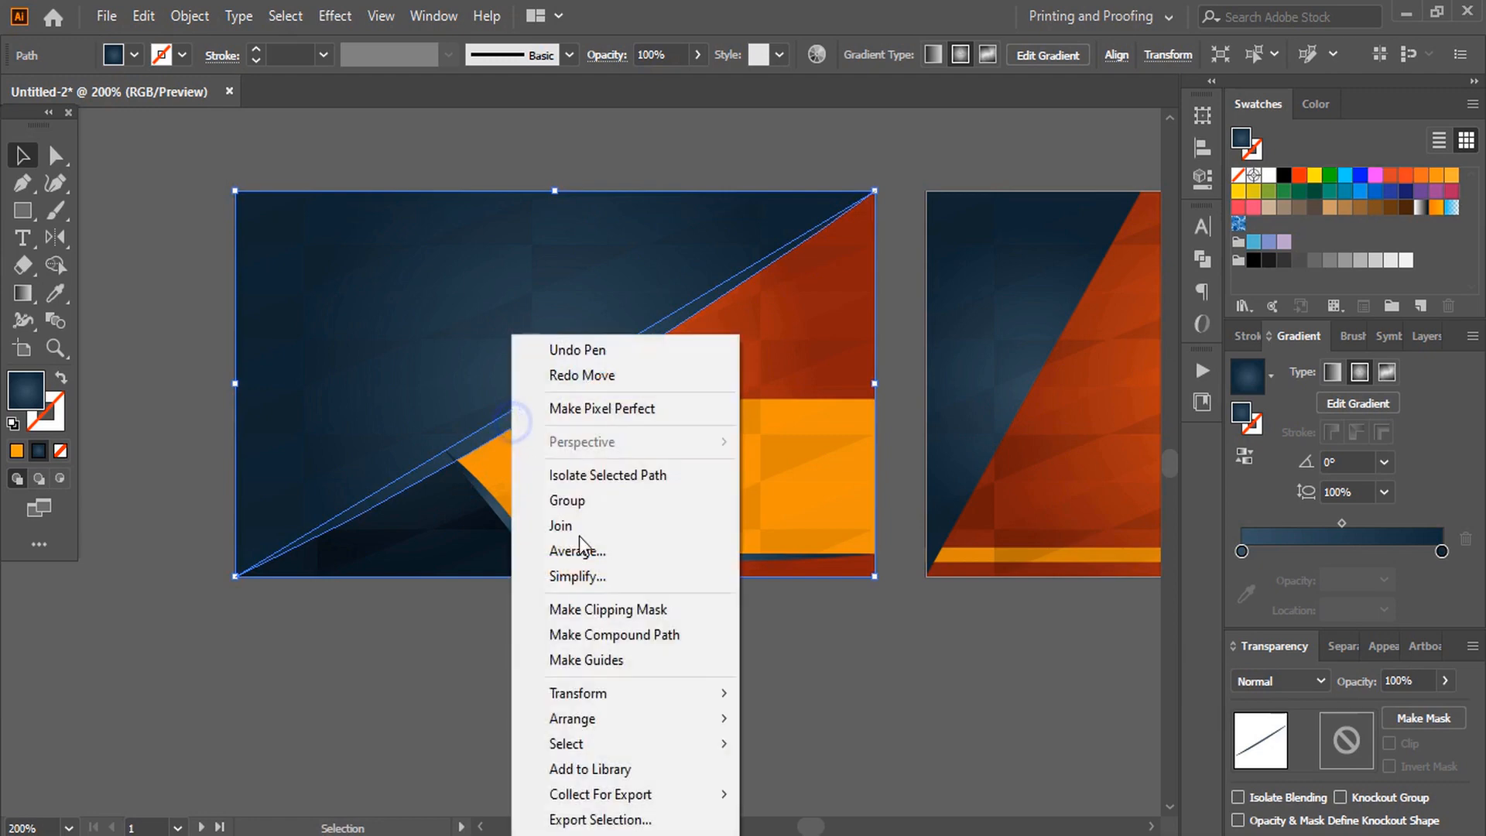
{"action": "left_click", "coordinate": [571, 695]}
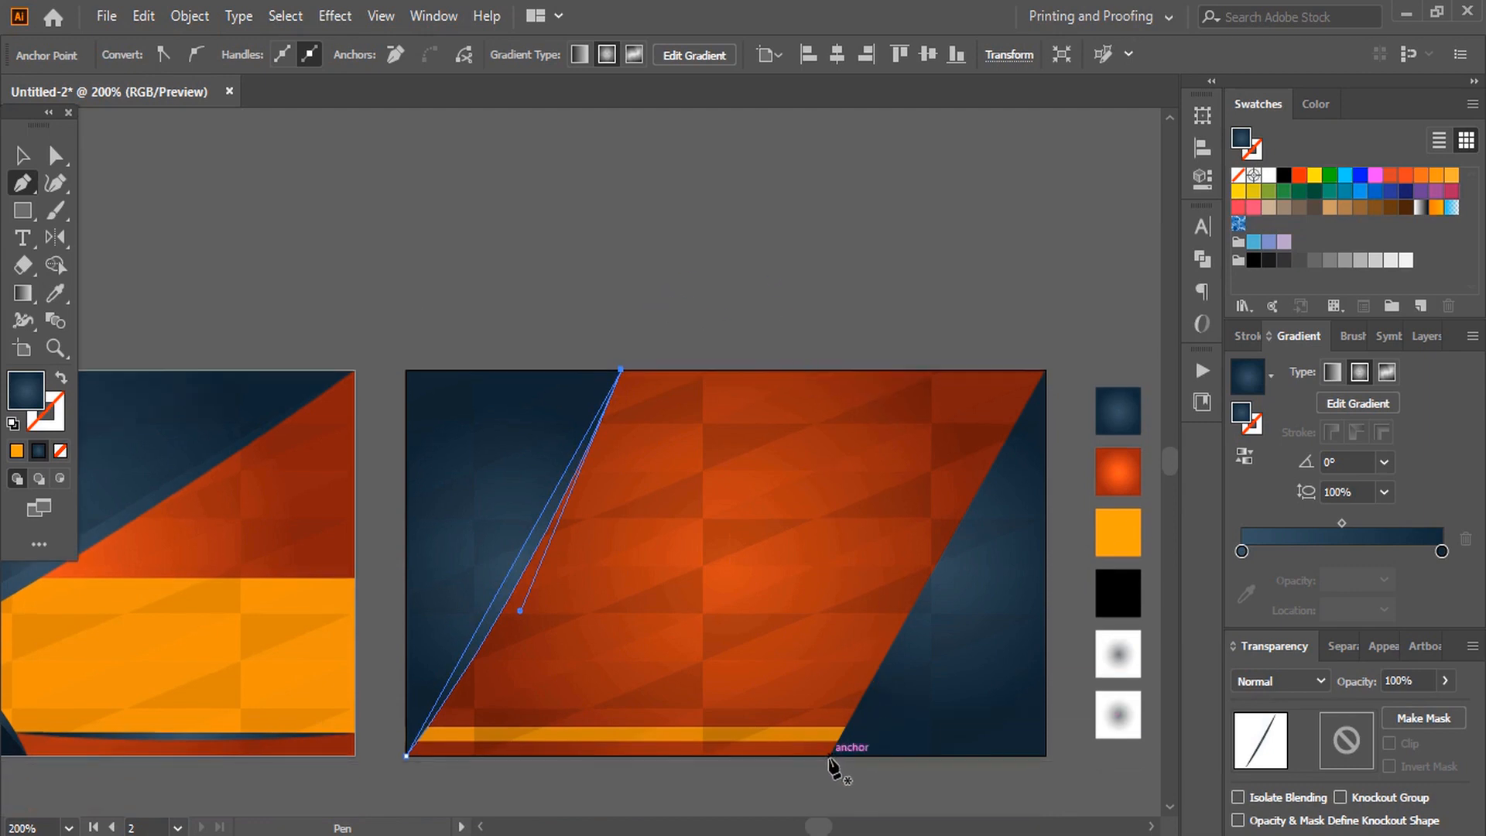
Draw a shadow path along the back card band's right edge, then select the front bottom shadow
{"action": "left_click", "coordinate": [1043, 368]}
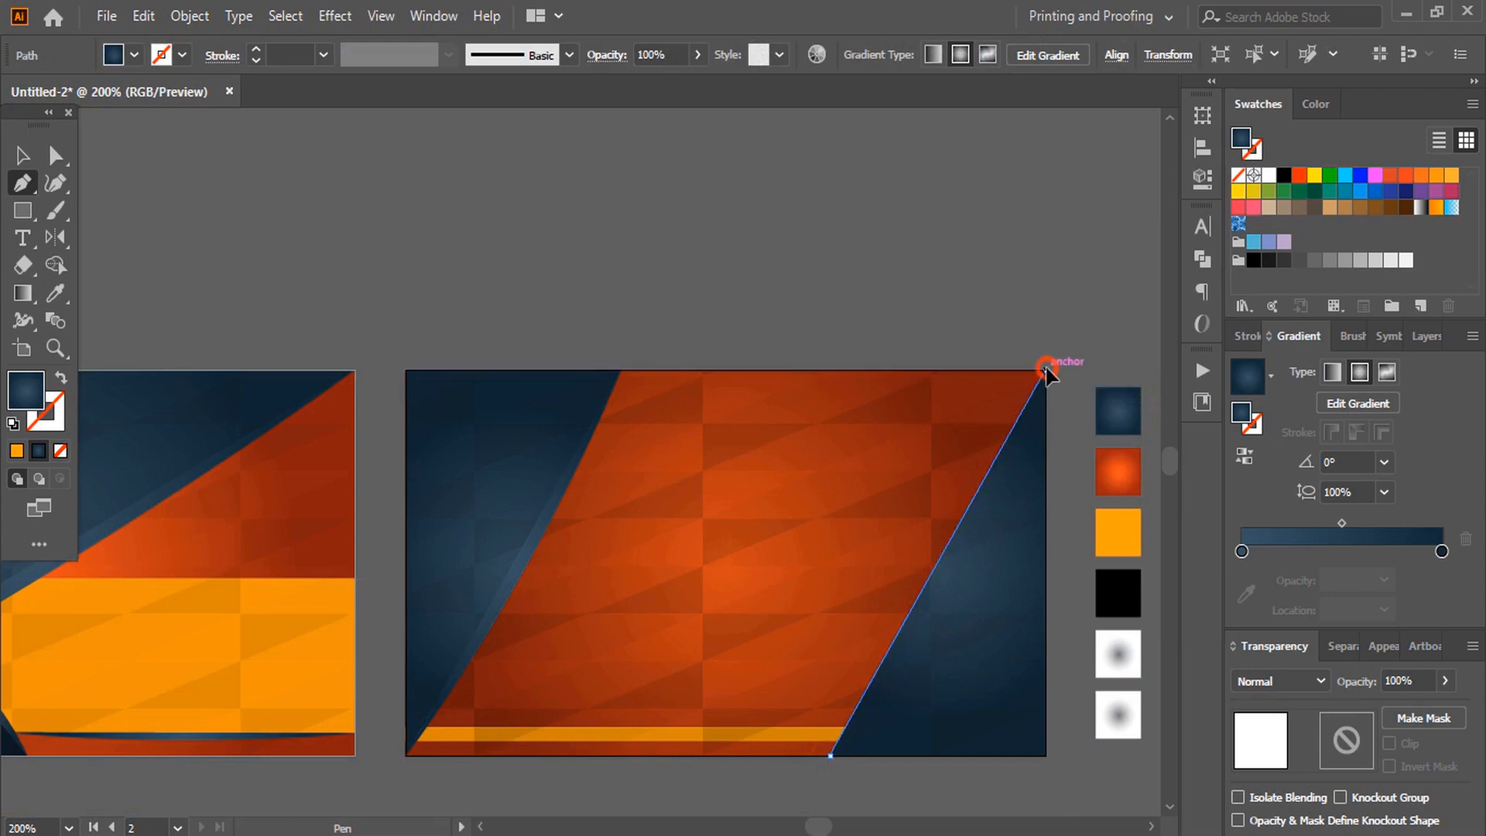
{"action": "mouse_move", "coordinate": [835, 766]}
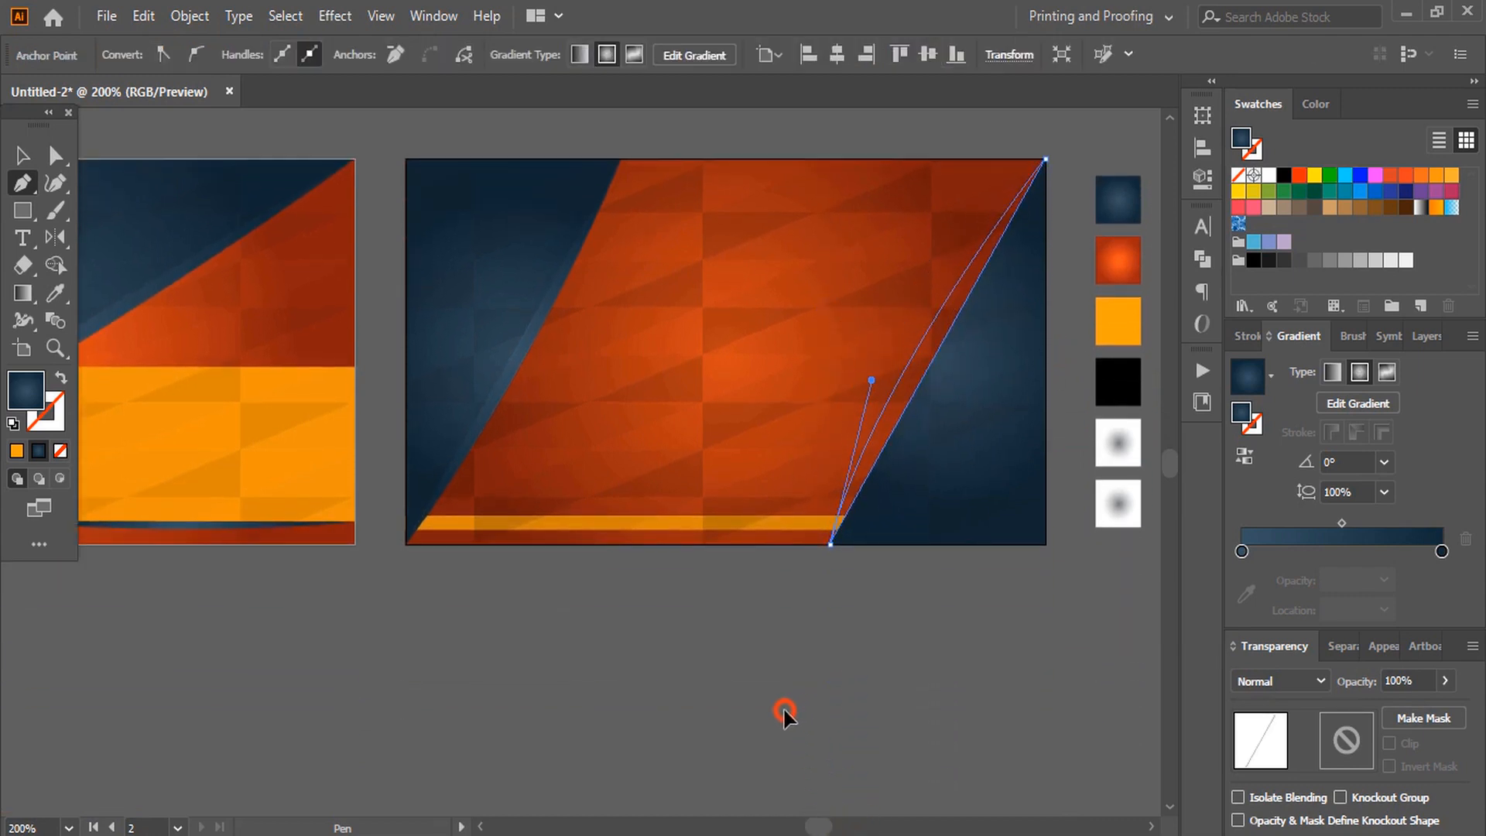
{"action": "left_click_drag", "start_coordinate": [871, 380], "coordinate": [865, 372]}
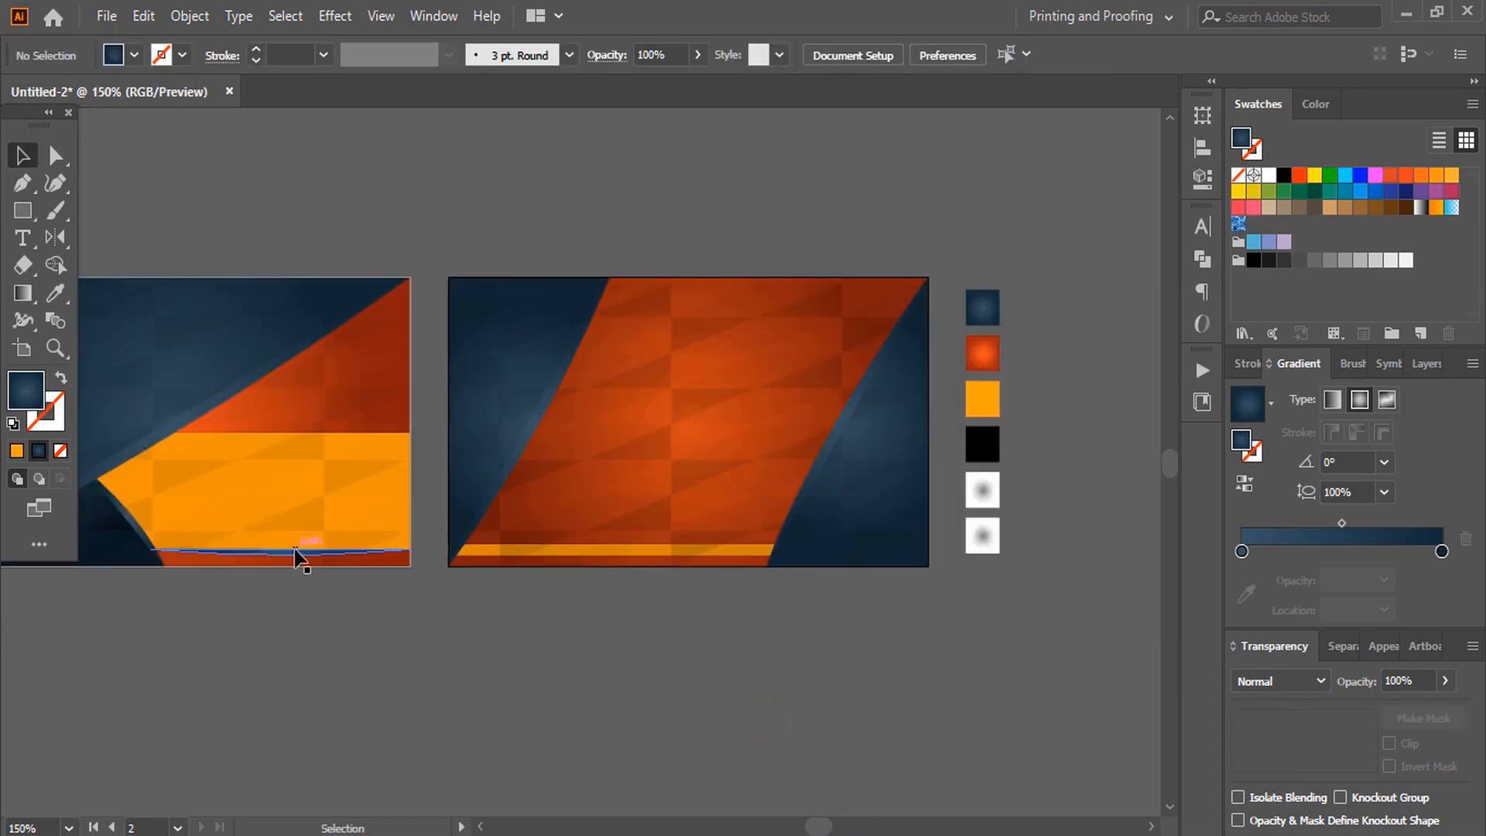
{"action": "left_click", "coordinate": [237, 417]}
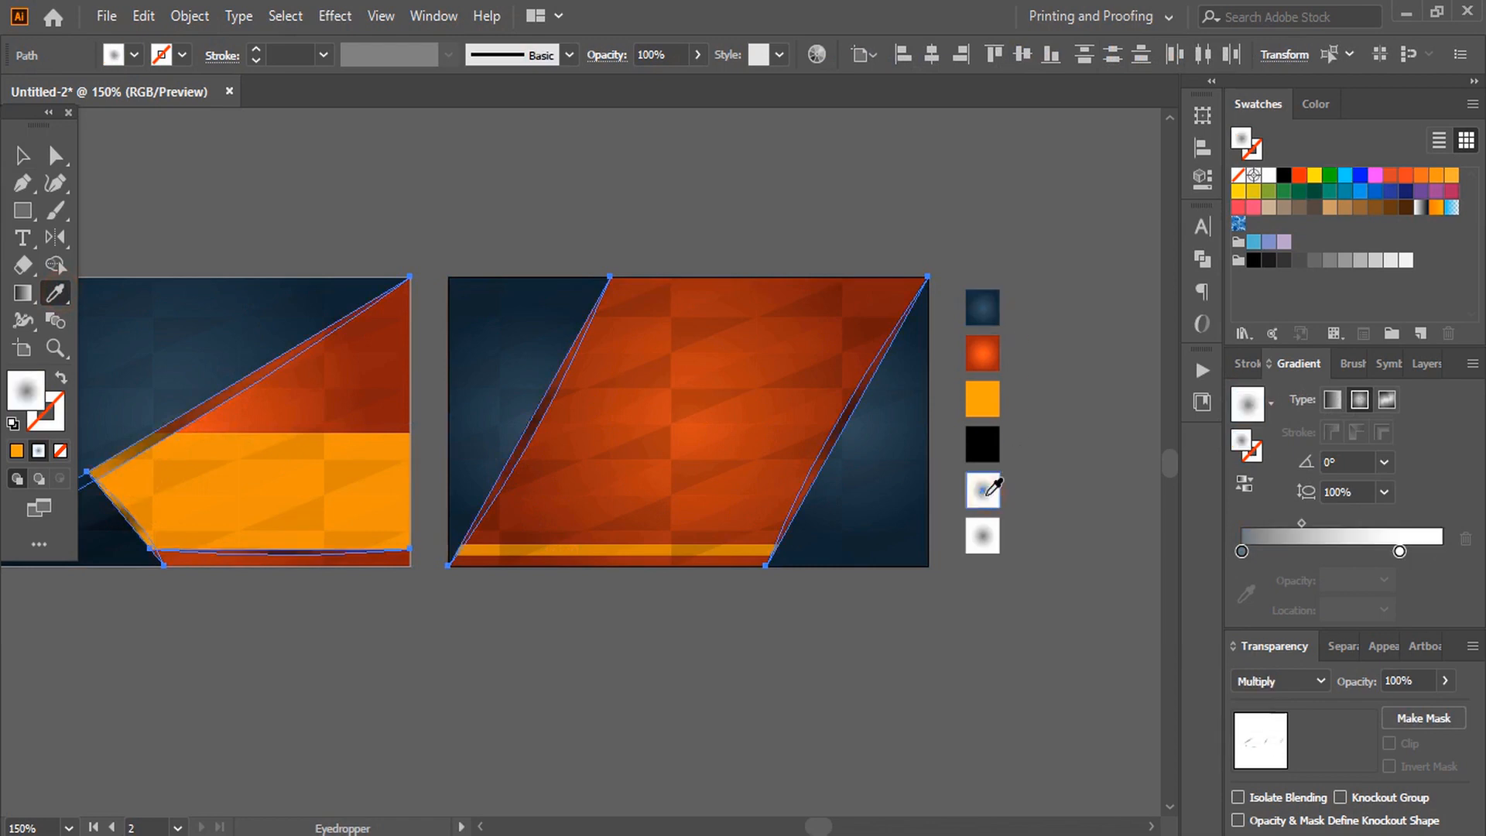
Return to the Selection tool and bring up the Edit menu for pasting
{"action": "left_click", "coordinate": [21, 155]}
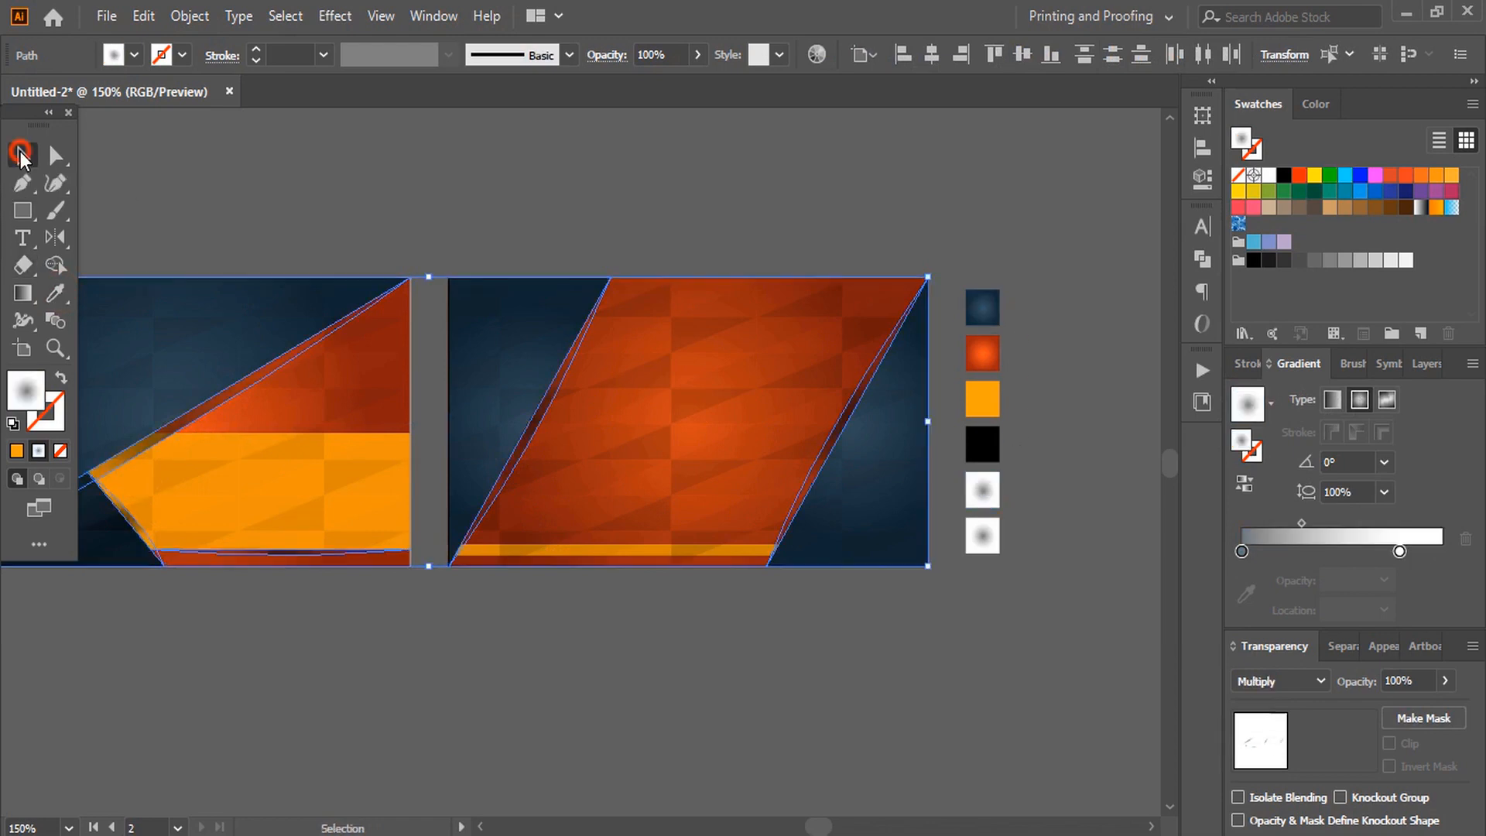
{"action": "left_click", "coordinate": [143, 17]}
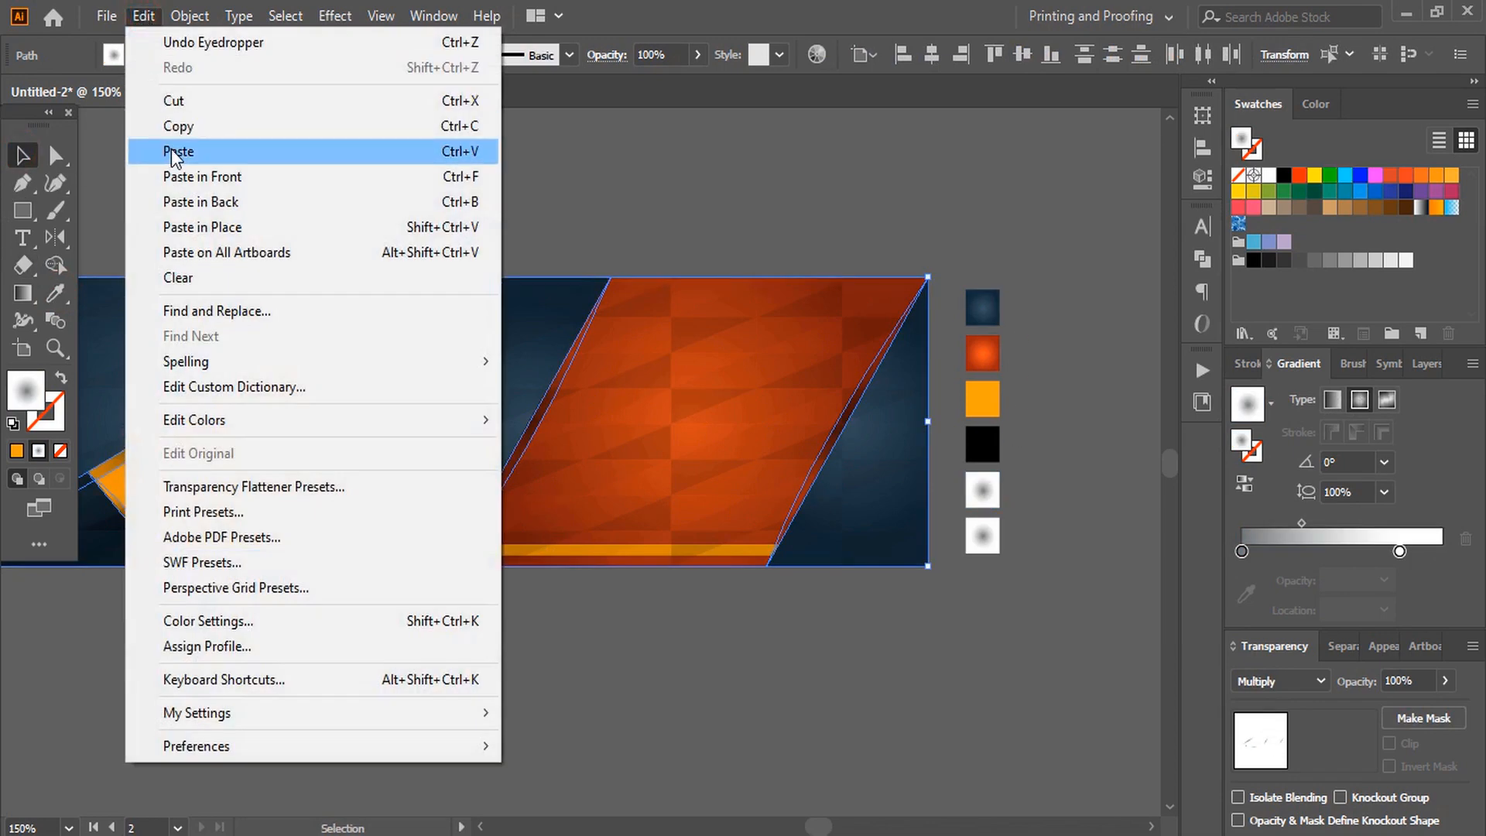
{"action": "mouse_move", "coordinate": [244, 317]}
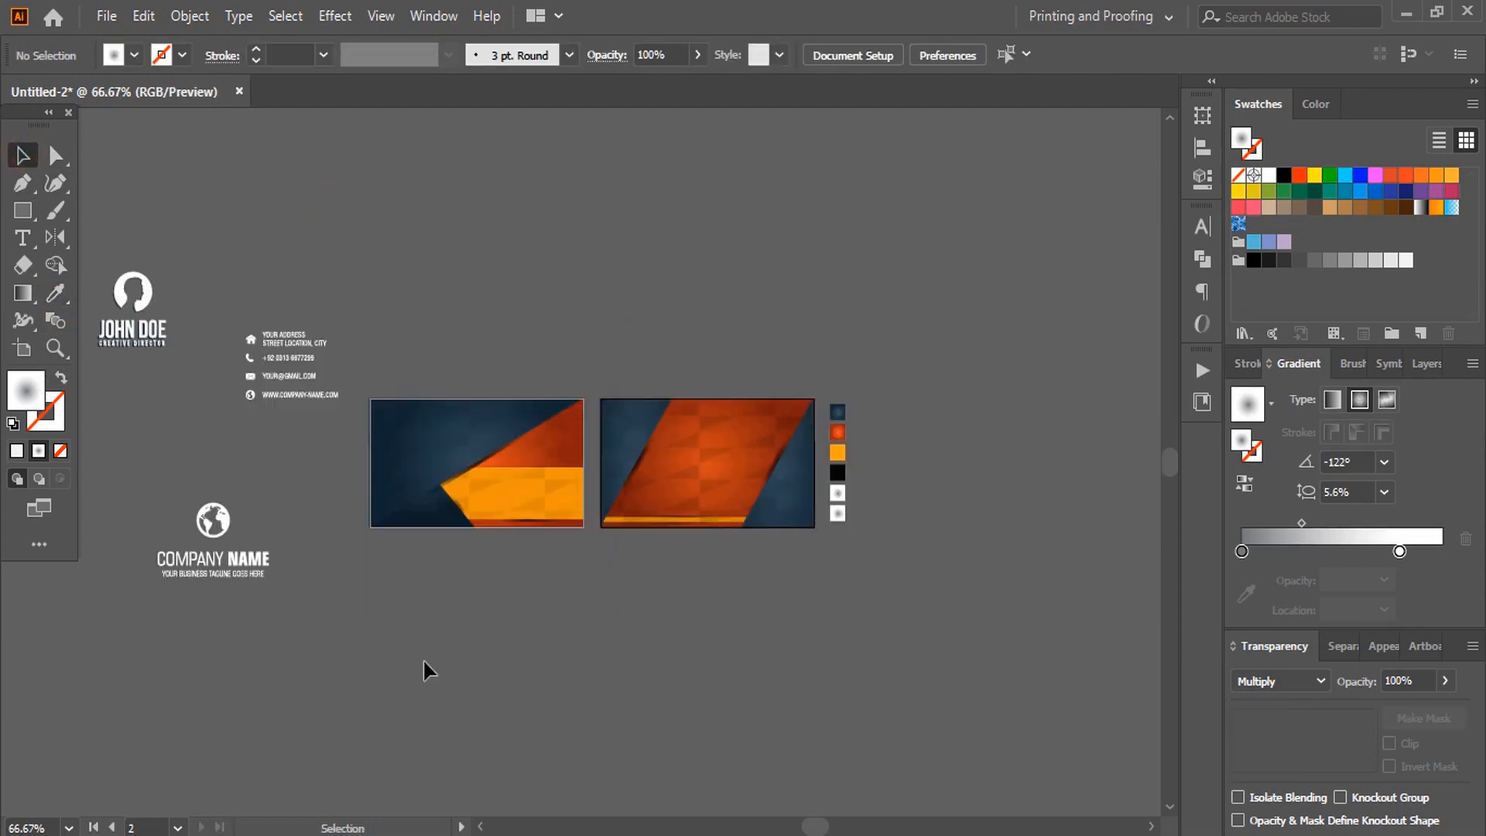
Move the white name block onto the front card and select the back card's company name
{"action": "left_click_drag", "start_coordinate": [212, 538], "coordinate": [708, 464]}
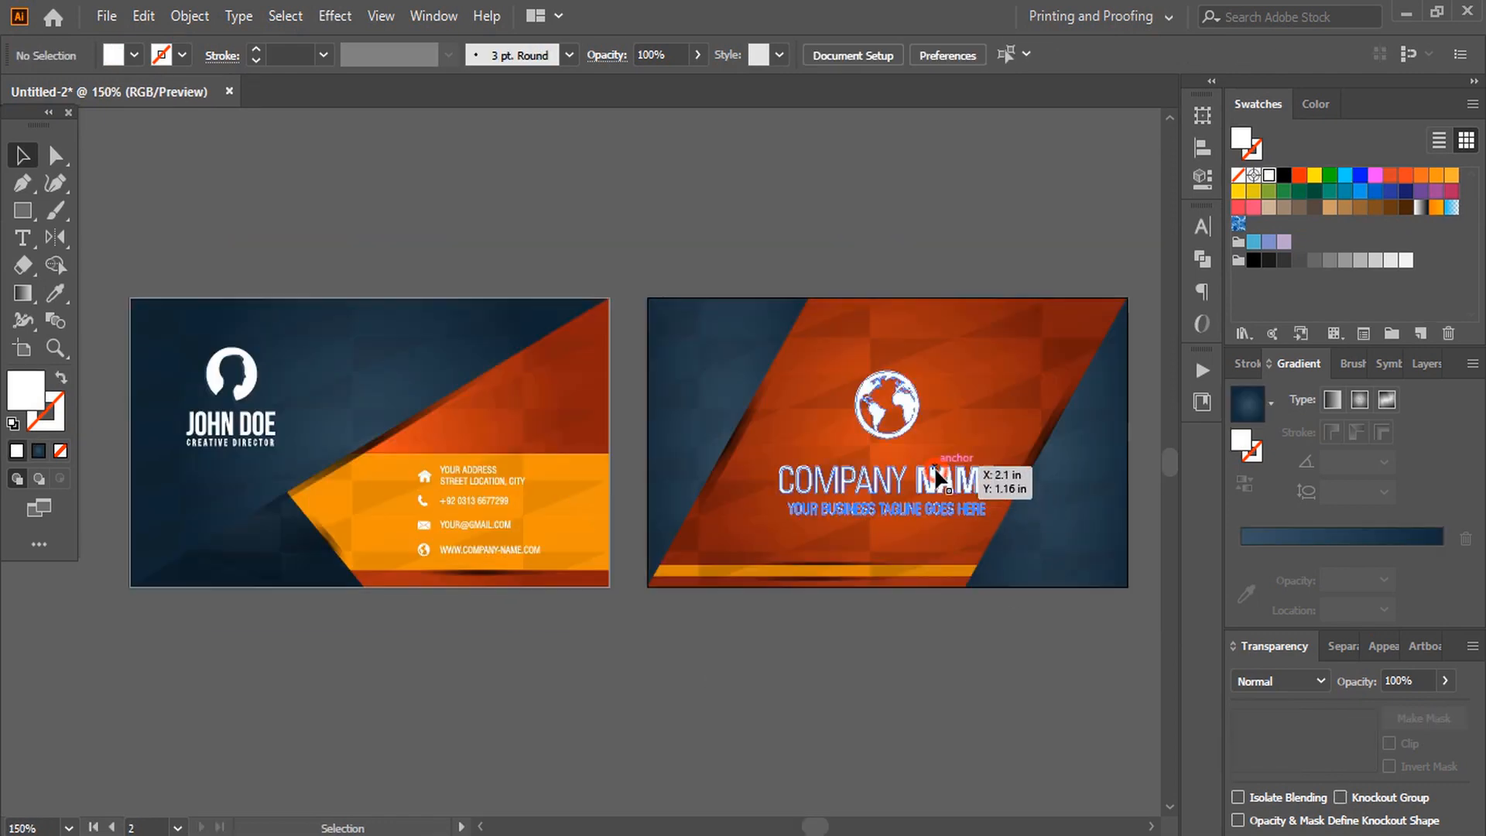
{"action": "left_click", "coordinate": [884, 427]}
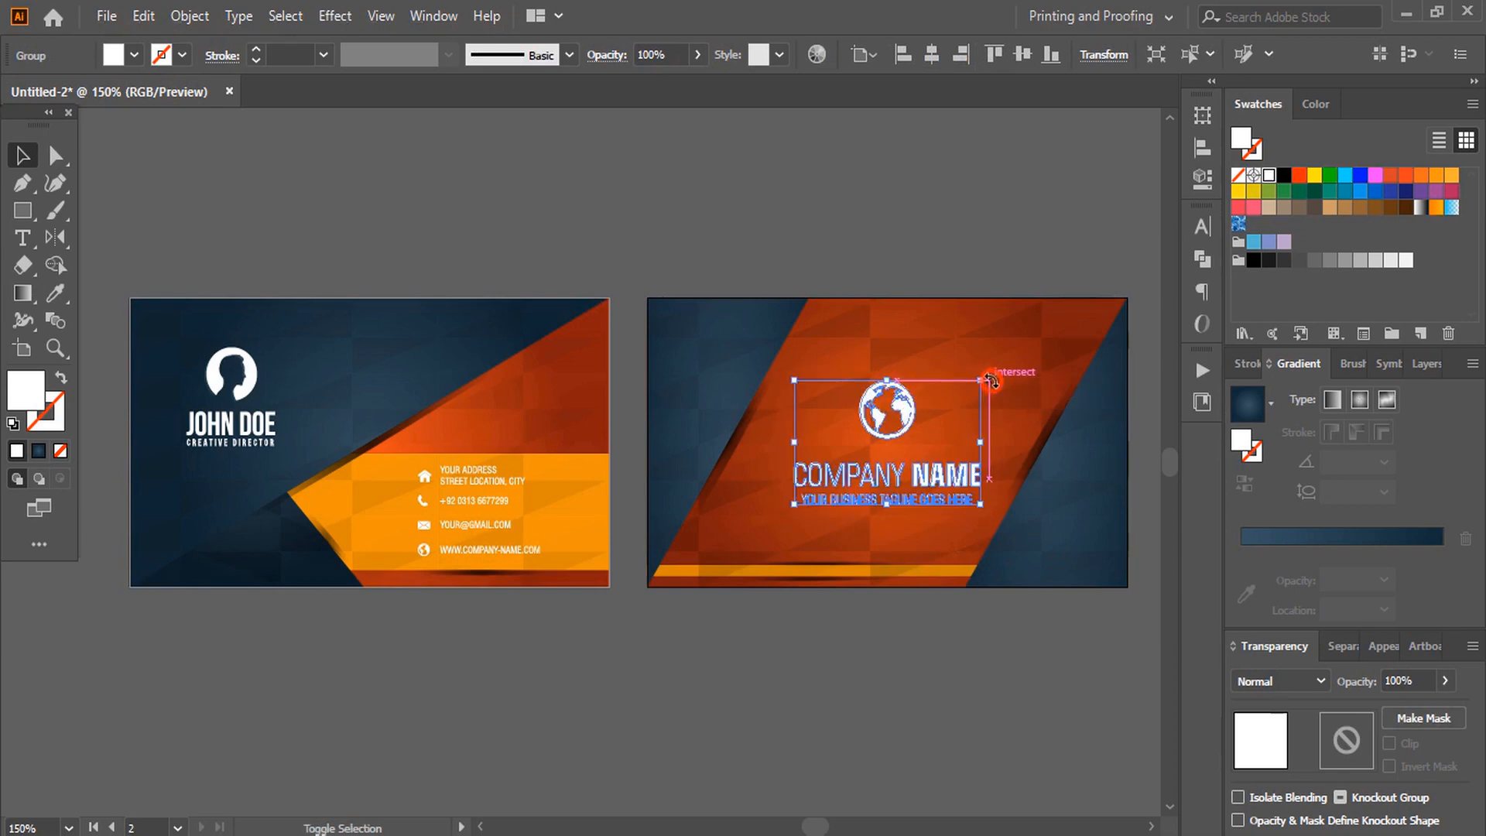